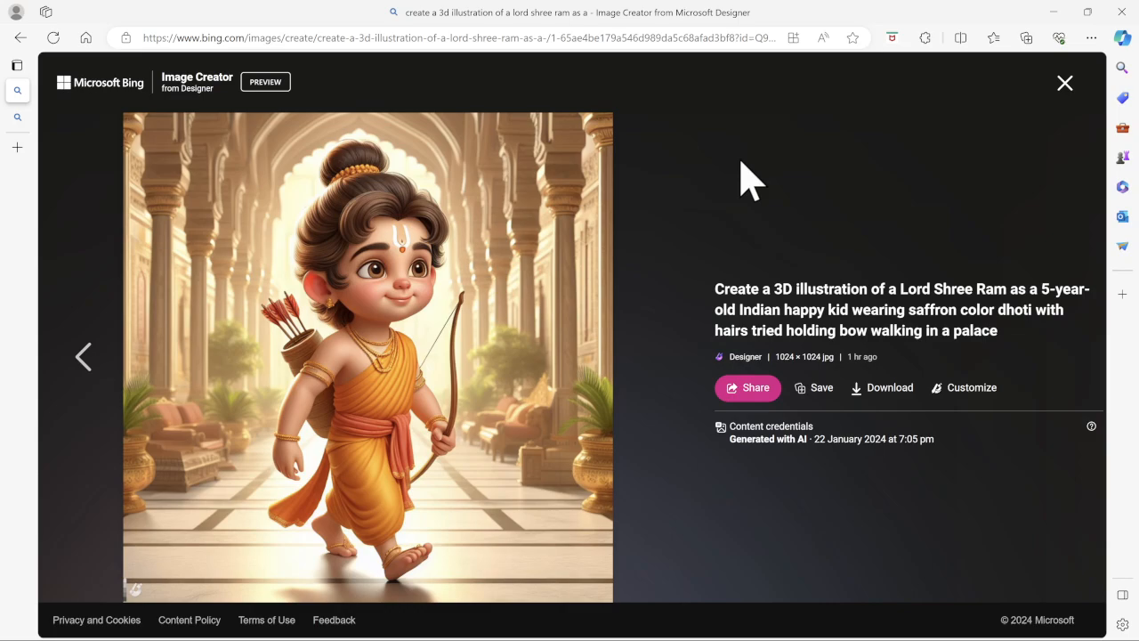
pyautogui.moveTo(788, 271)
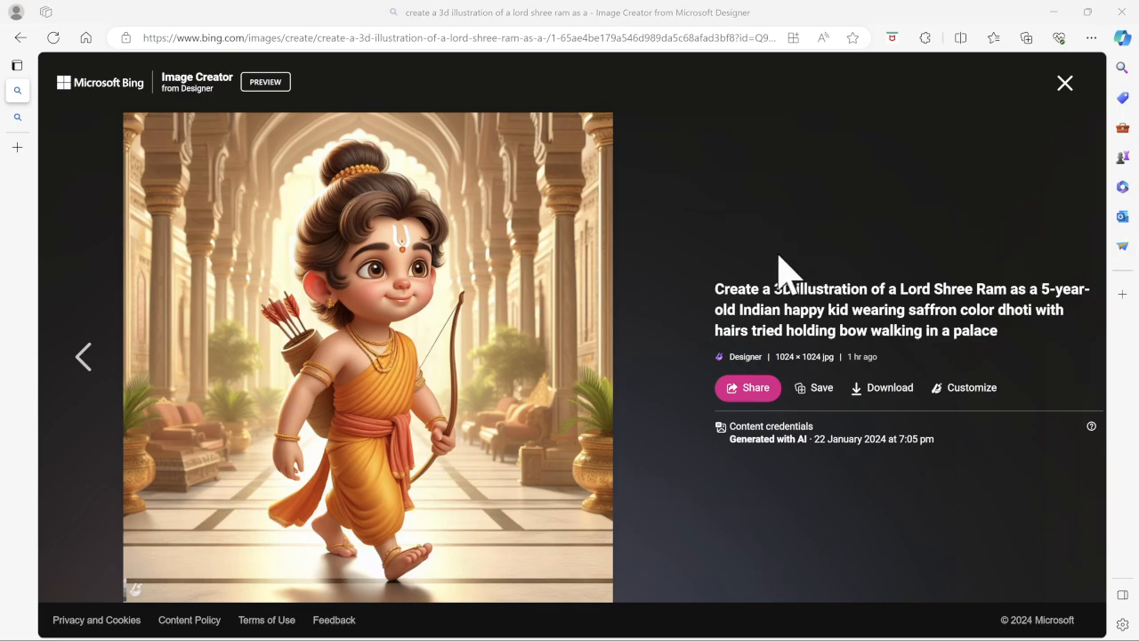
pyautogui.moveTo(721, 307)
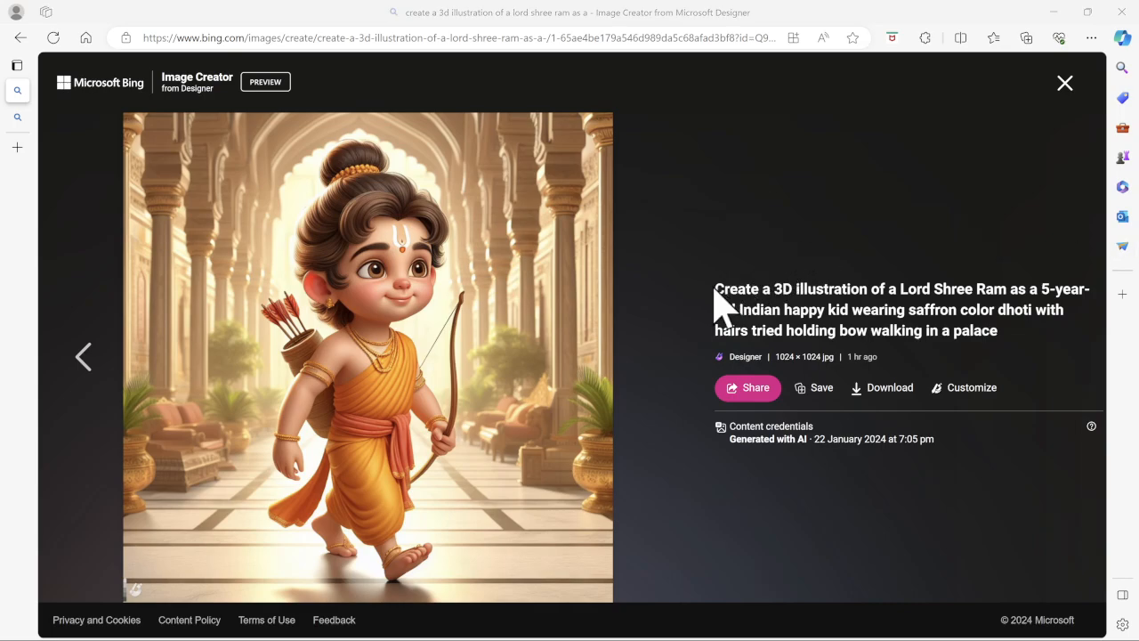
pyautogui.moveTo(846, 321)
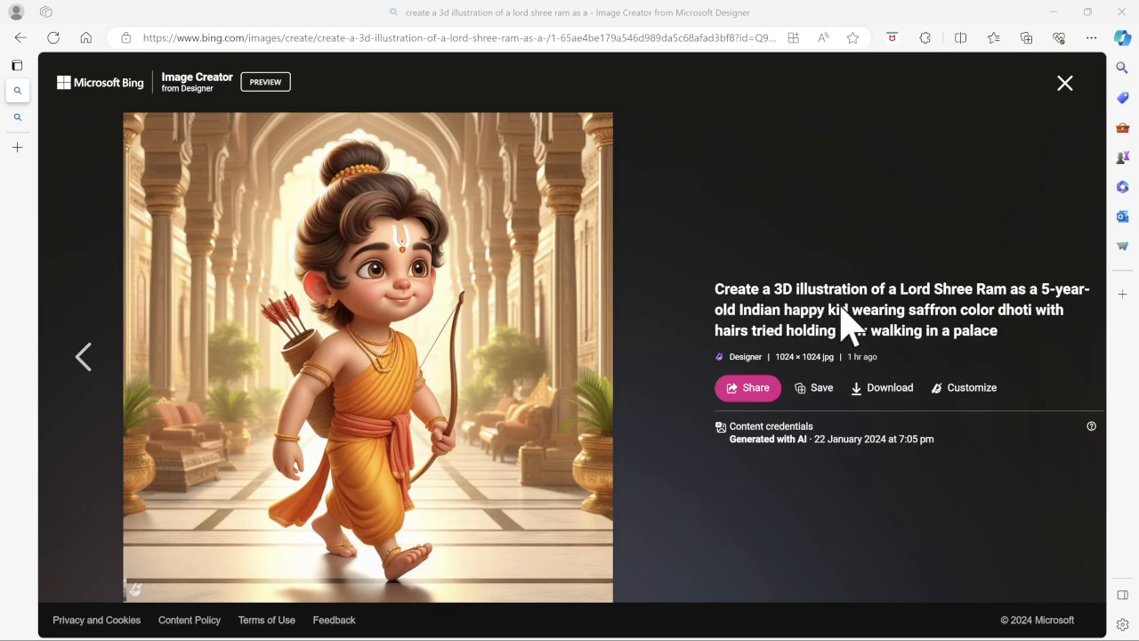
pyautogui.moveTo(996, 325)
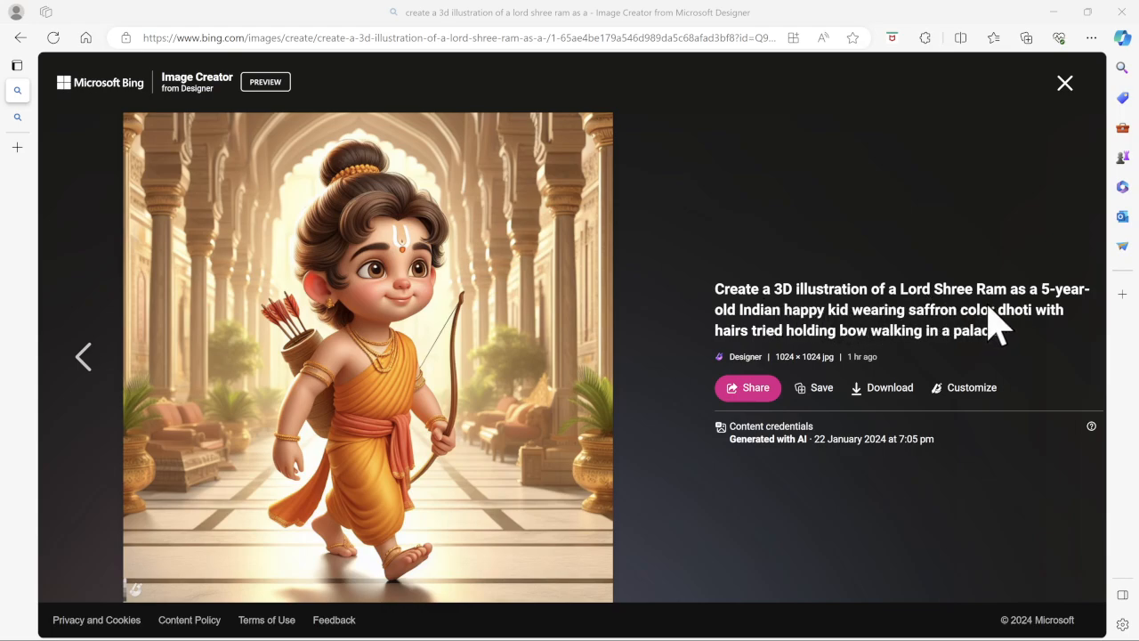
pyautogui.moveTo(849, 342)
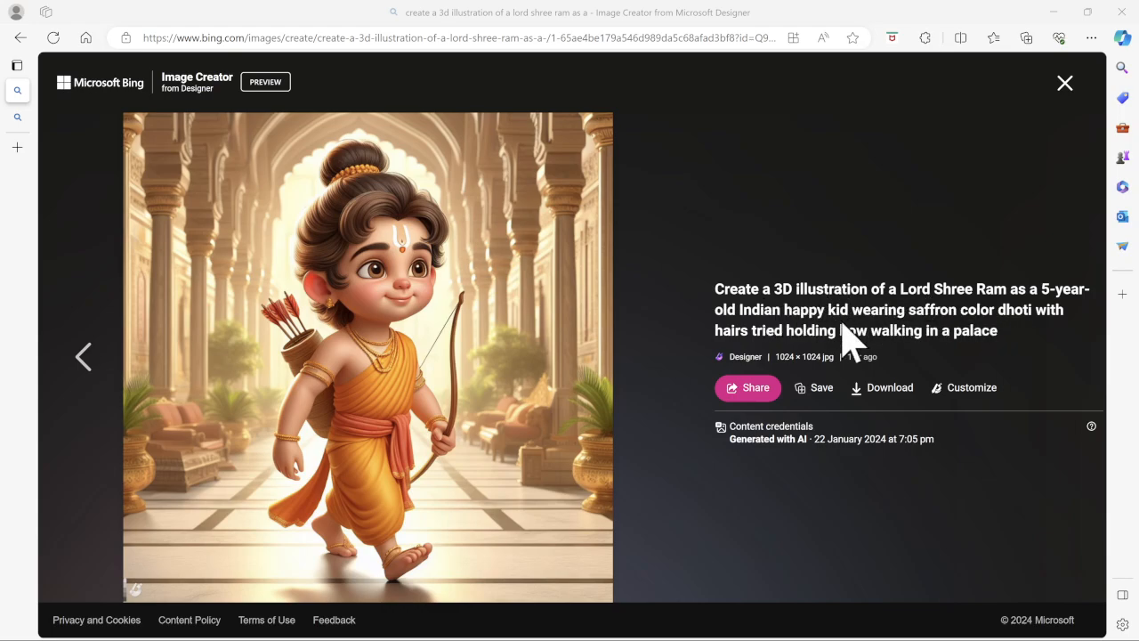
pyautogui.moveTo(862, 336)
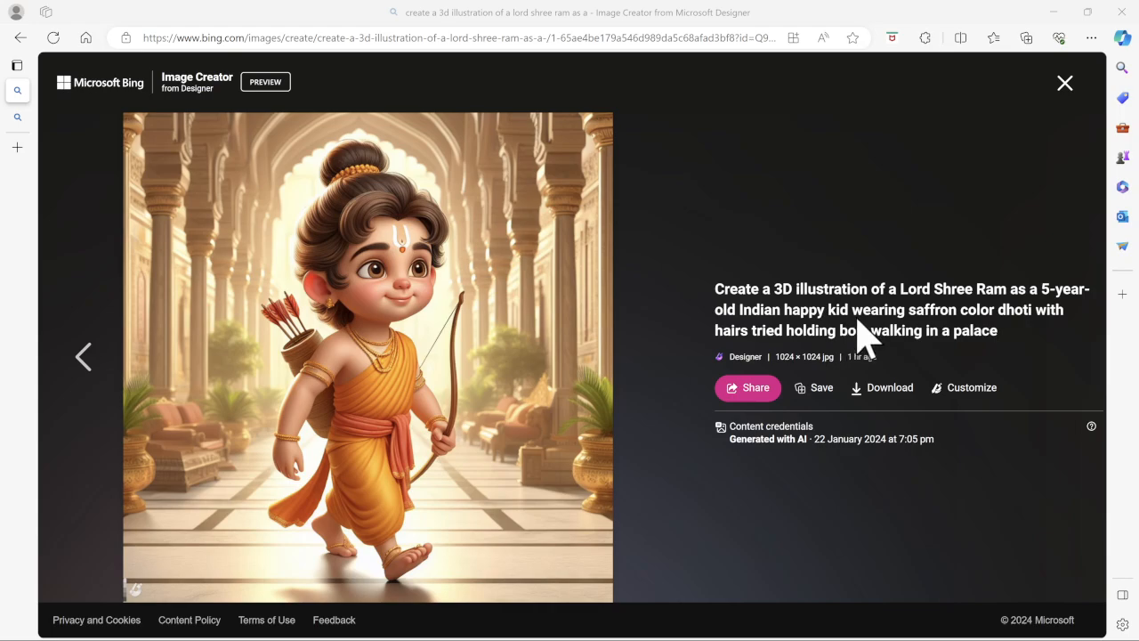
pyautogui.moveTo(1014, 342)
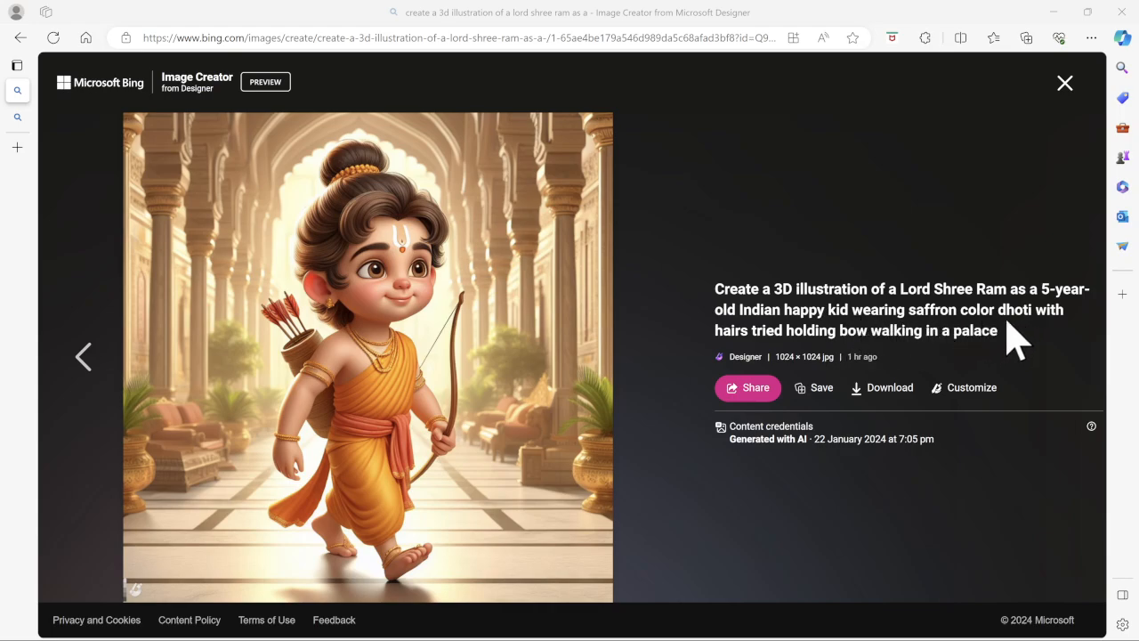
pyautogui.moveTo(890, 355)
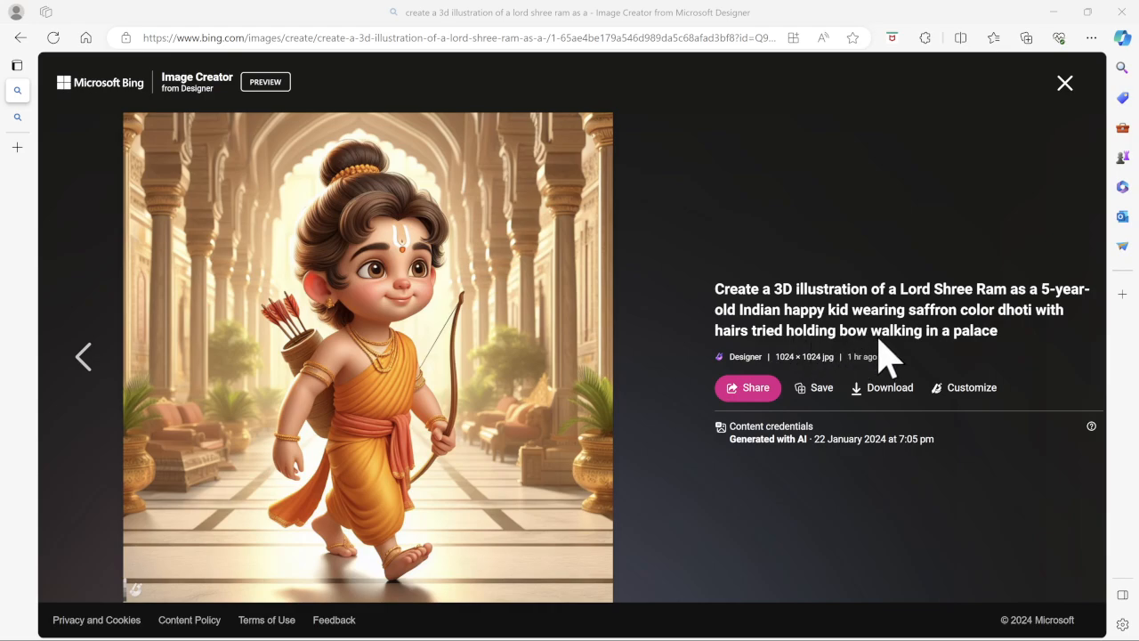
pyautogui.moveTo(908, 365)
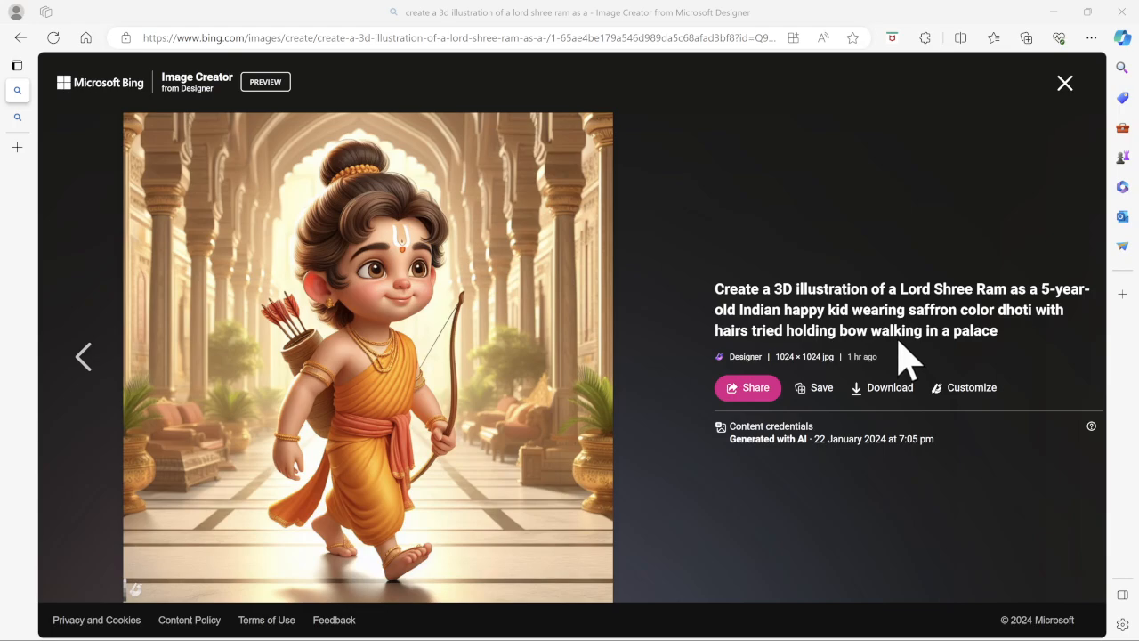
pyautogui.moveTo(1024, 361)
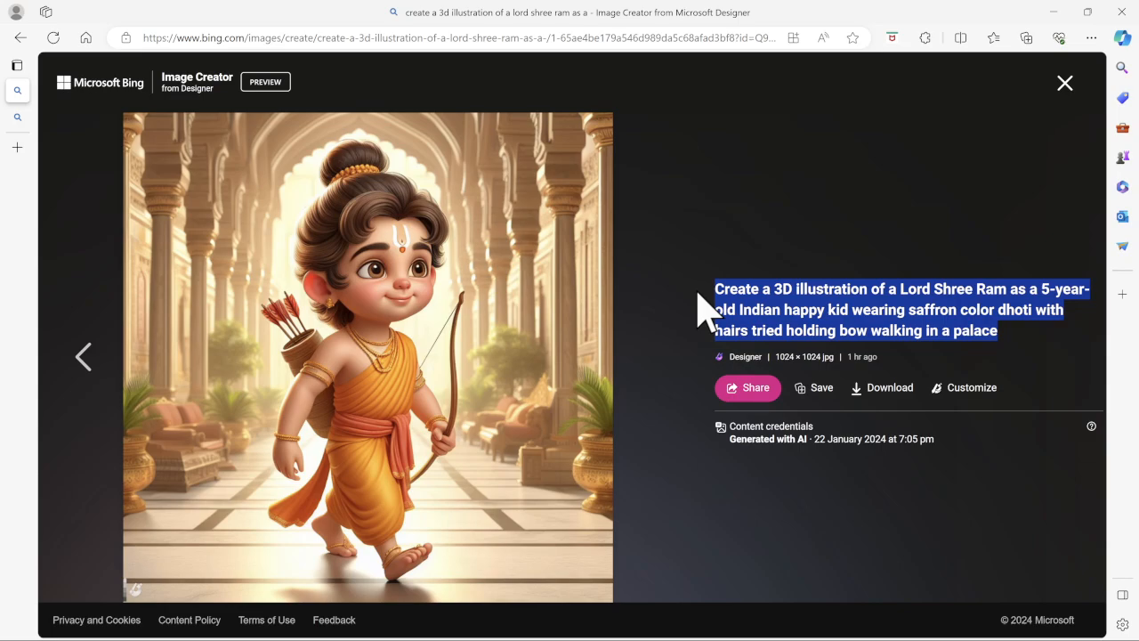
pyautogui.moveTo(329, 20)
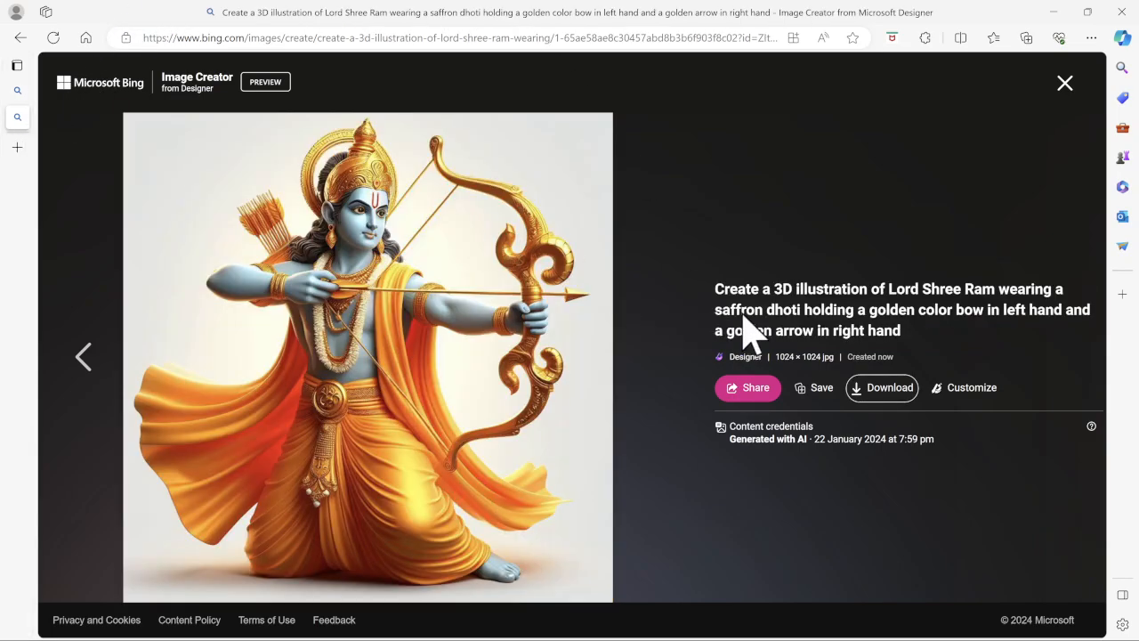
pyautogui.moveTo(734, 311)
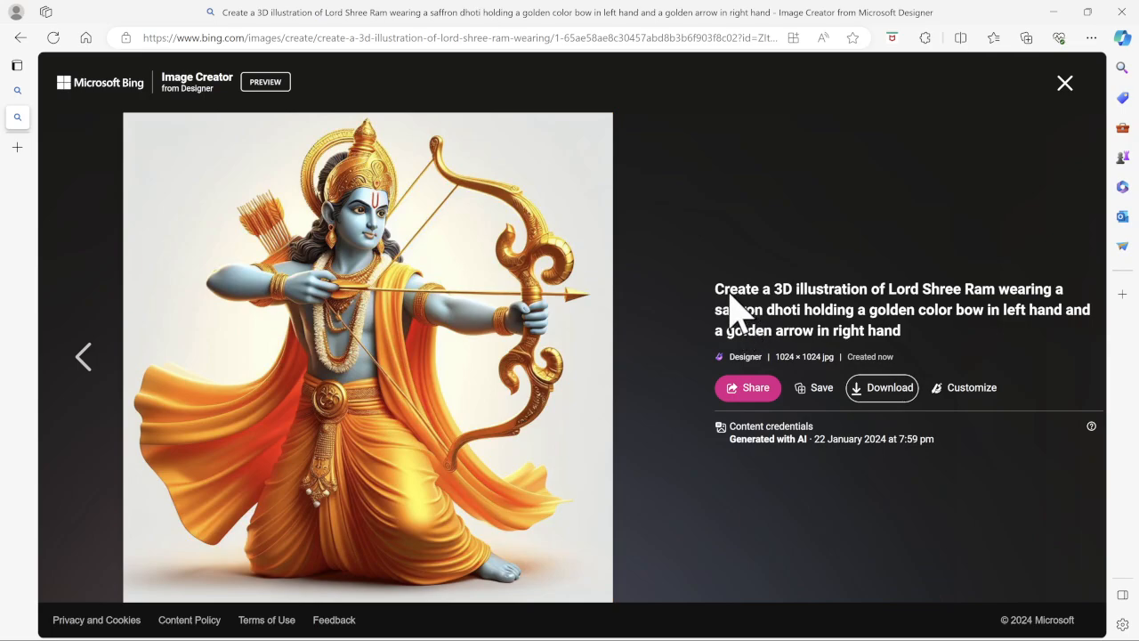
pyautogui.moveTo(774, 315)
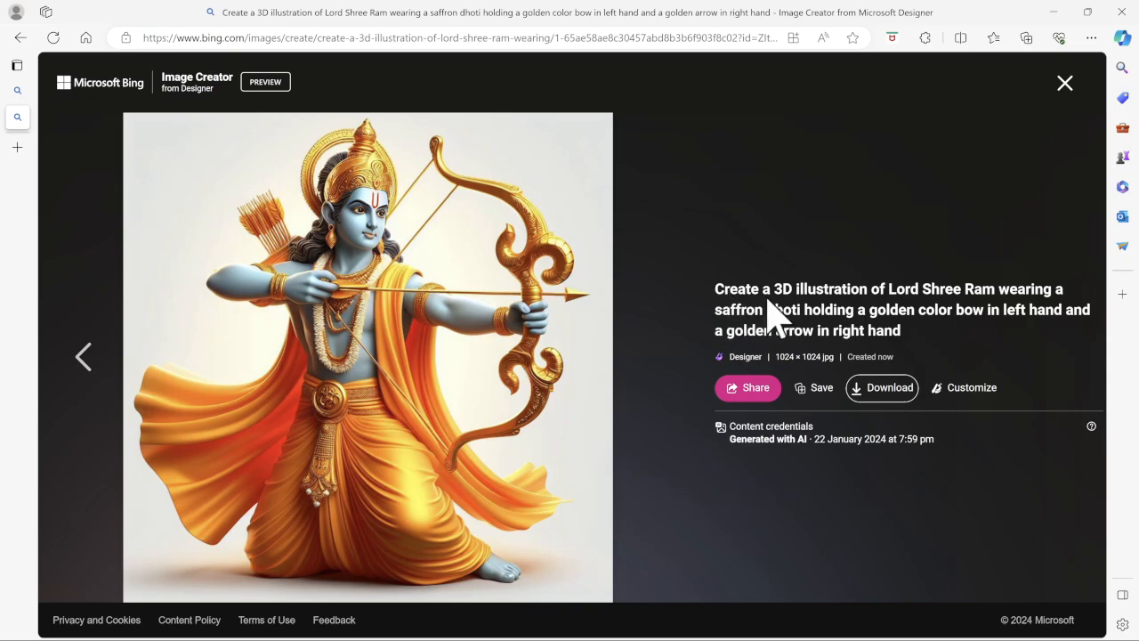
pyautogui.moveTo(885, 316)
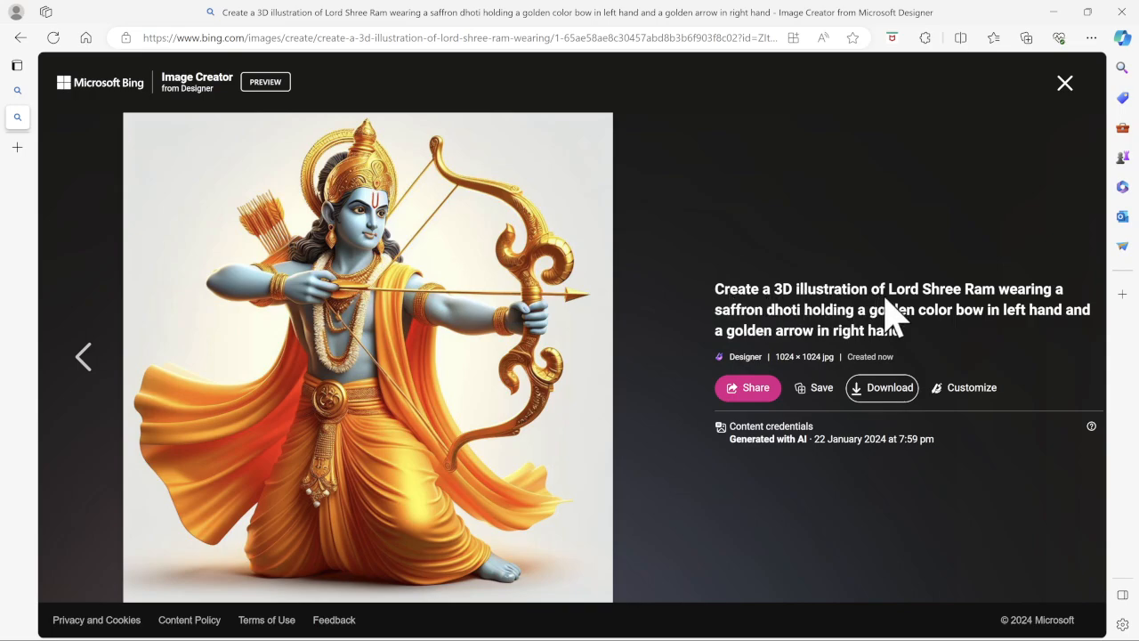
pyautogui.moveTo(992, 328)
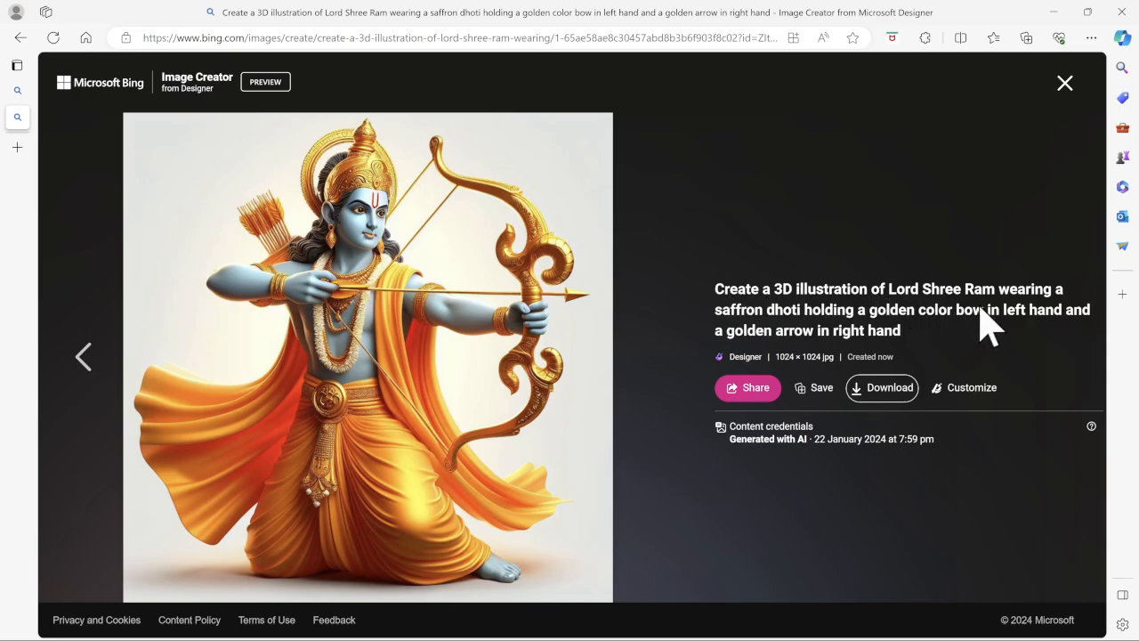
pyautogui.moveTo(944, 334)
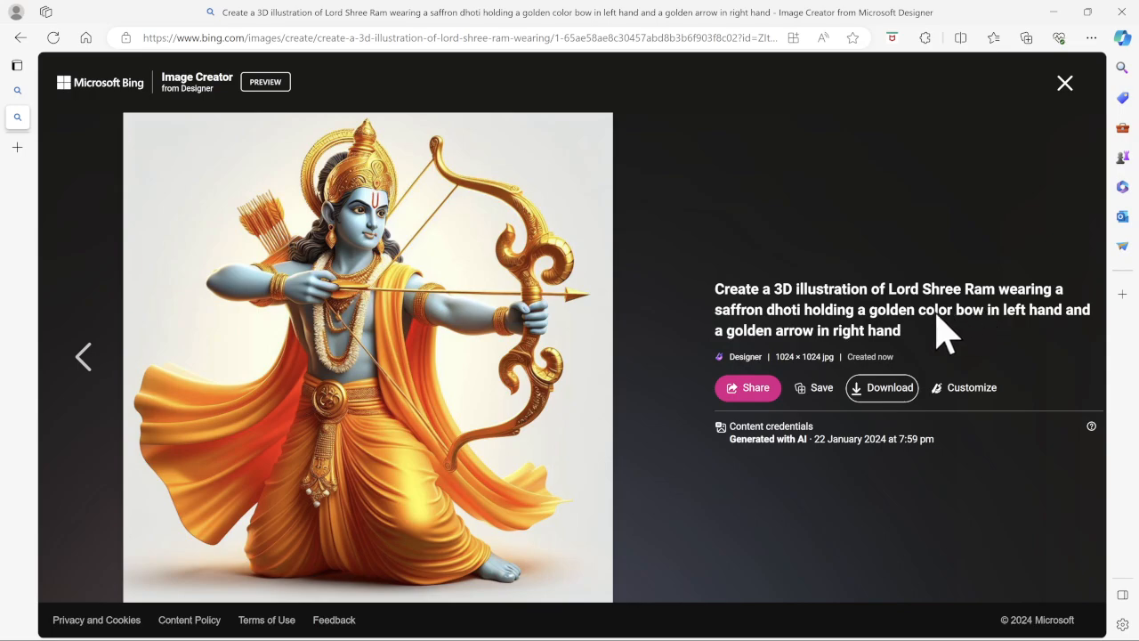
pyautogui.moveTo(767, 352)
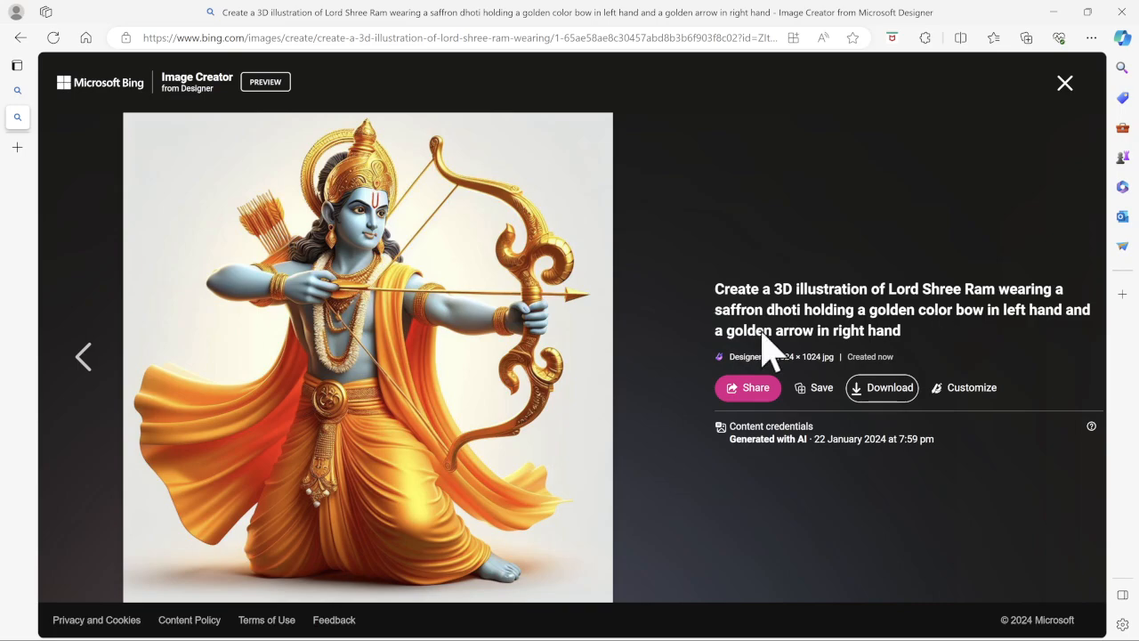
pyautogui.moveTo(520, 334)
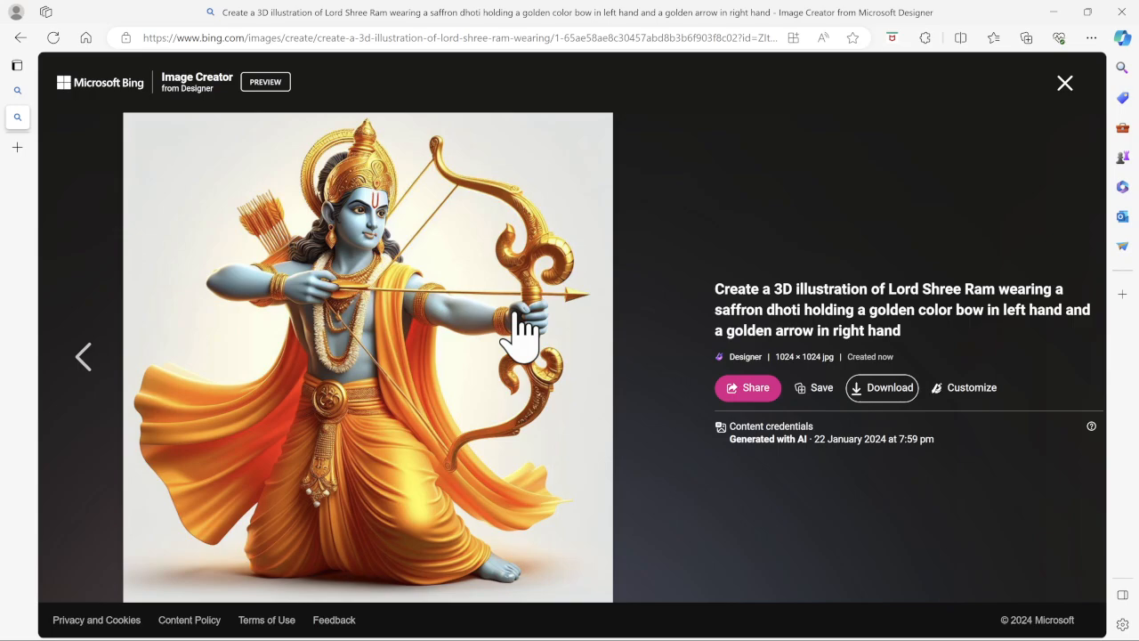
pyautogui.moveTo(633, 370)
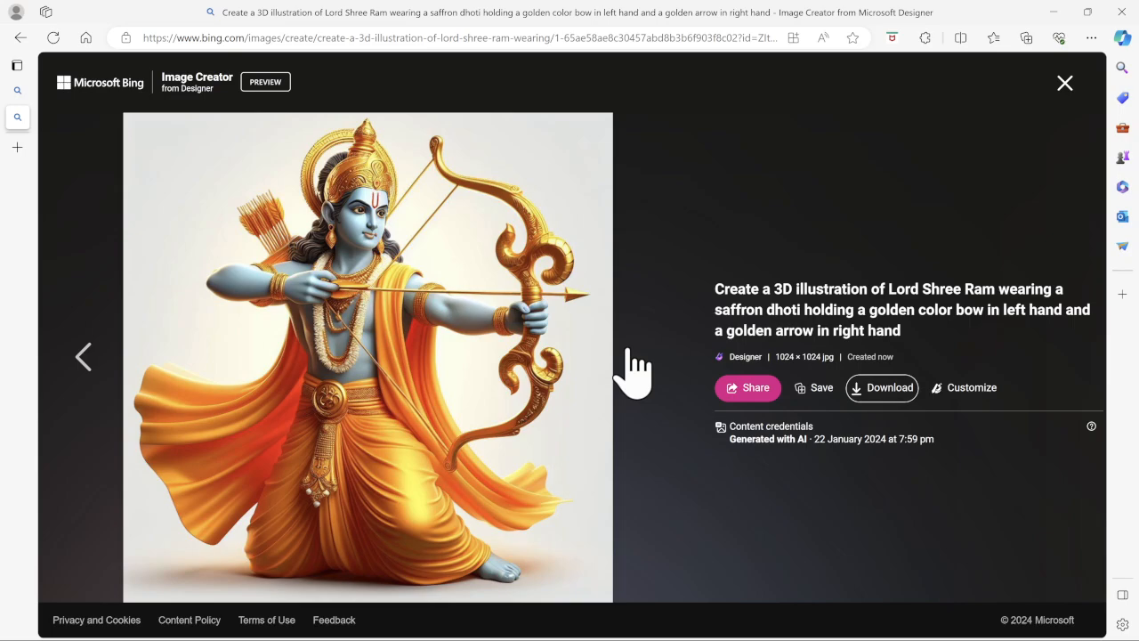
pyautogui.moveTo(539, 347)
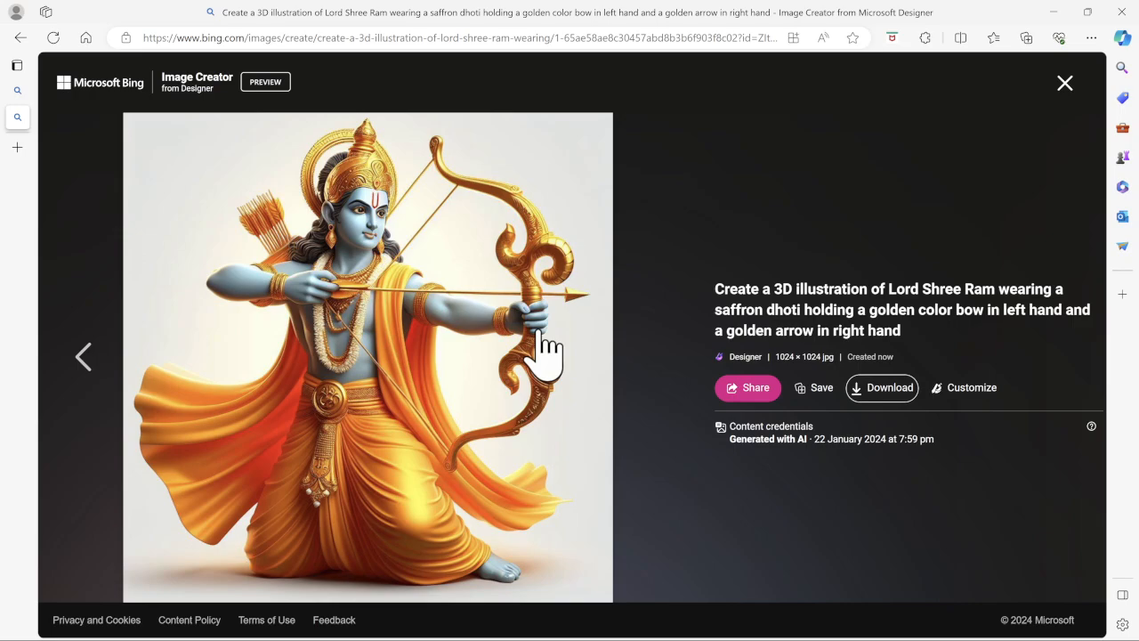
pyautogui.moveTo(321, 302)
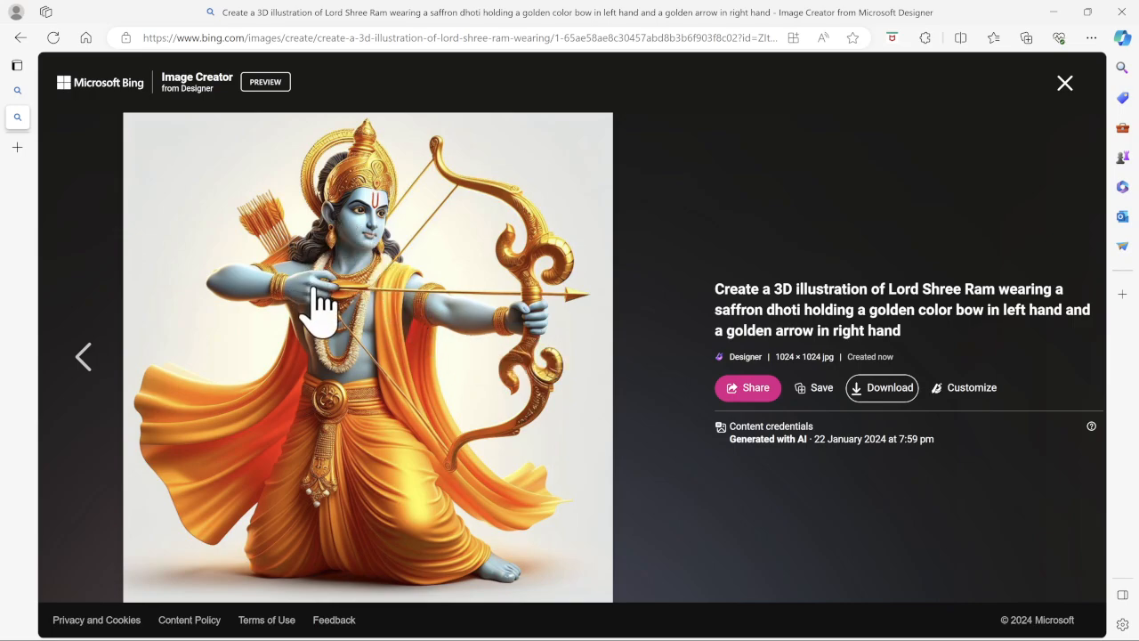
pyautogui.moveTo(525, 588)
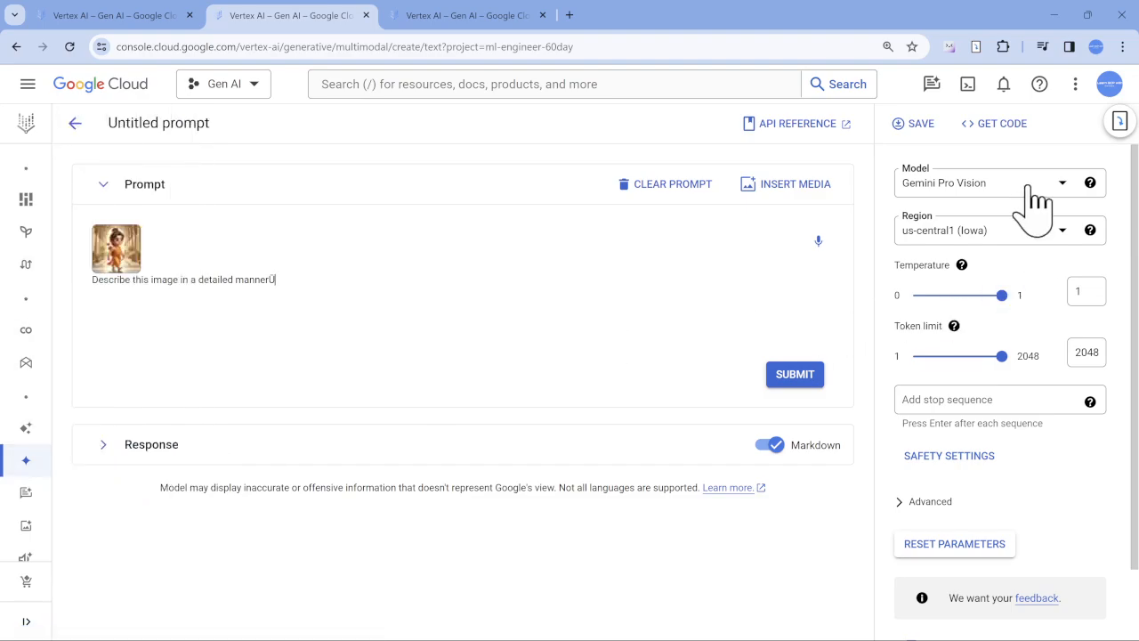
pyautogui.moveTo(445, 298)
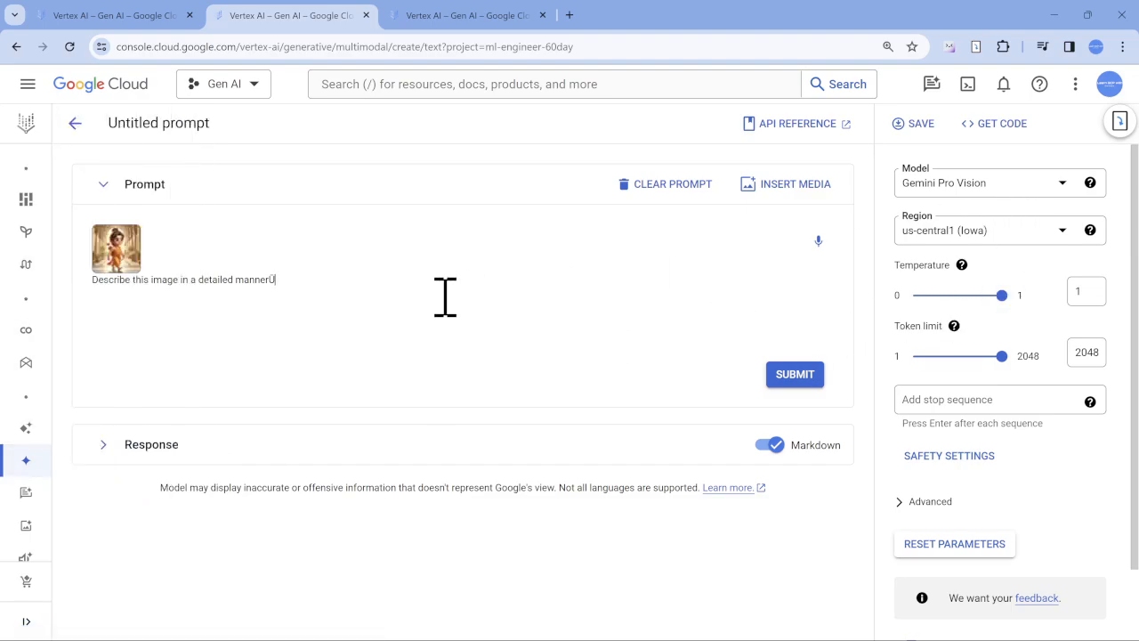
# Preview the kid Ram image and highlight Gemini's sentence identifying the Hindu god Rama
pyautogui.click(116, 247)
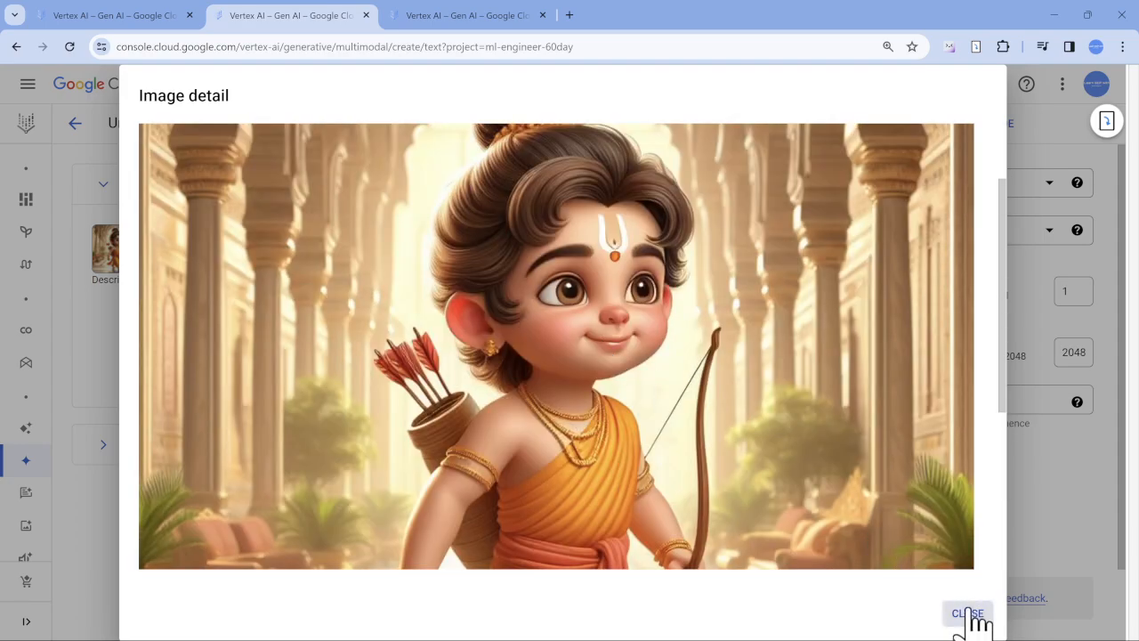
pyautogui.click(966, 614)
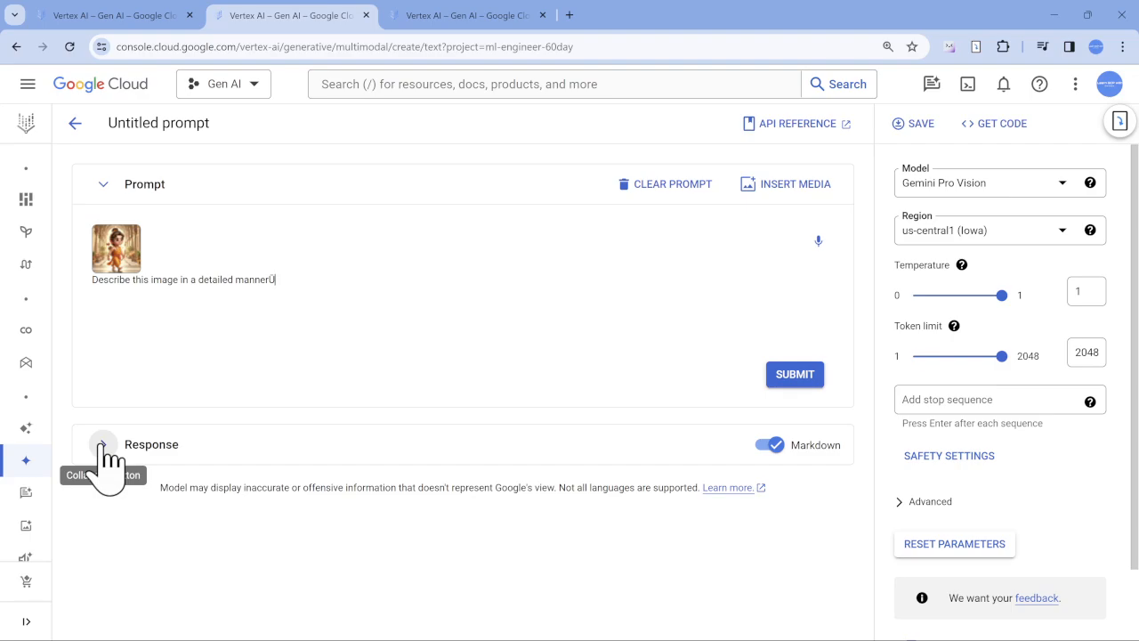
pyautogui.click(794, 373)
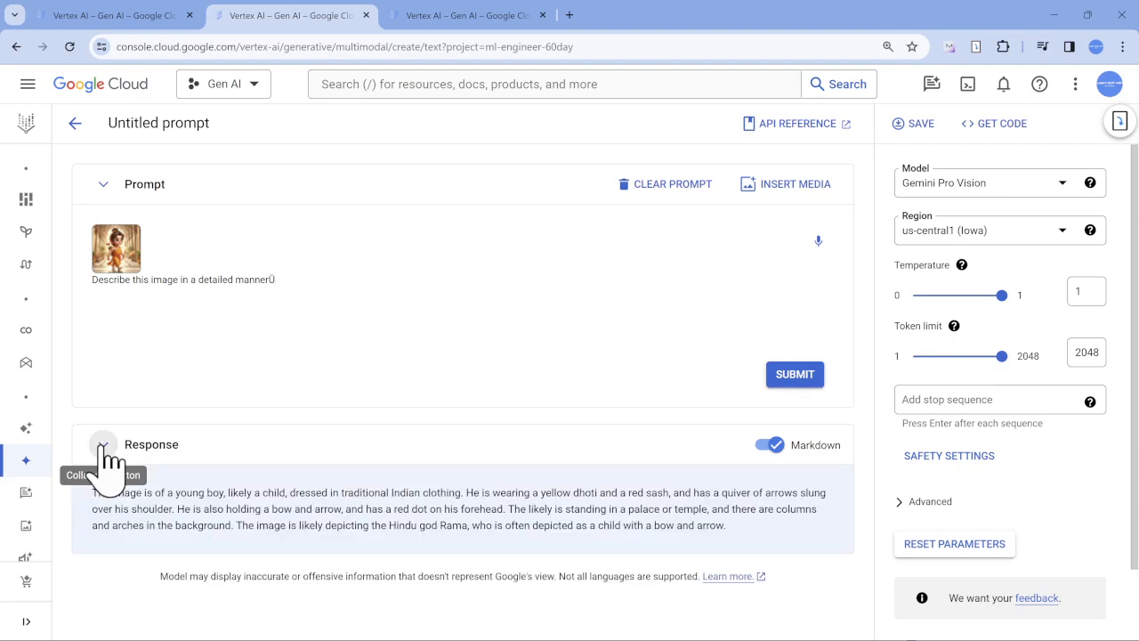
pyautogui.moveTo(169, 552)
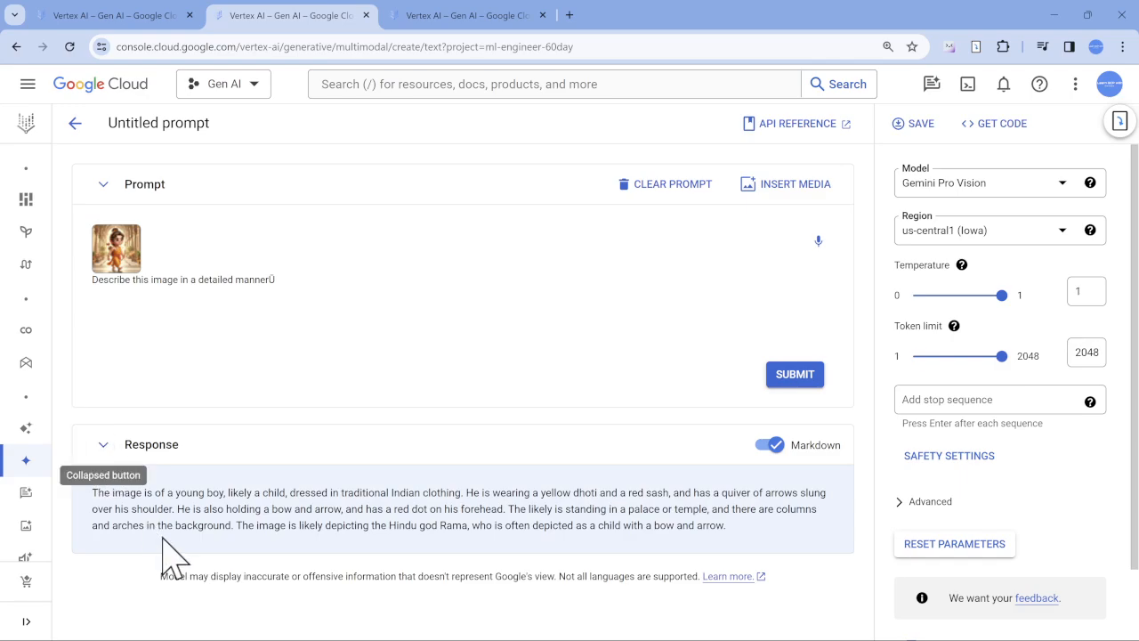
pyautogui.moveTo(124, 294)
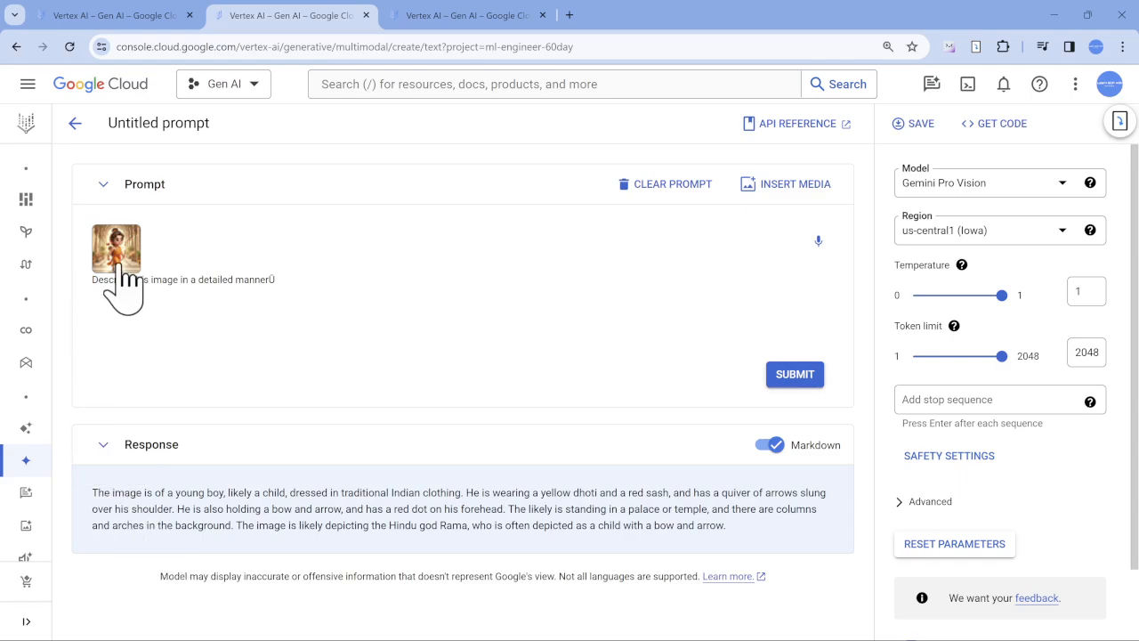
pyautogui.click(115, 249)
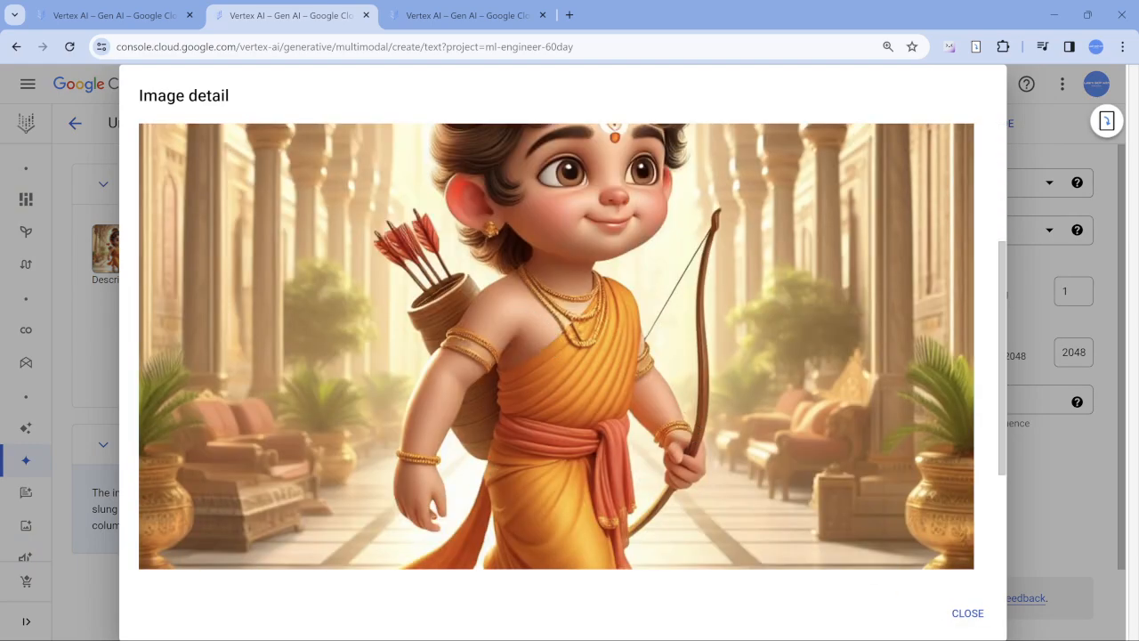
pyautogui.click(967, 612)
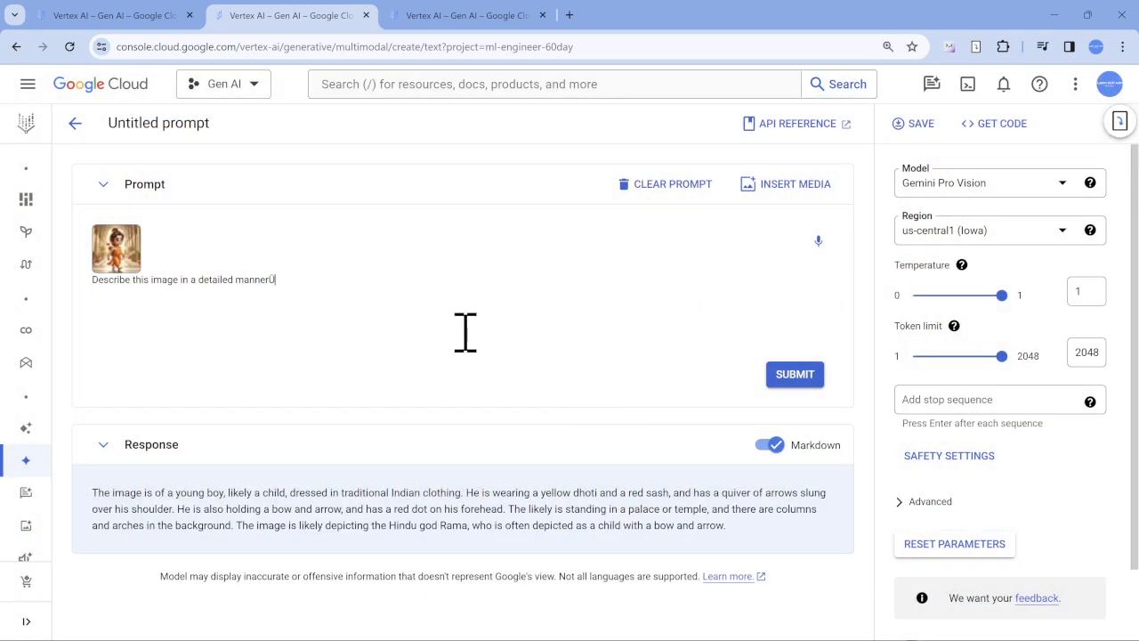
pyautogui.moveTo(156, 498)
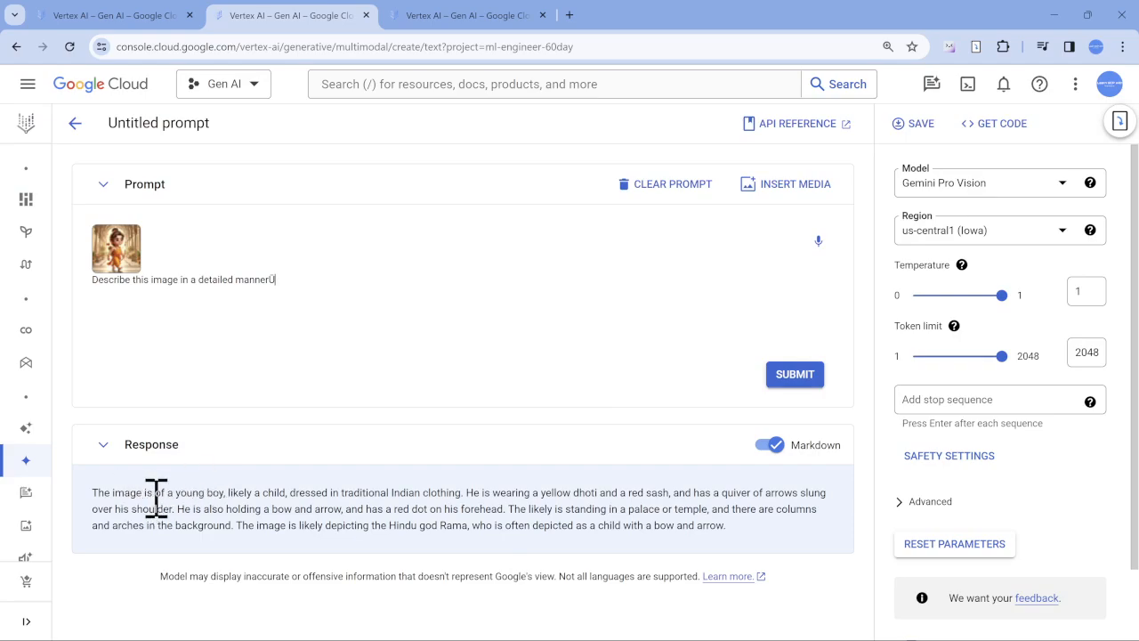
pyautogui.moveTo(501, 518)
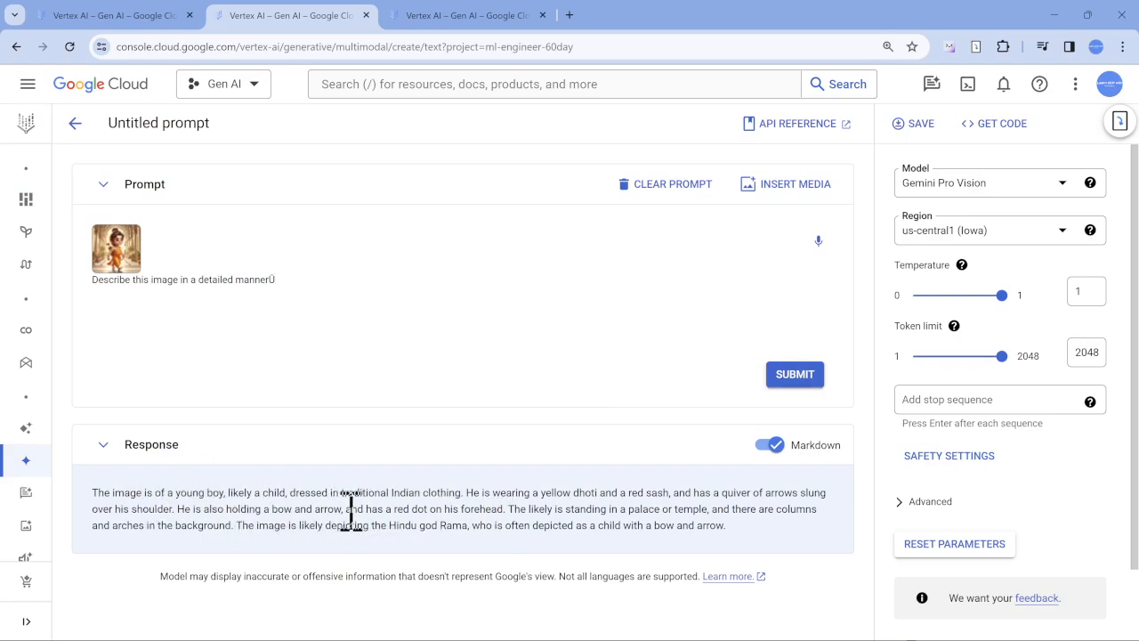
pyautogui.moveTo(523, 512)
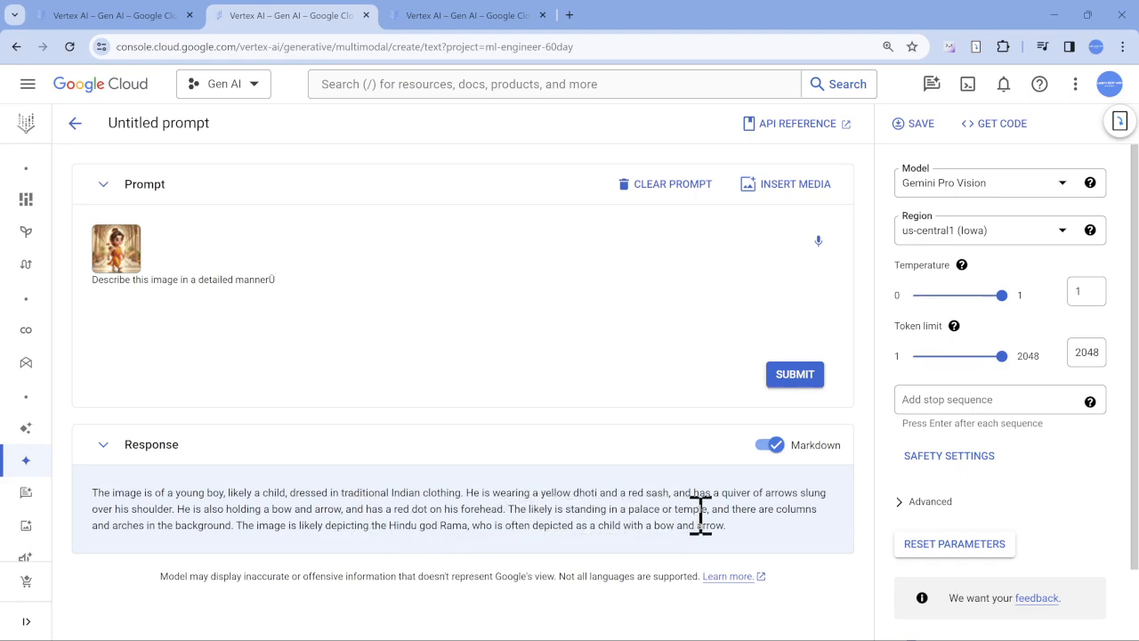
pyautogui.moveTo(489, 556)
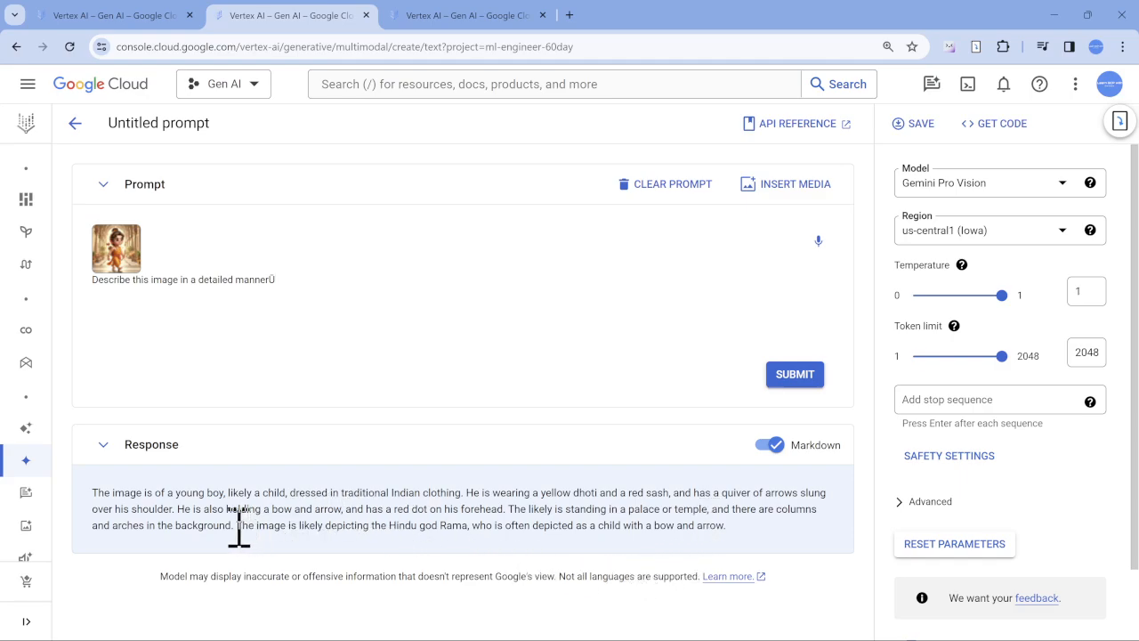
pyautogui.moveTo(233, 525); pyautogui.dragTo(427, 525)
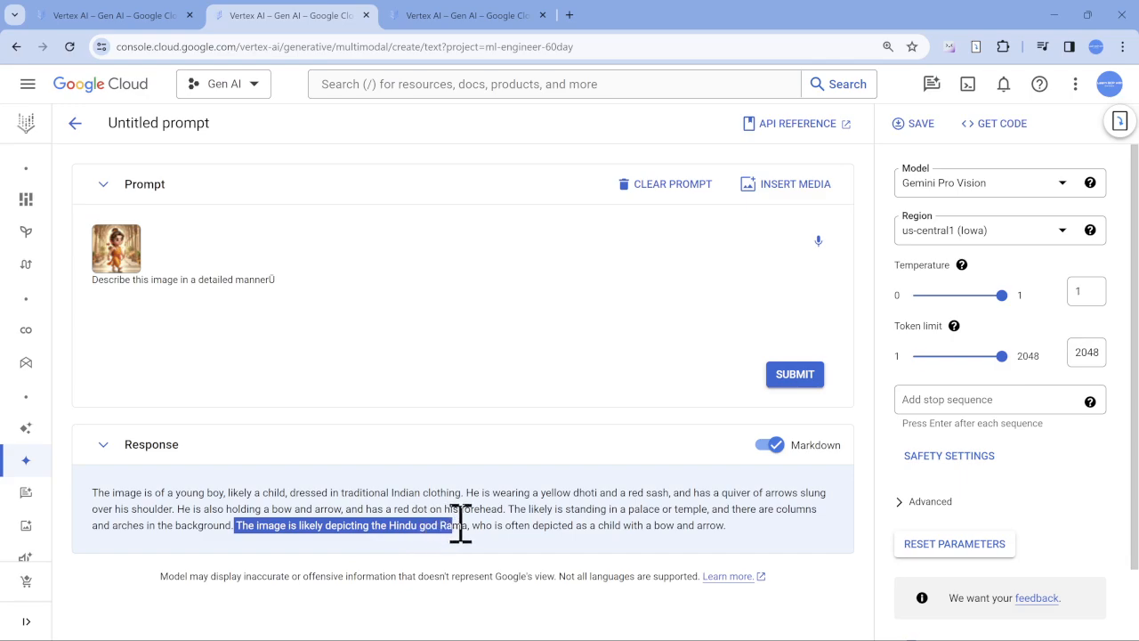
pyautogui.moveTo(574, 547)
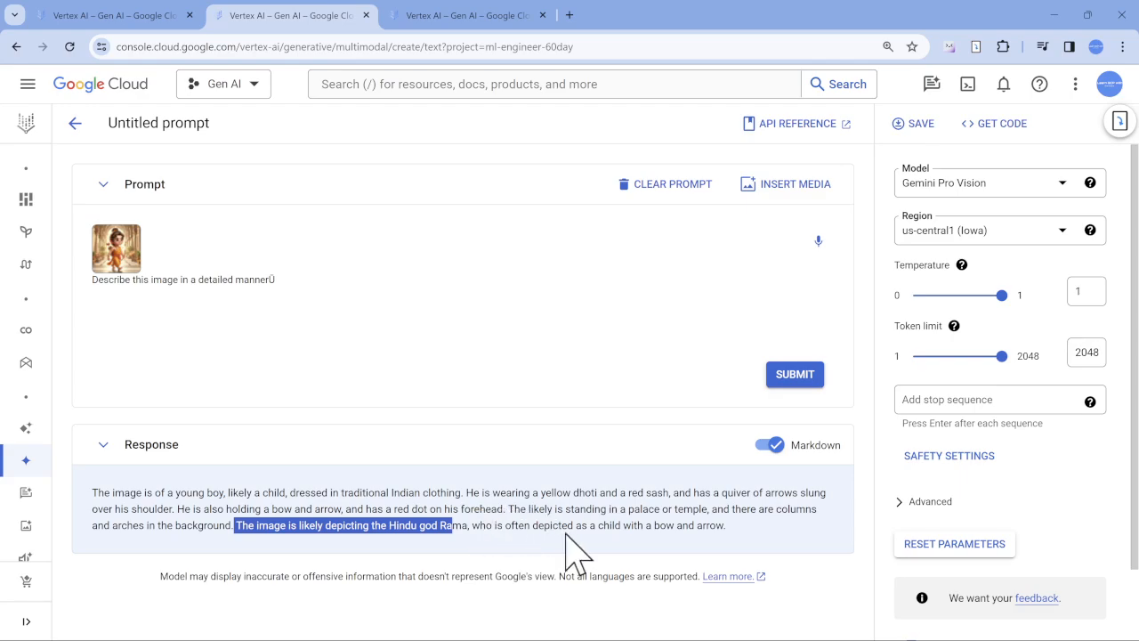
pyautogui.moveTo(703, 539)
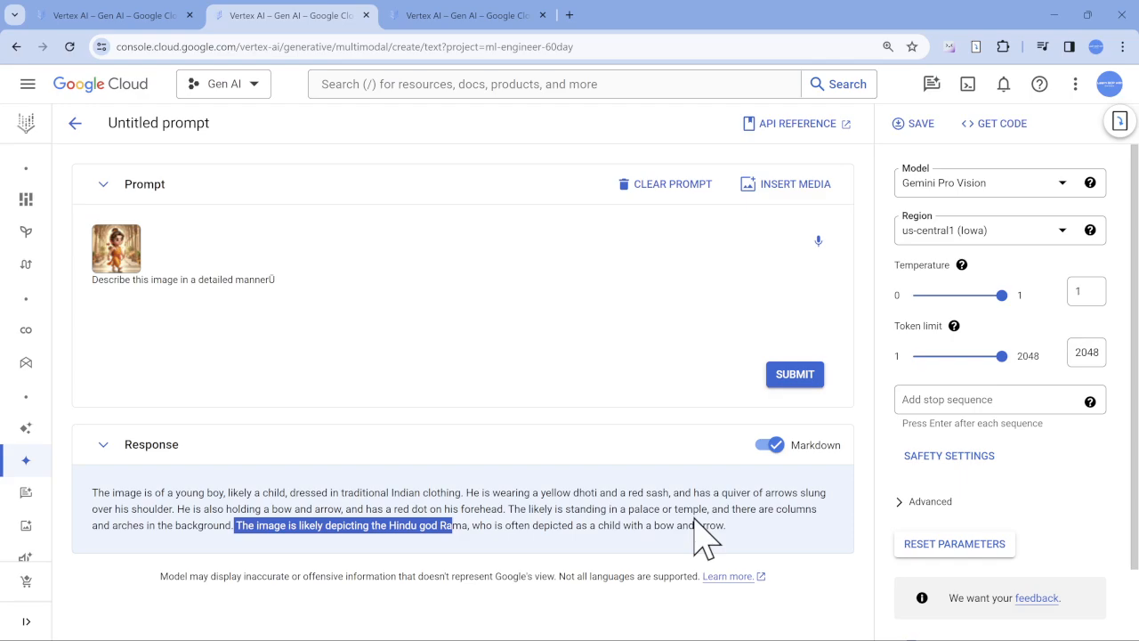
pyautogui.moveTo(906, 320)
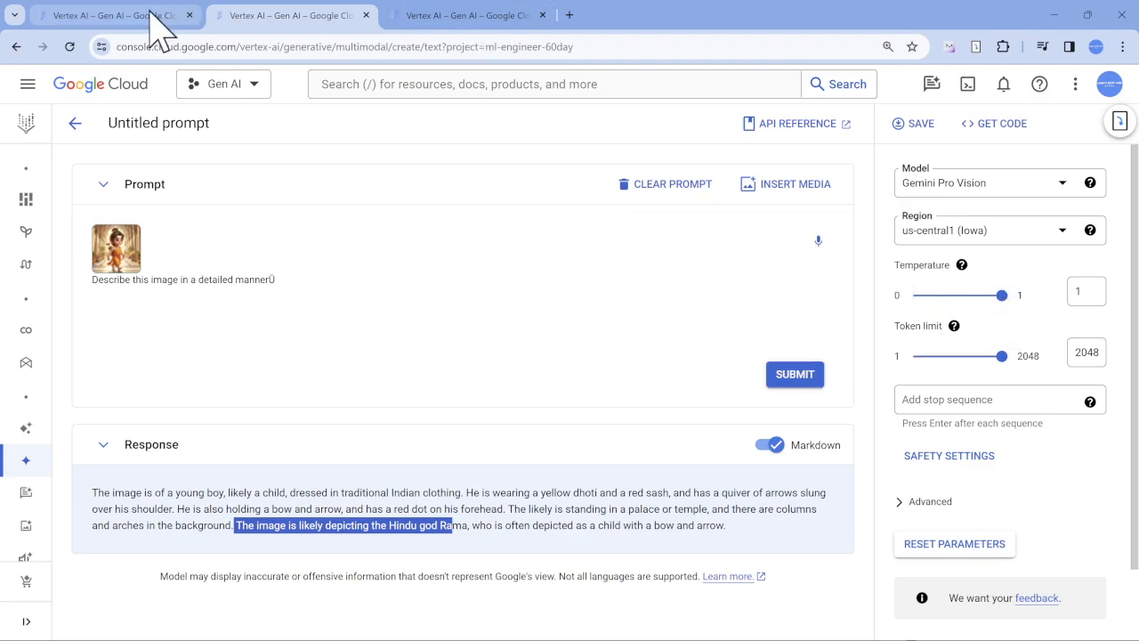
# Rerun the saved Awesome prompt with temperature 0 after previewing the boy image
pyautogui.click(912, 123)
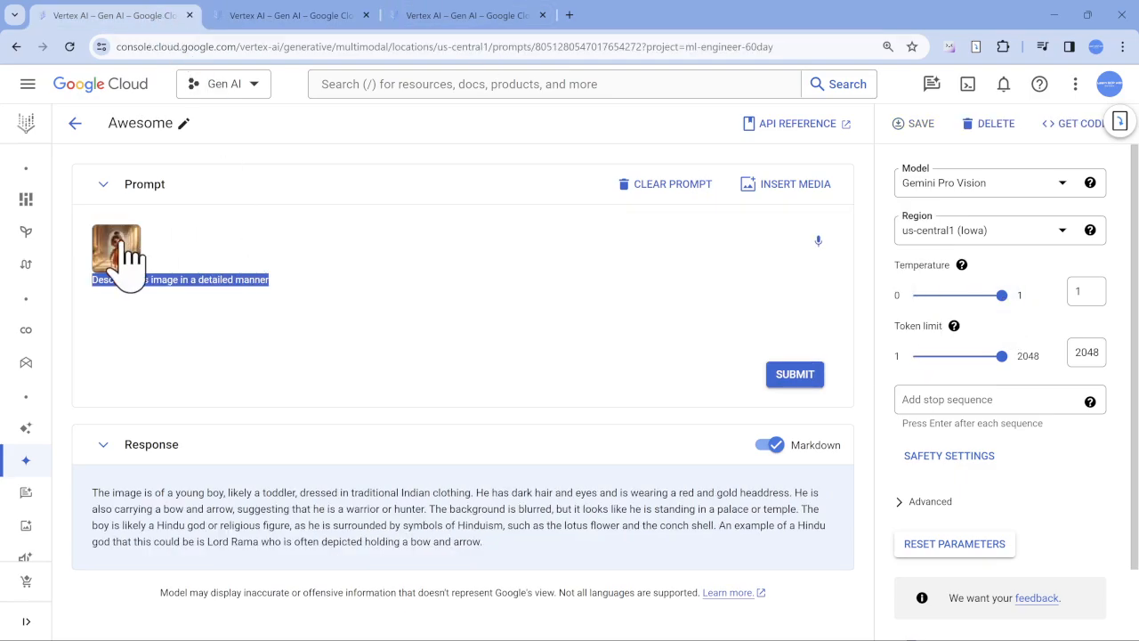
pyautogui.click(115, 247)
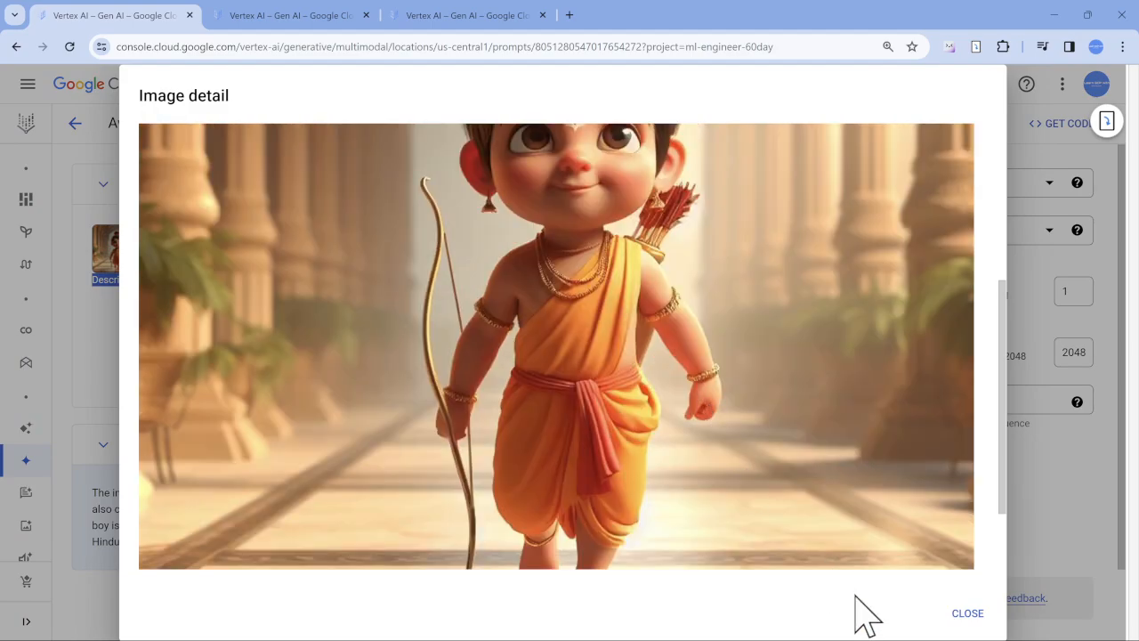
pyautogui.click(968, 613)
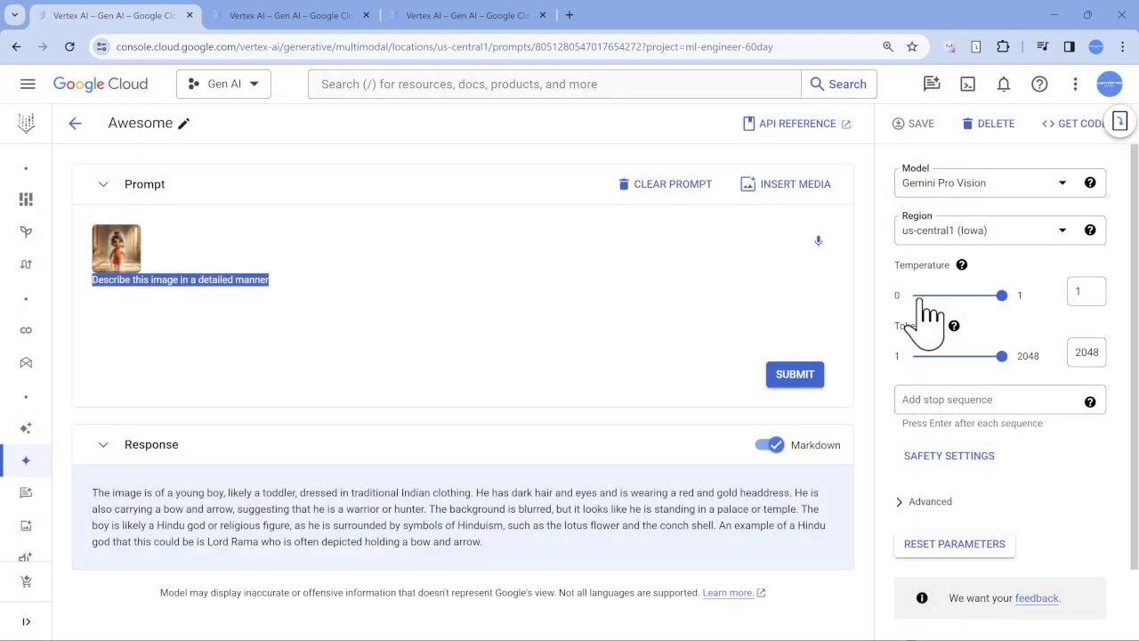
pyautogui.moveTo(1000, 294); pyautogui.dragTo(915, 294)
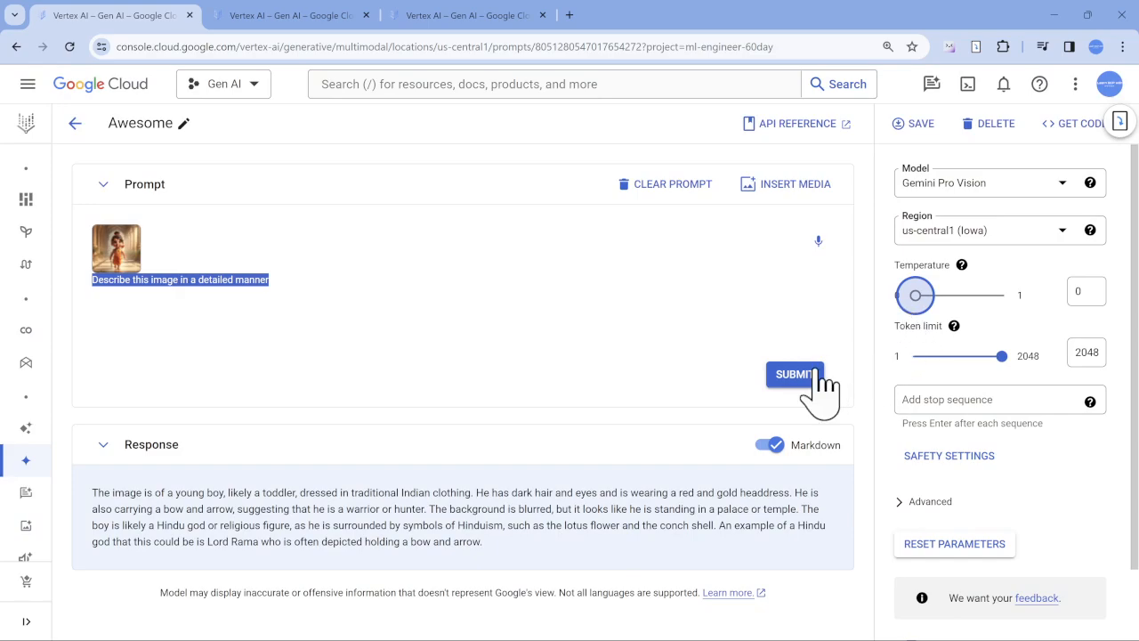
pyautogui.click(794, 373)
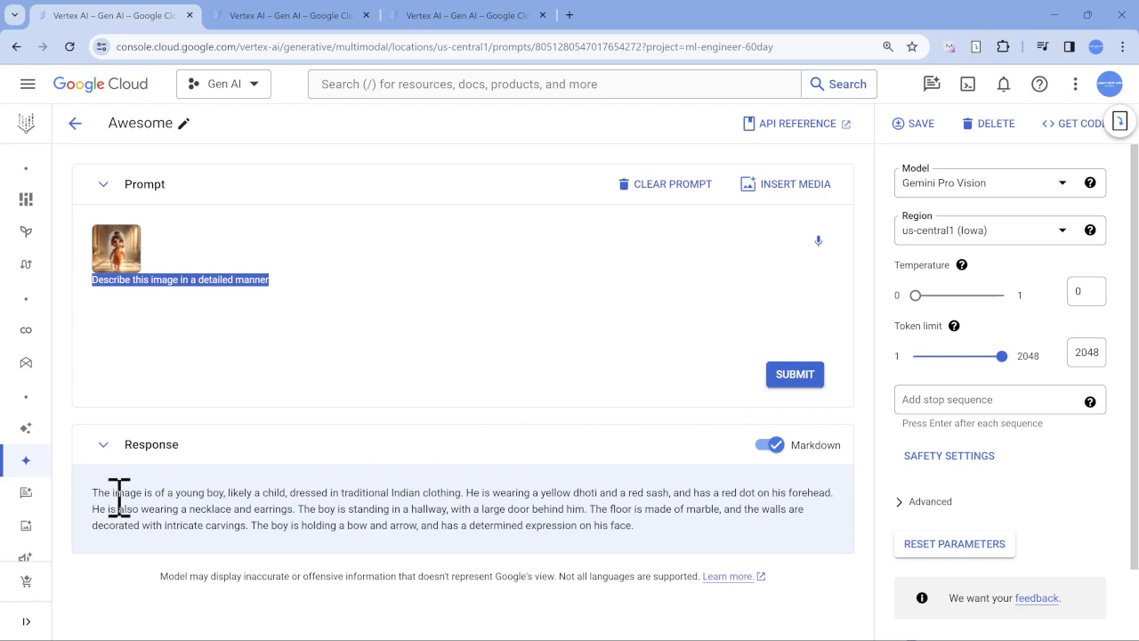
pyautogui.moveTo(331, 505)
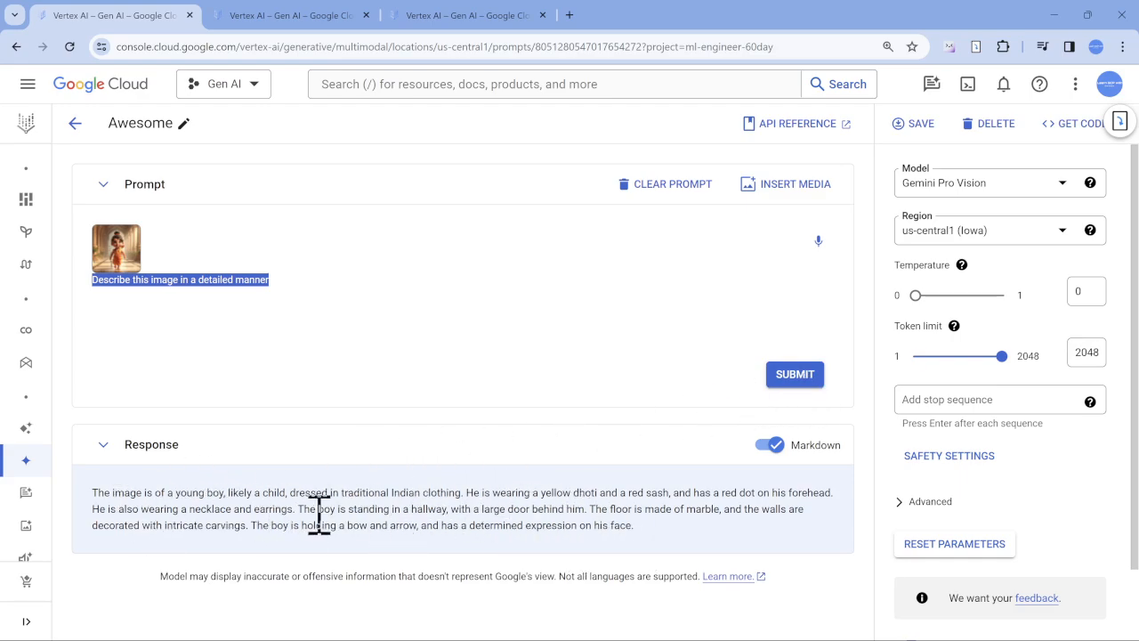
pyautogui.moveTo(612, 511)
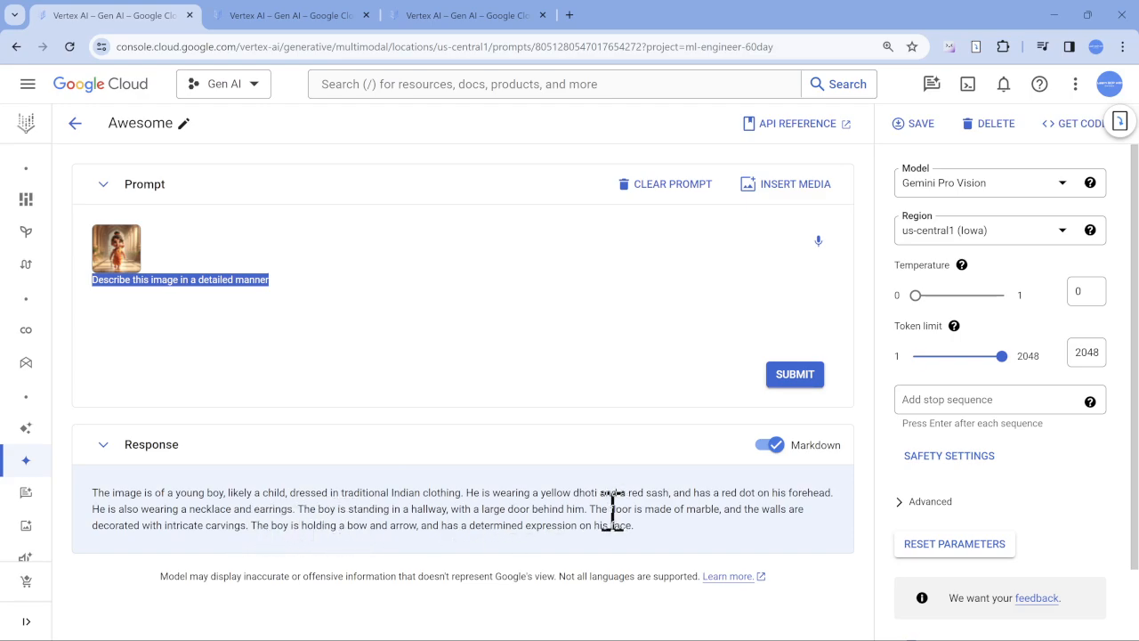
pyautogui.moveTo(294, 543)
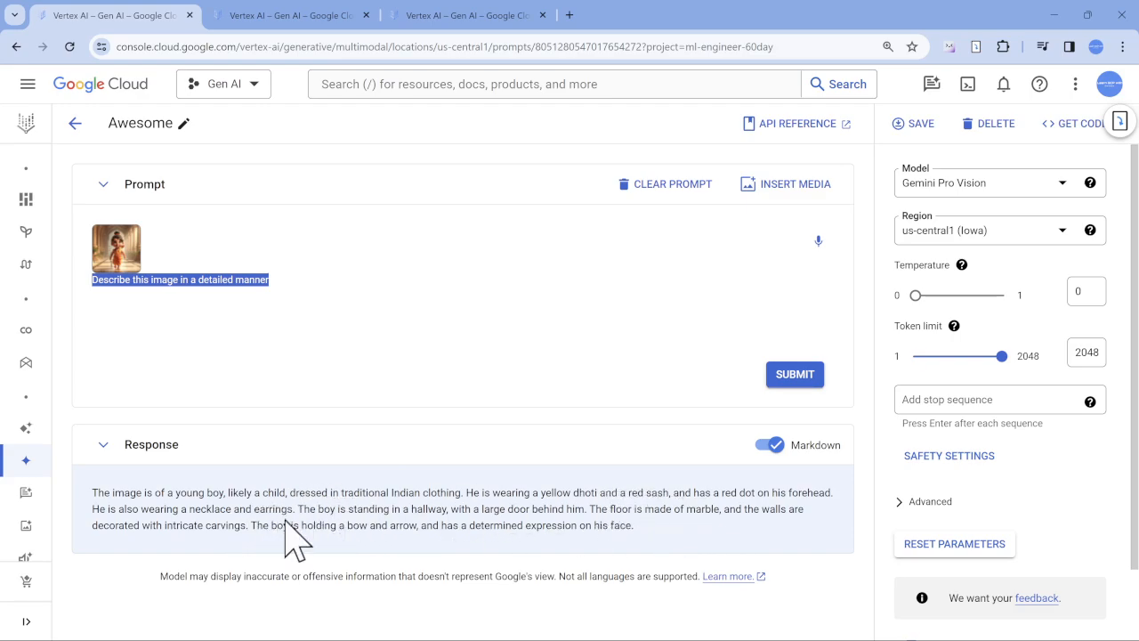
pyautogui.moveTo(658, 565)
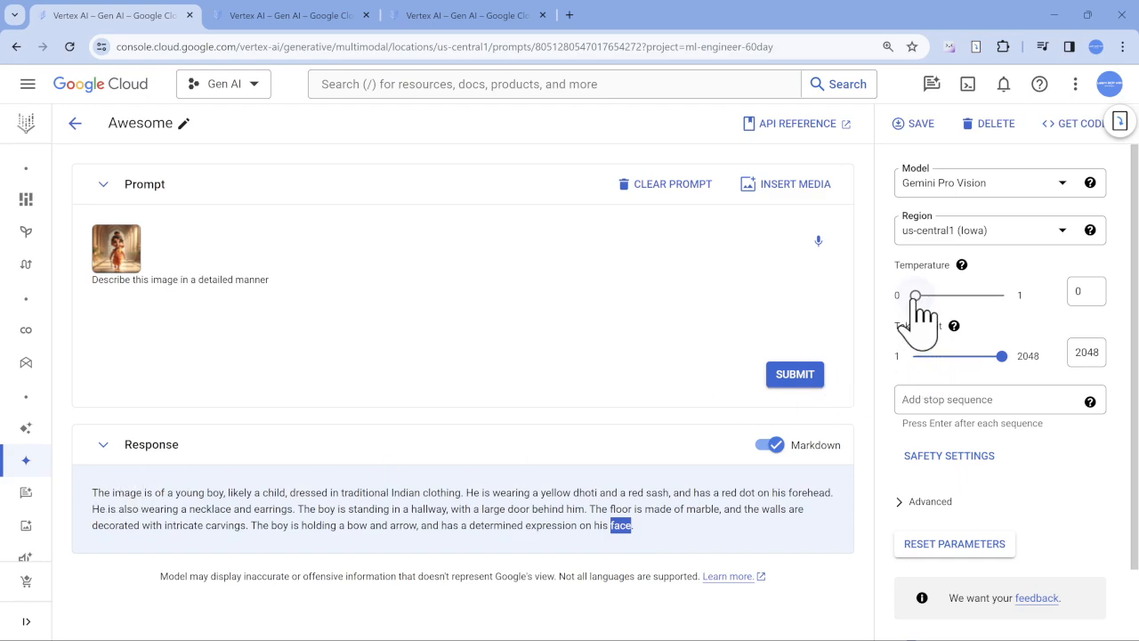
# Rerun the prompt at temperature 0.5, then view the untitled archer-image prompt
pyautogui.click(794, 374)
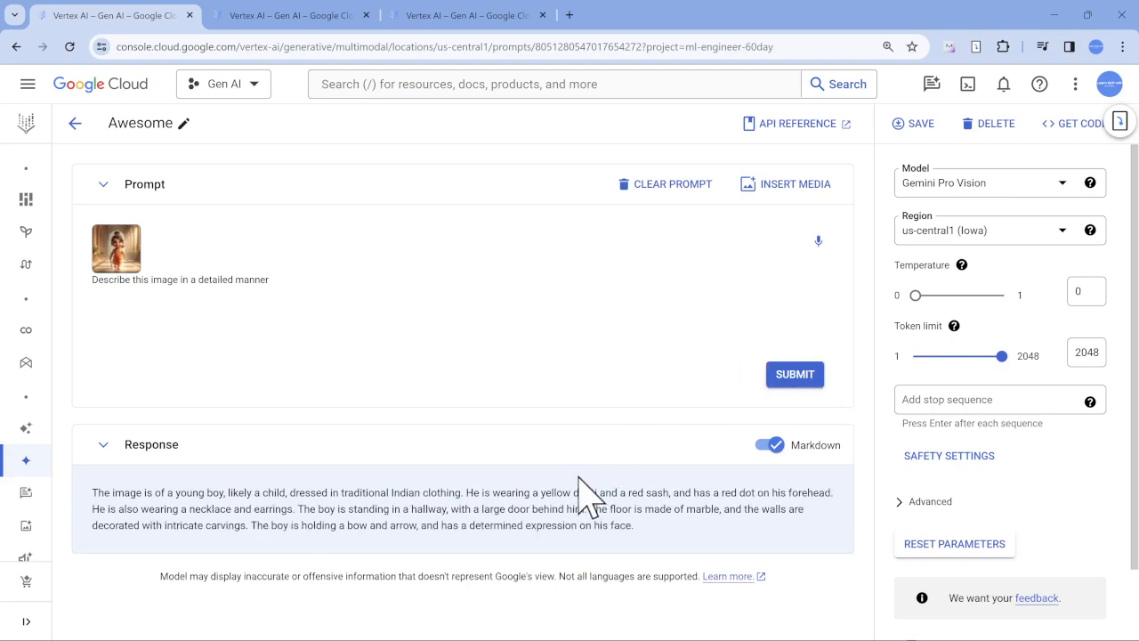
pyautogui.moveTo(107, 516)
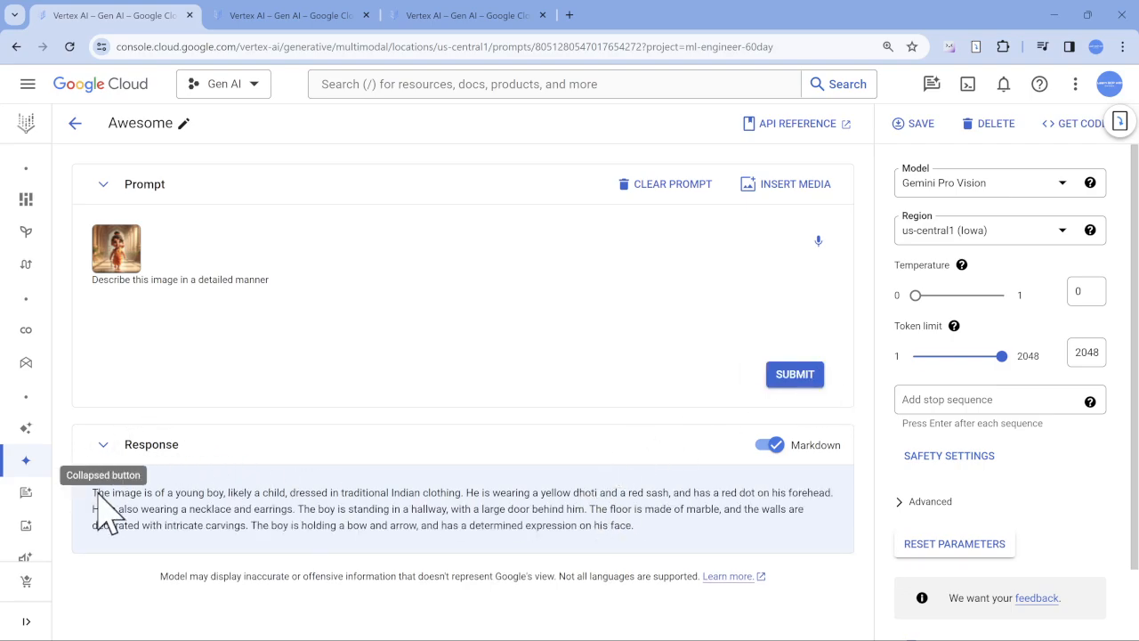
pyautogui.moveTo(919, 295); pyautogui.dragTo(941, 294)
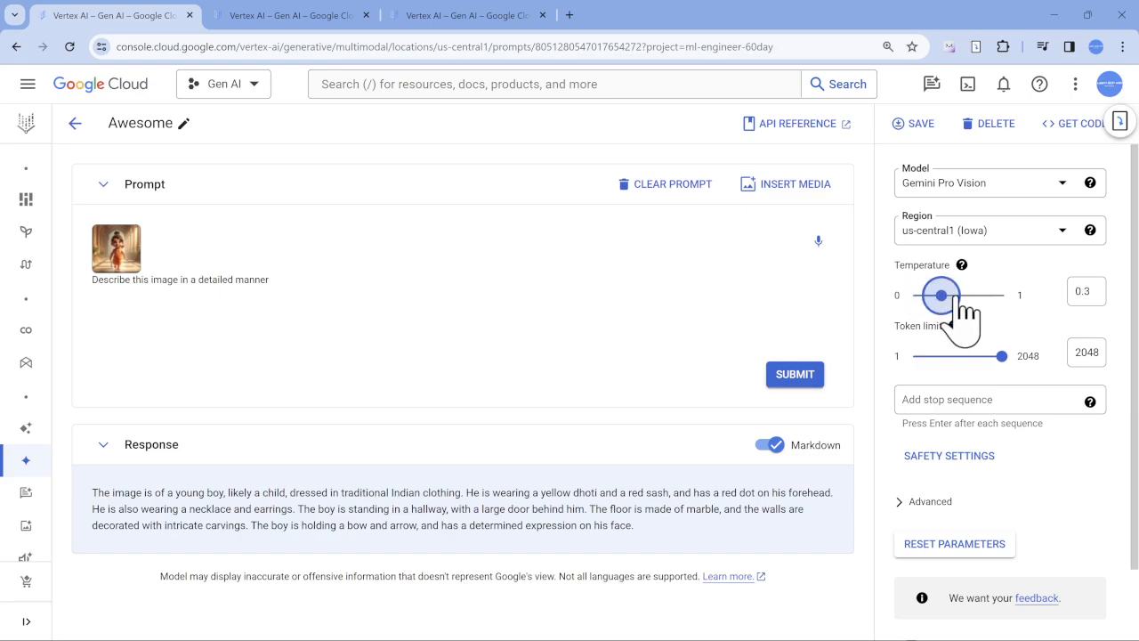
pyautogui.moveTo(940, 294); pyautogui.dragTo(957, 294)
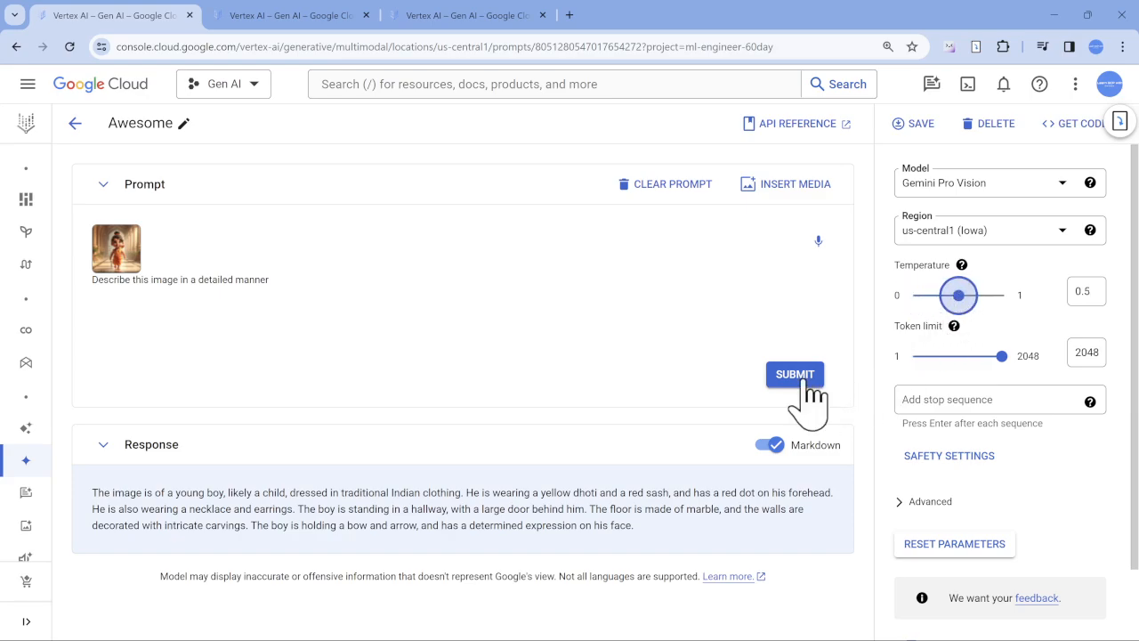
pyautogui.click(794, 373)
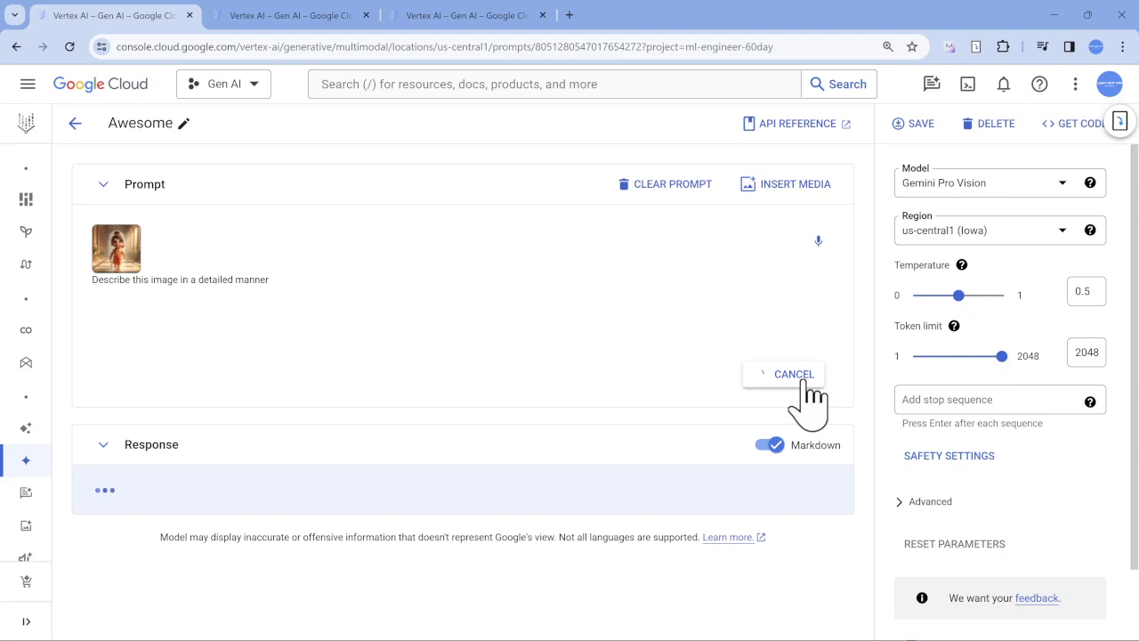
pyautogui.click(793, 373)
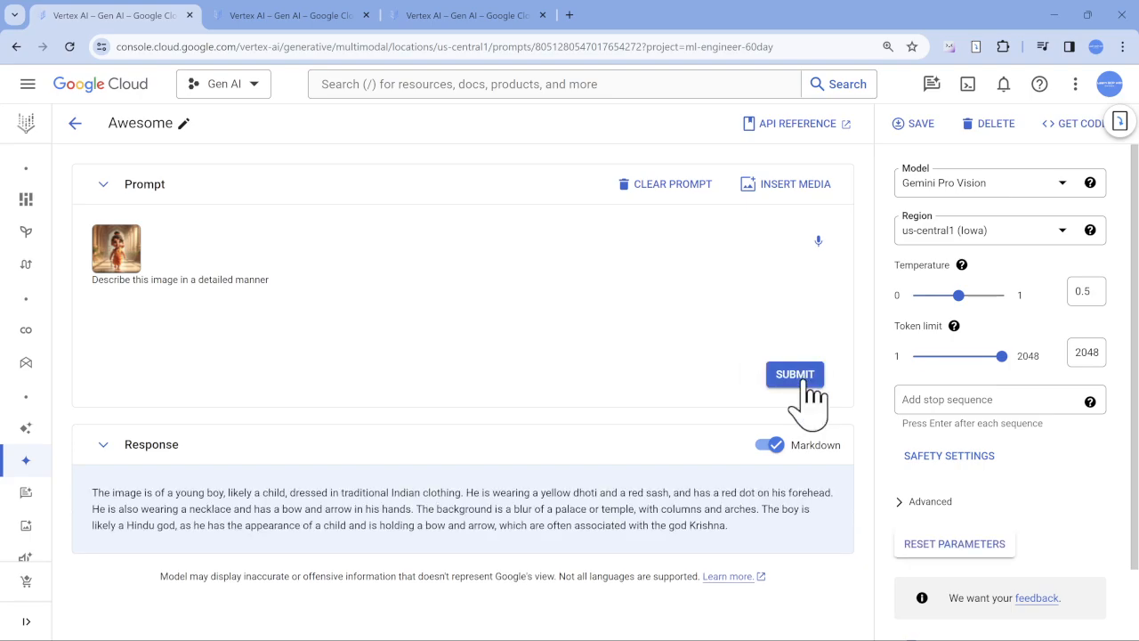
pyautogui.moveTo(537, 525)
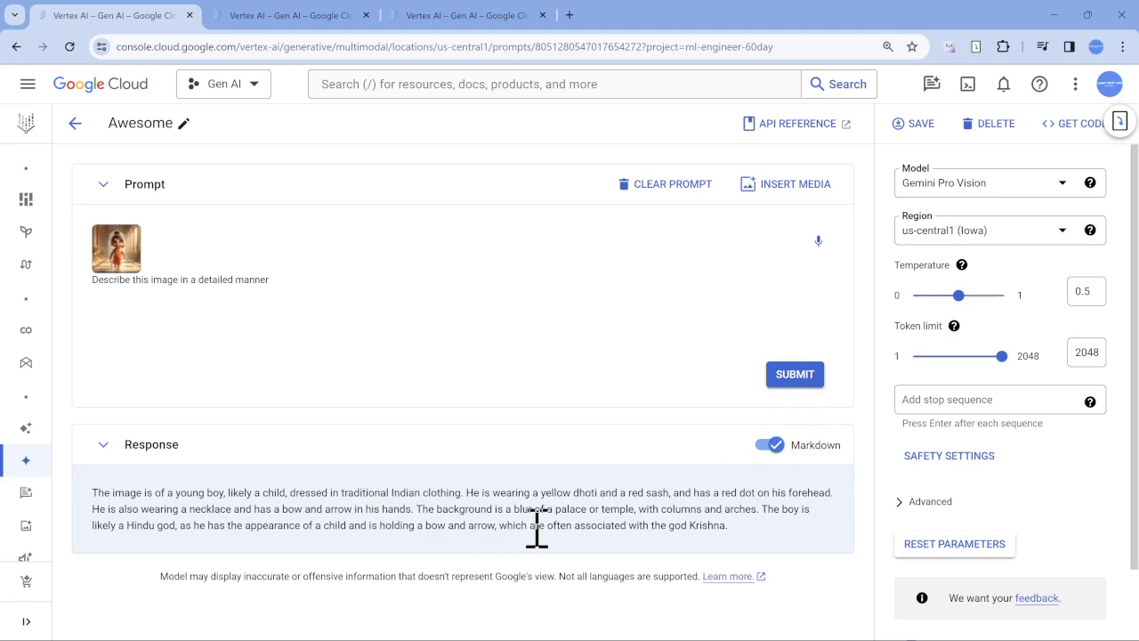
pyautogui.moveTo(719, 532)
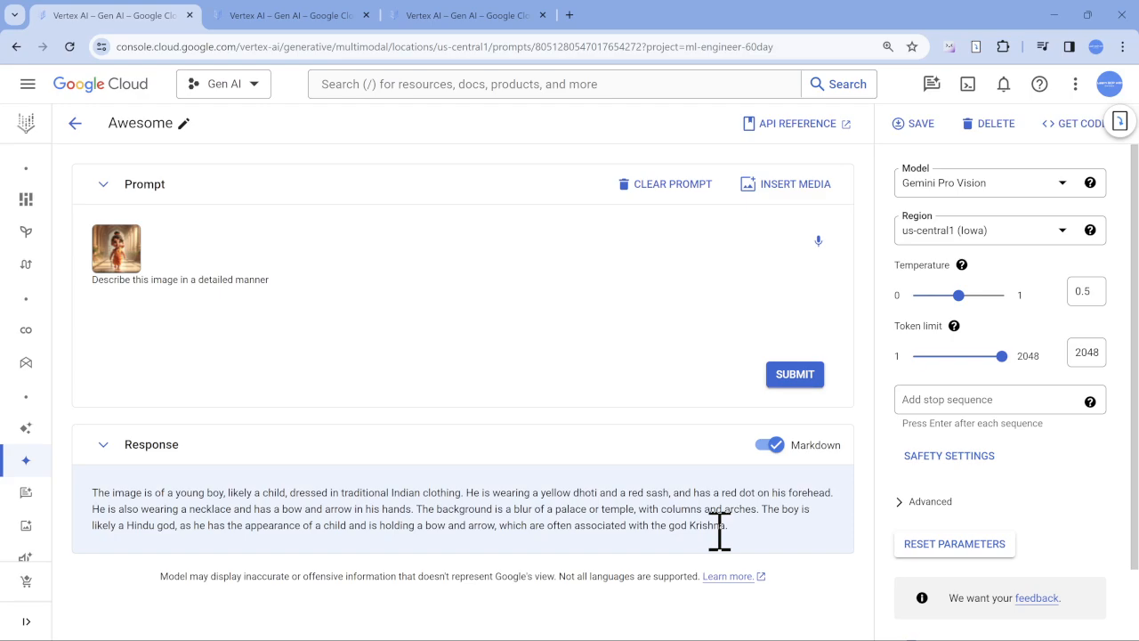
pyautogui.click(795, 374)
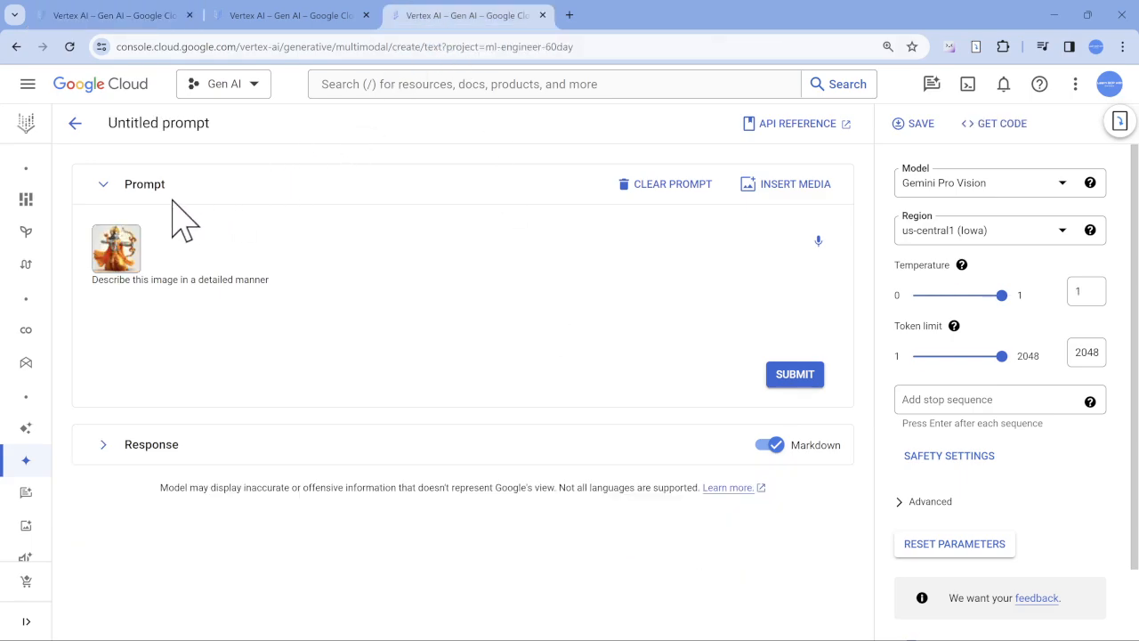
pyautogui.click(116, 248)
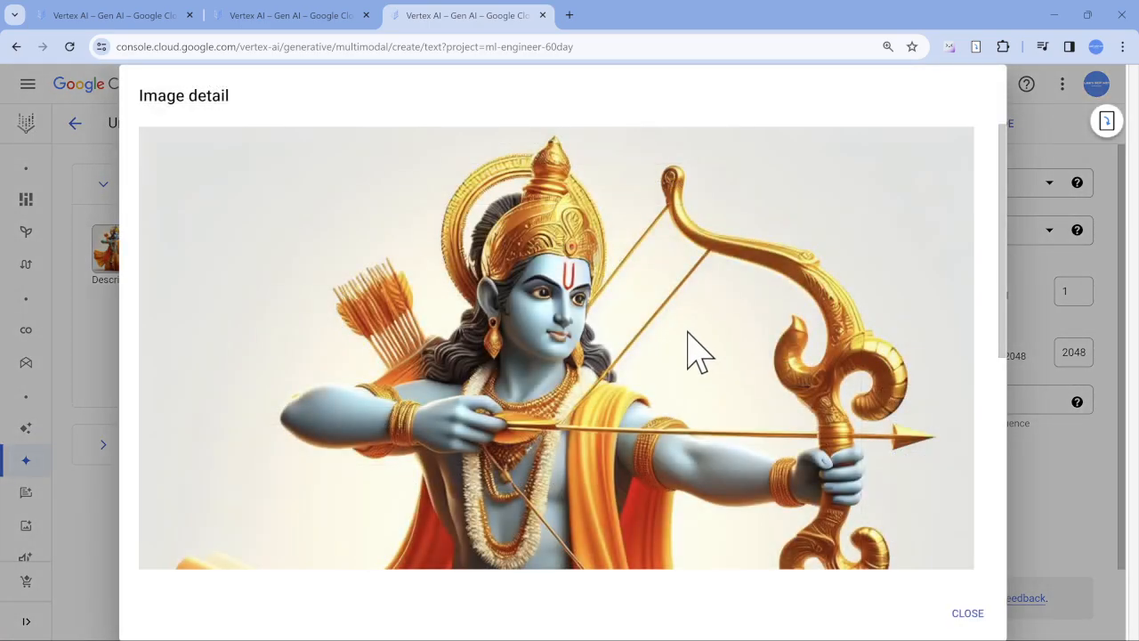
pyautogui.scroll(-3)
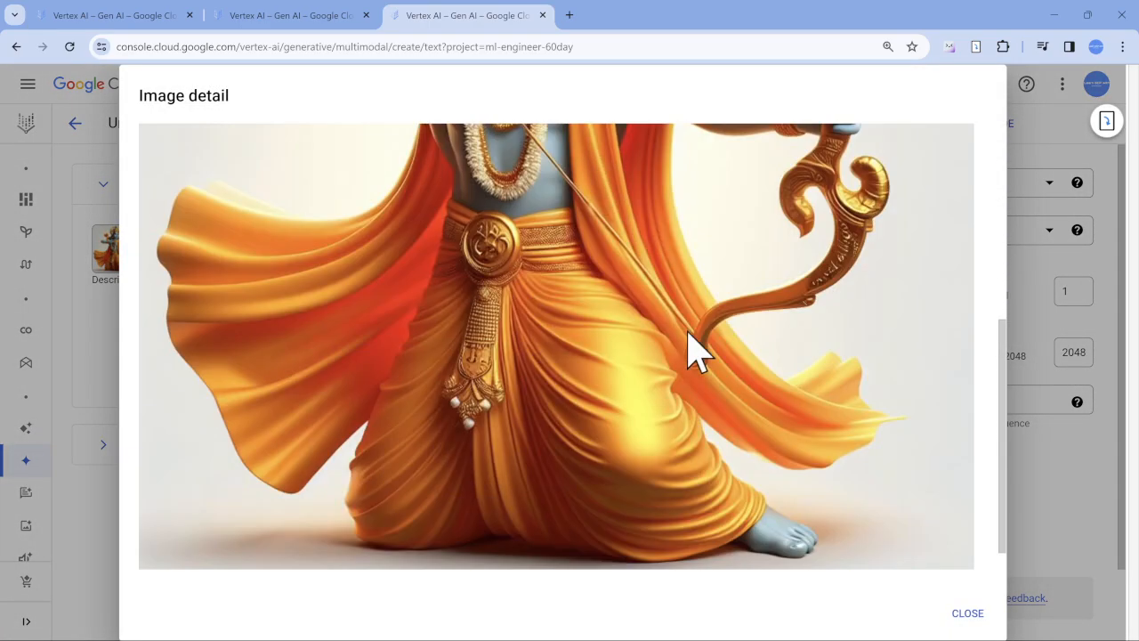
pyautogui.click(967, 613)
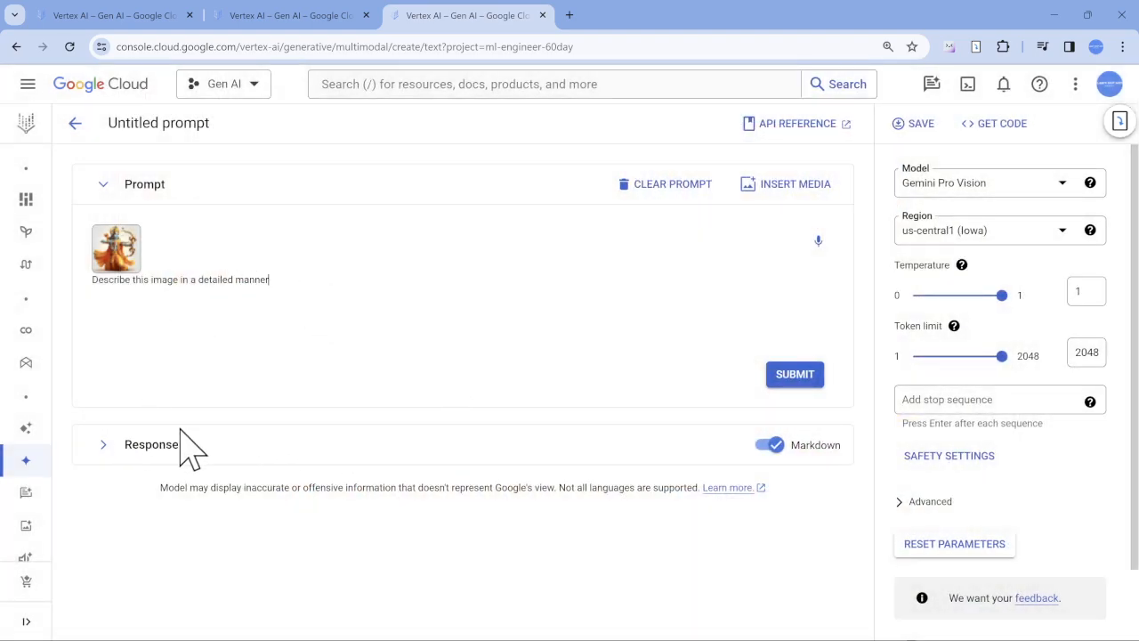
pyautogui.click(793, 374)
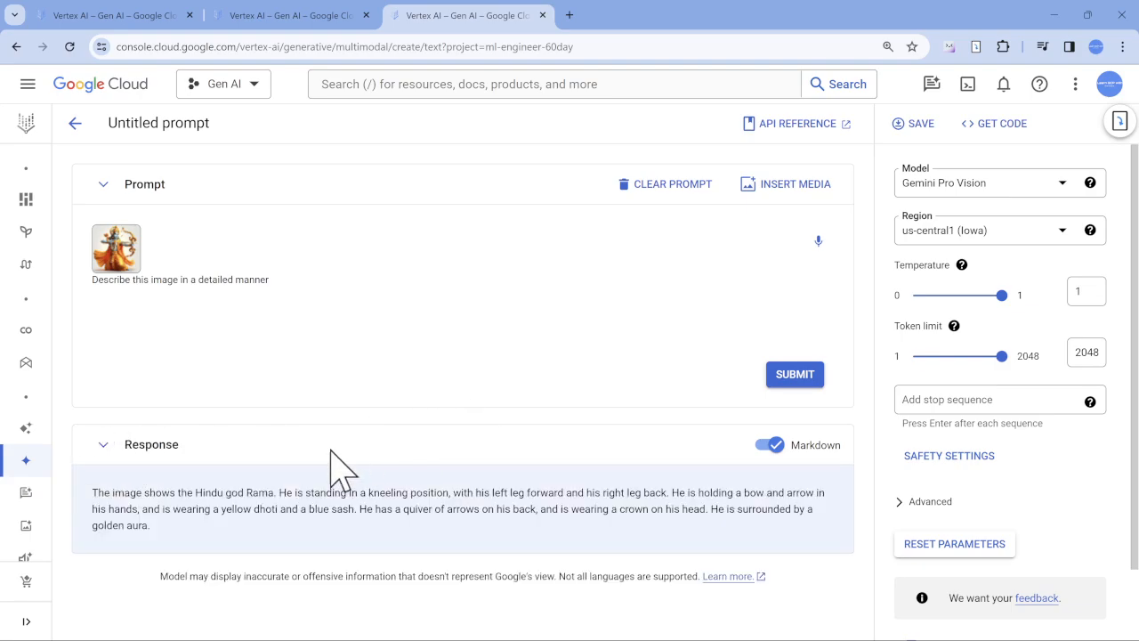
pyautogui.moveTo(125, 499)
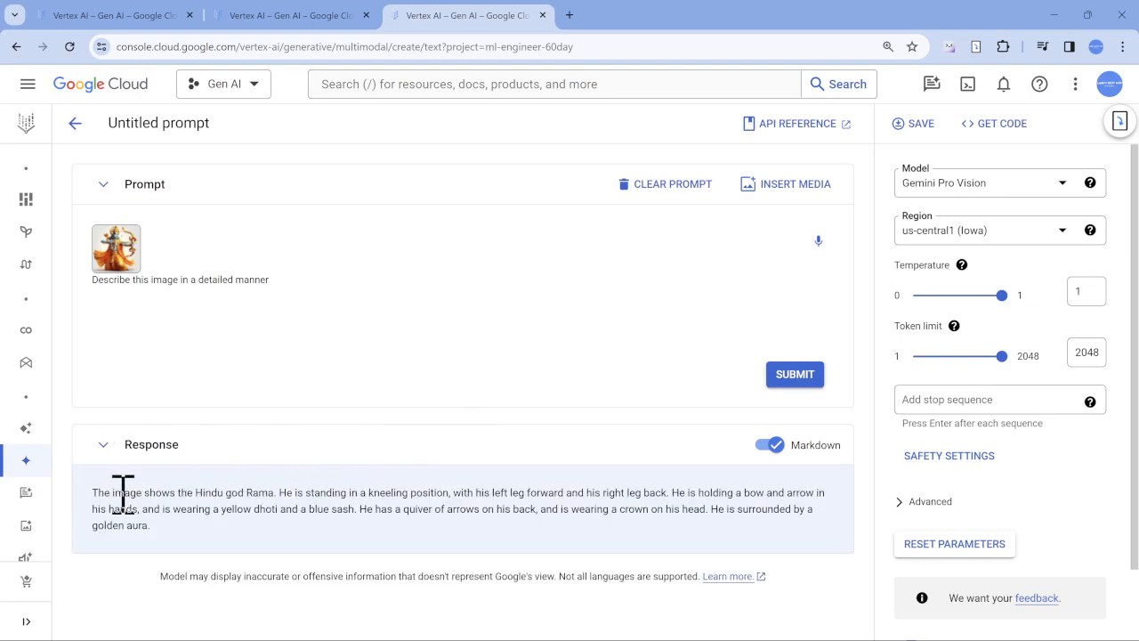
pyautogui.moveTo(176, 519)
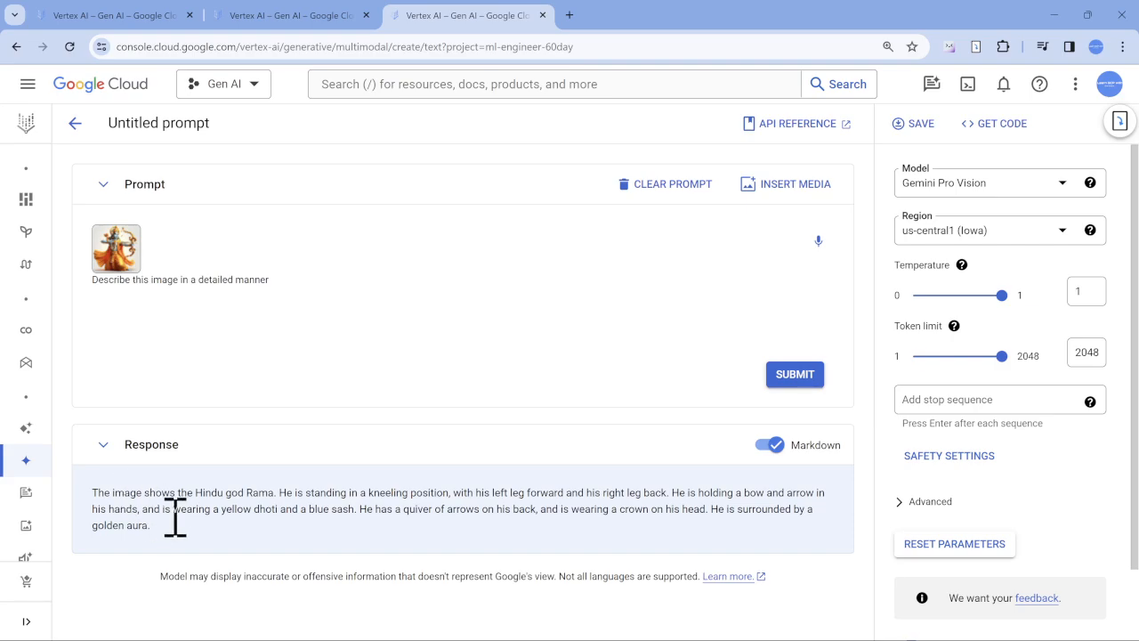
pyautogui.moveTo(305, 492)
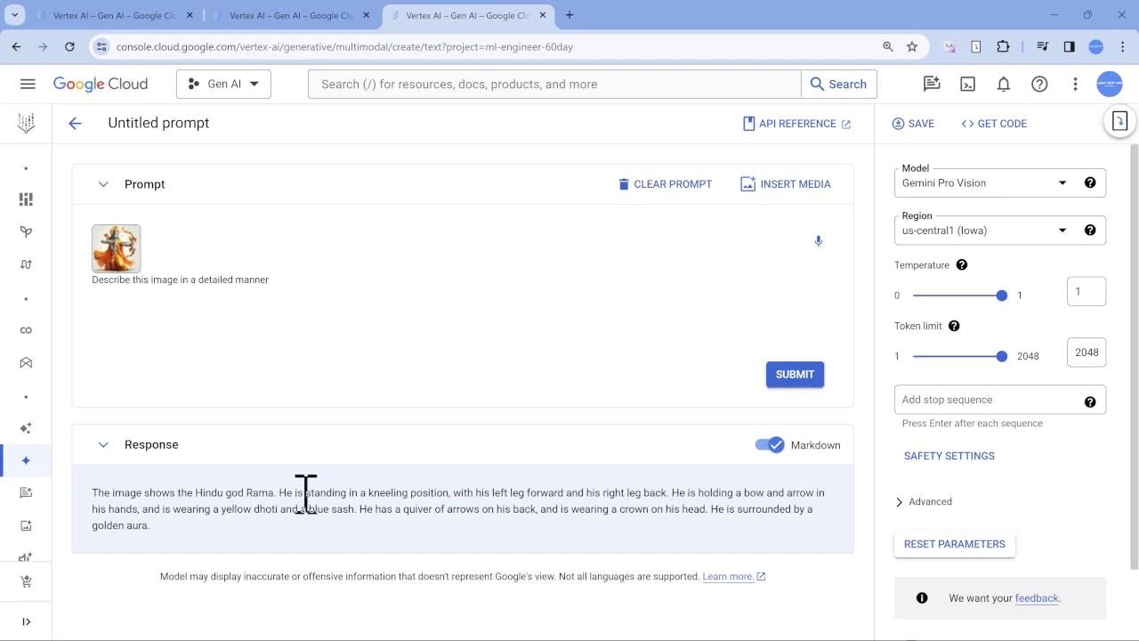
pyautogui.moveTo(471, 517)
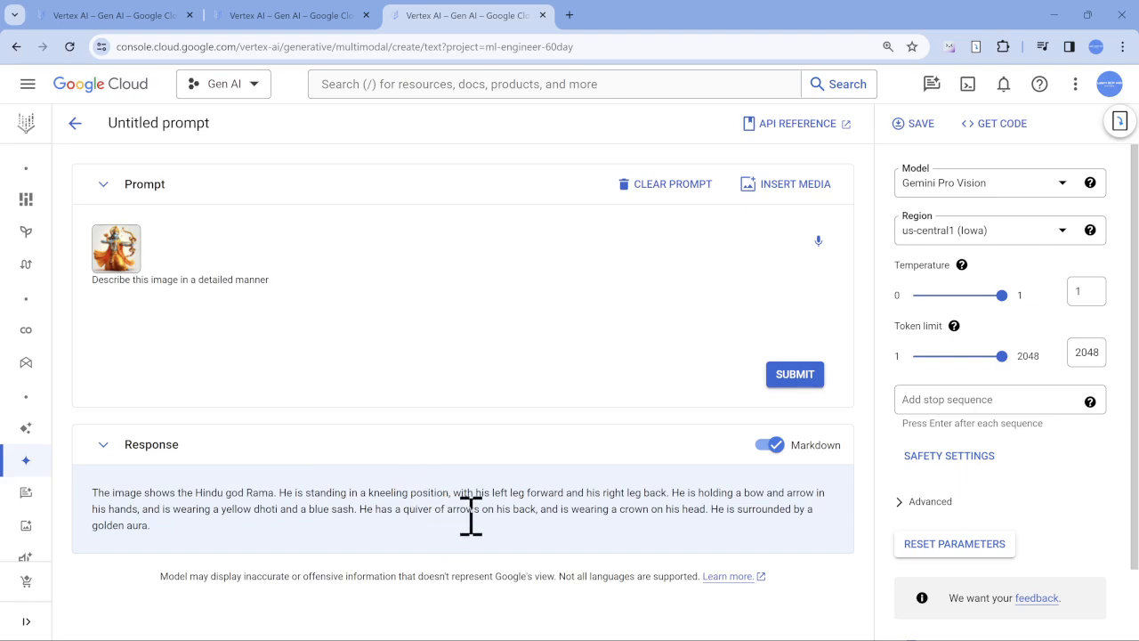
pyautogui.moveTo(589, 514)
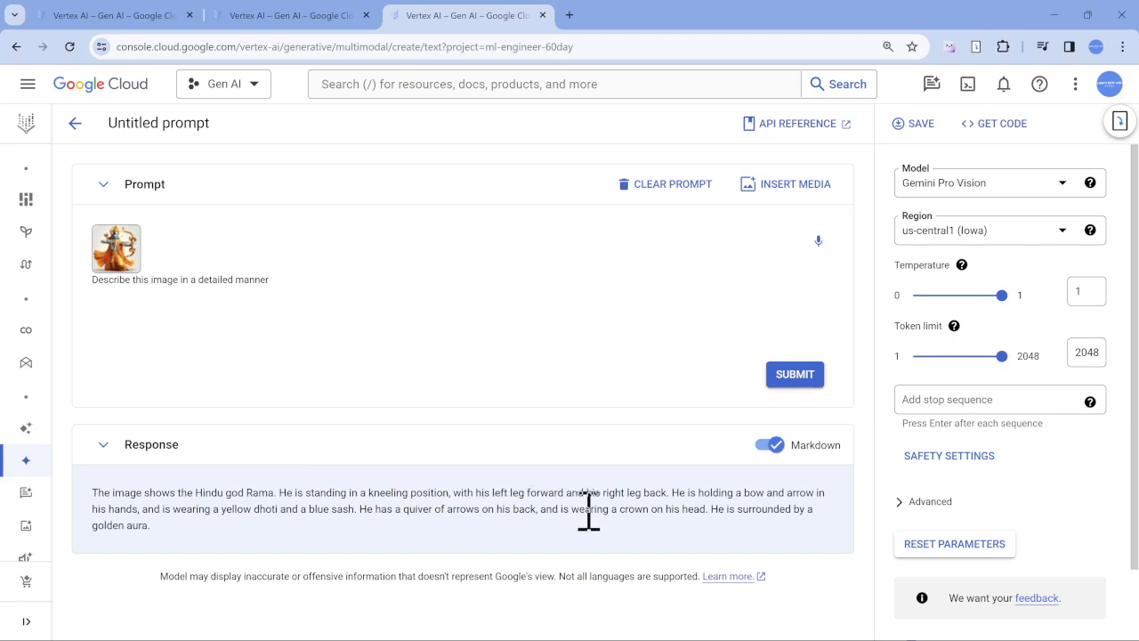
pyautogui.moveTo(686, 538)
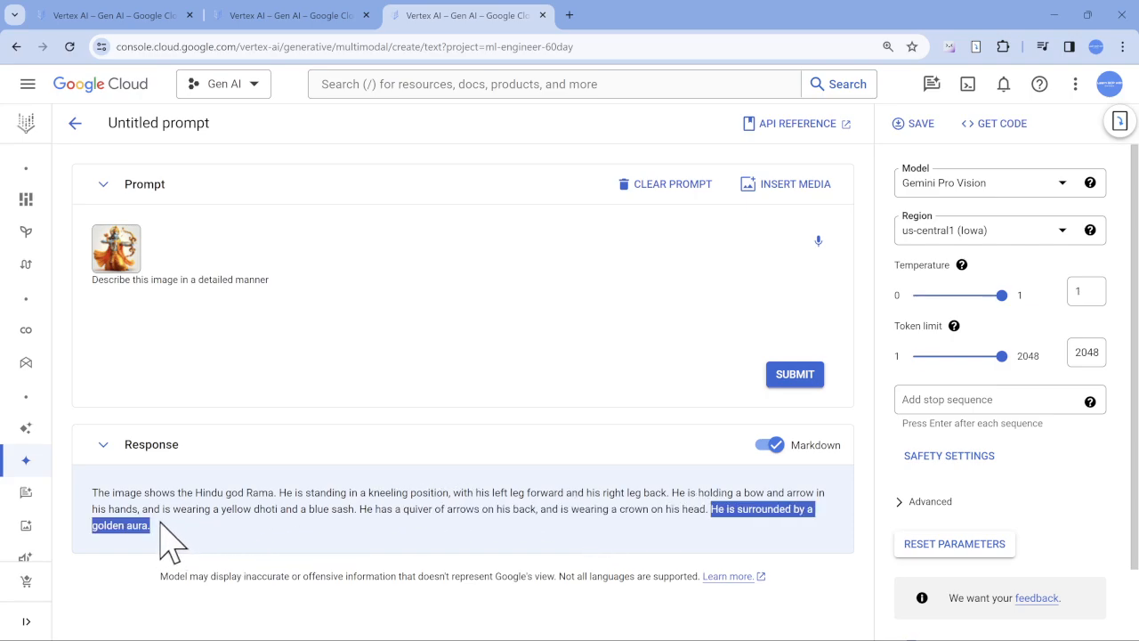
pyautogui.click(116, 248)
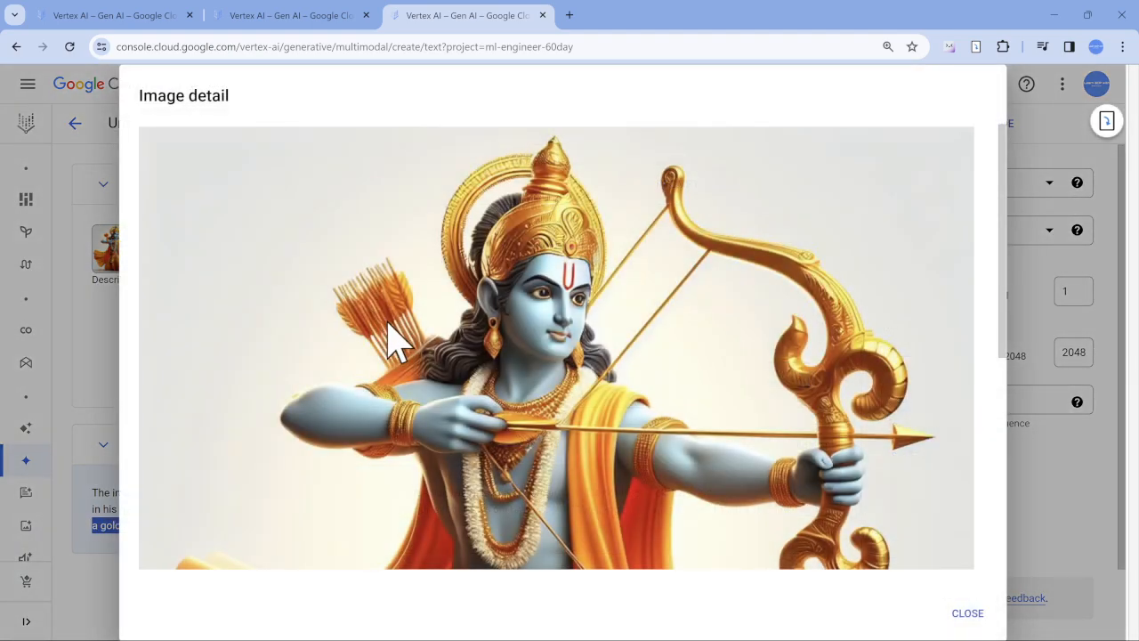
pyautogui.scroll(-3)
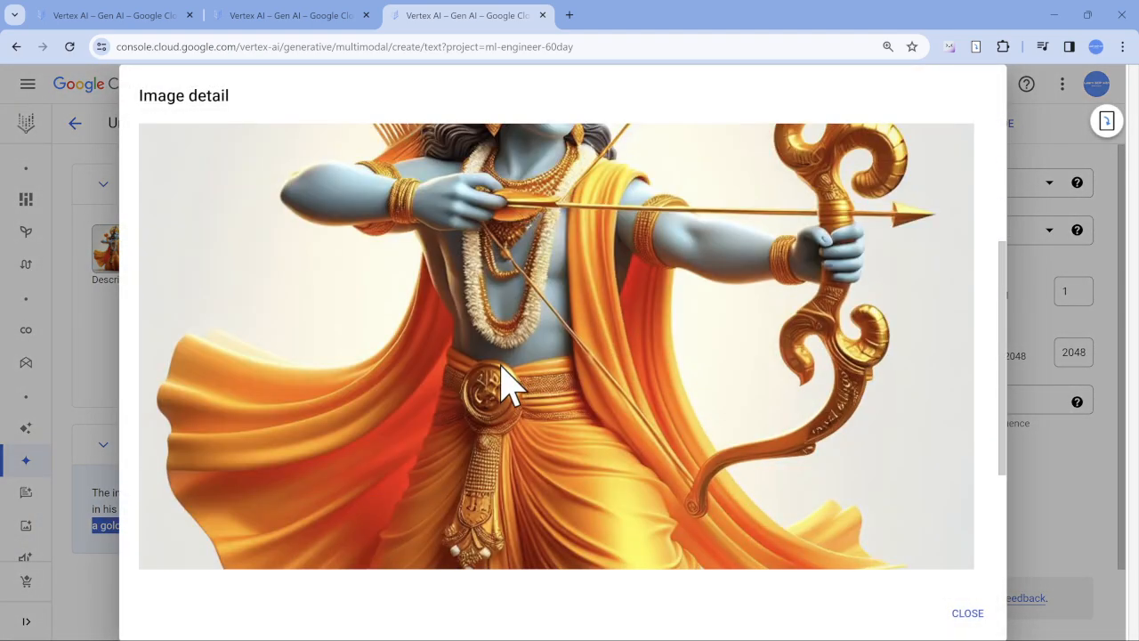
pyautogui.moveTo(609, 404)
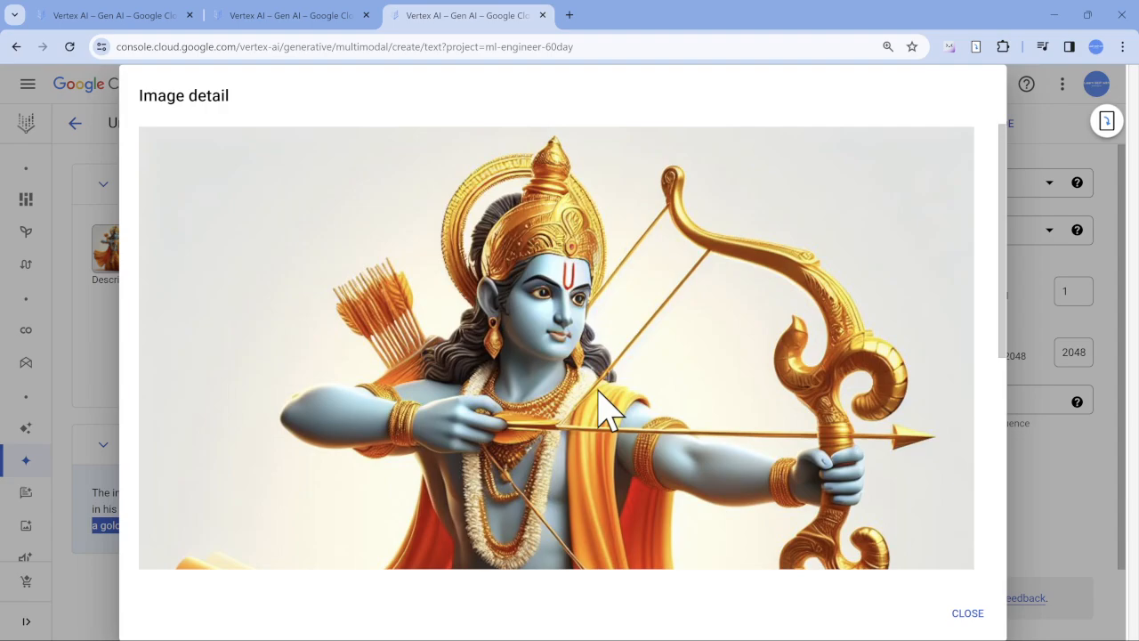
pyautogui.click(967, 612)
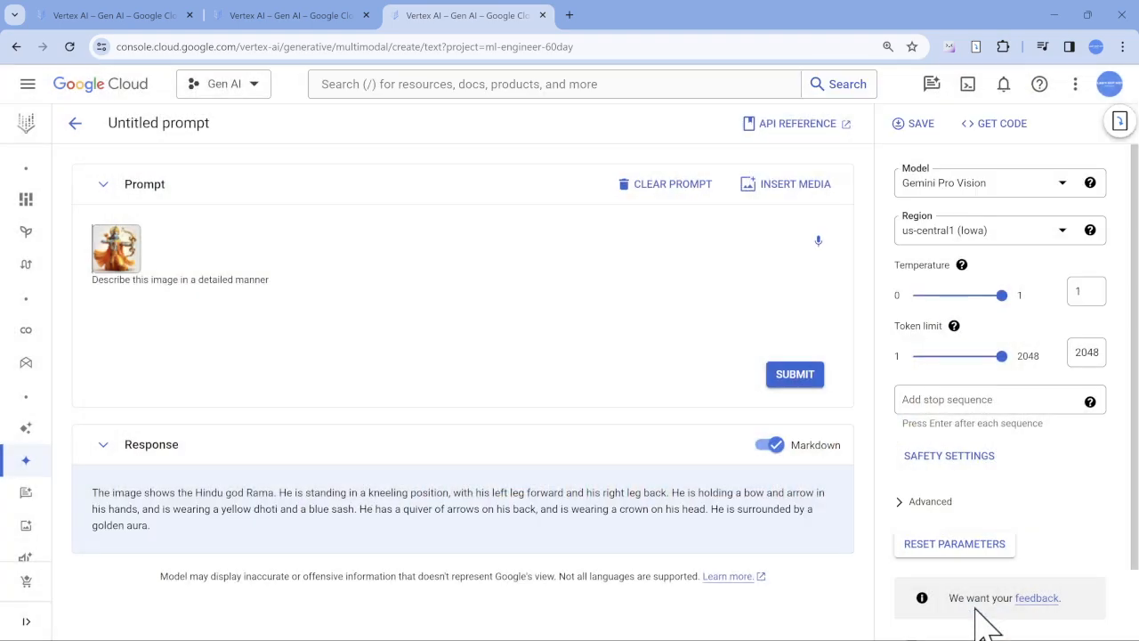
pyautogui.moveTo(601, 347)
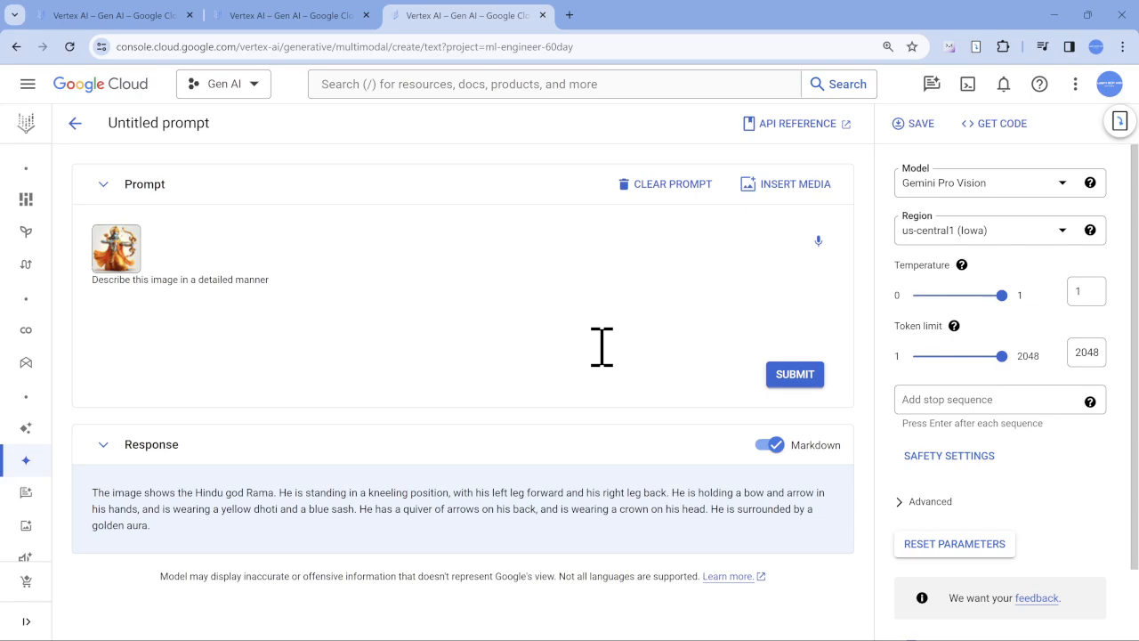
# Open slide 2 of the Jai Shree Ram deck and its speaker notes
pyautogui.click(107, 16)
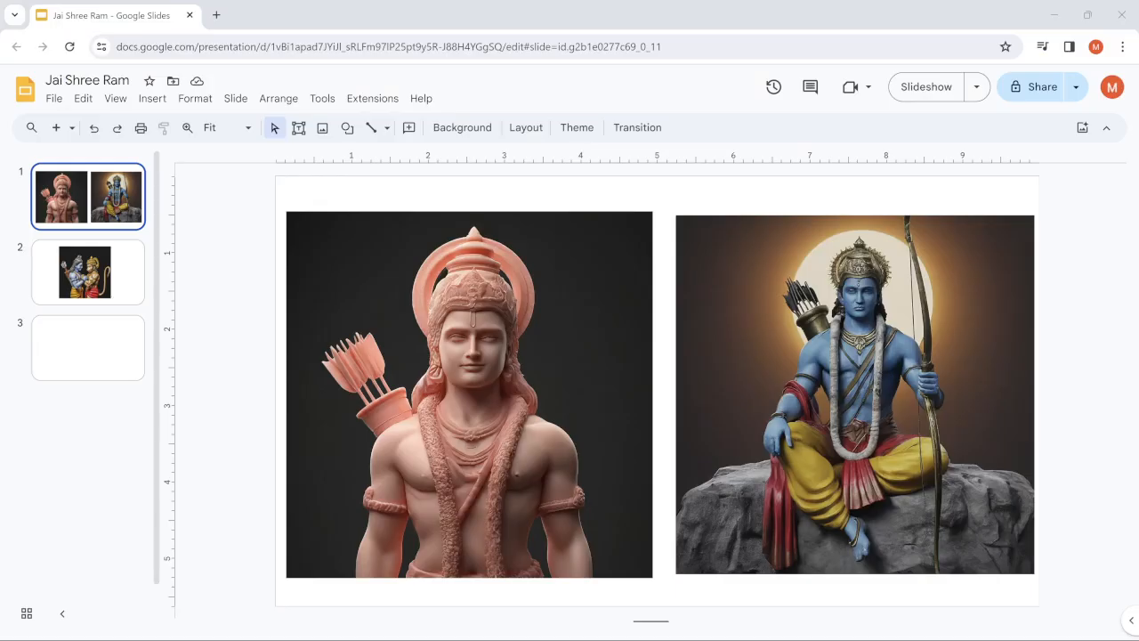
pyautogui.moveTo(298, 234)
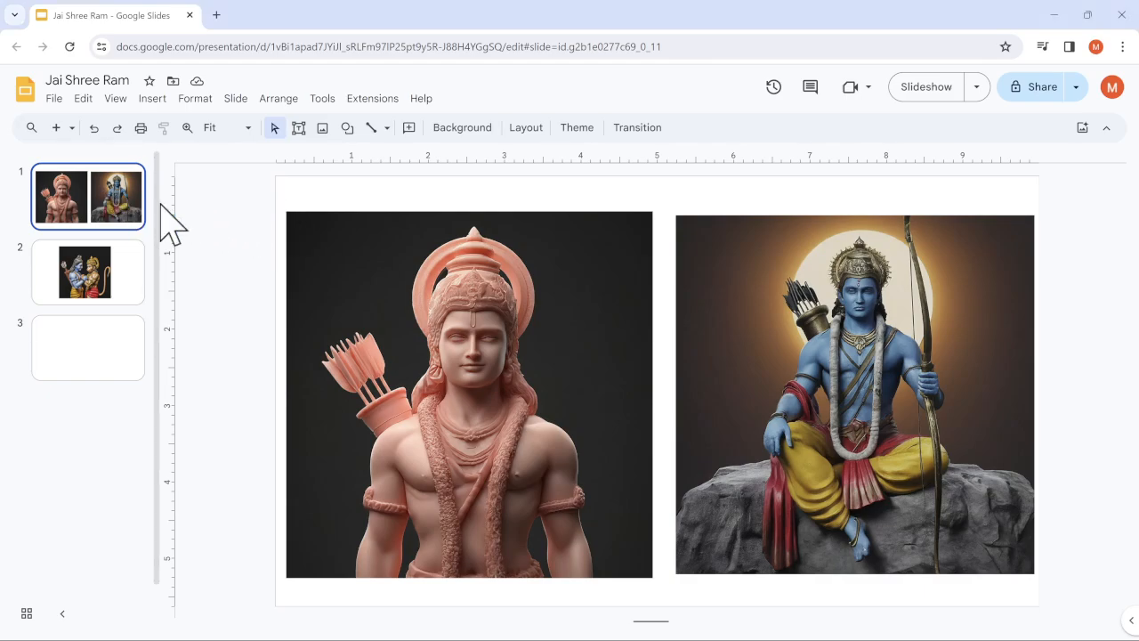
pyautogui.moveTo(609, 390)
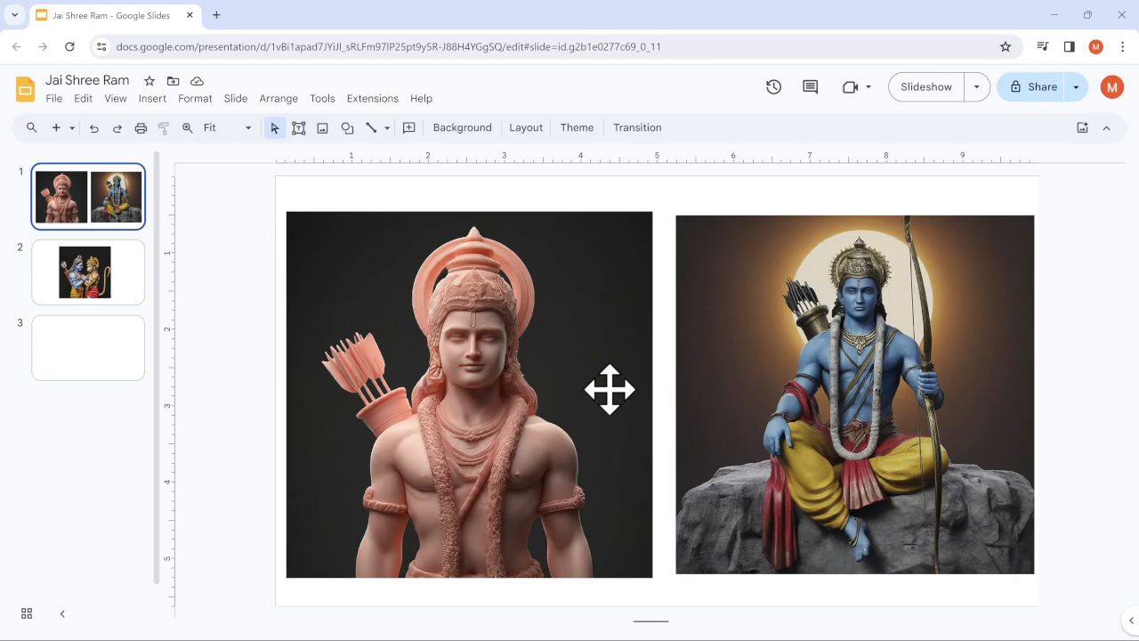
pyautogui.moveTo(588, 371)
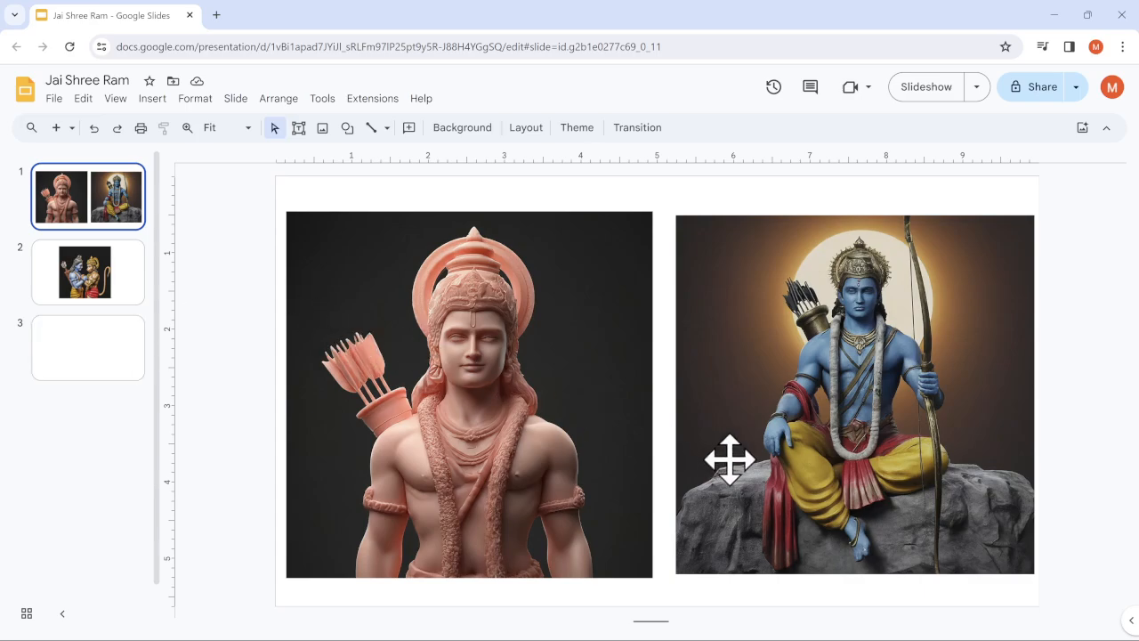
pyautogui.click(87, 271)
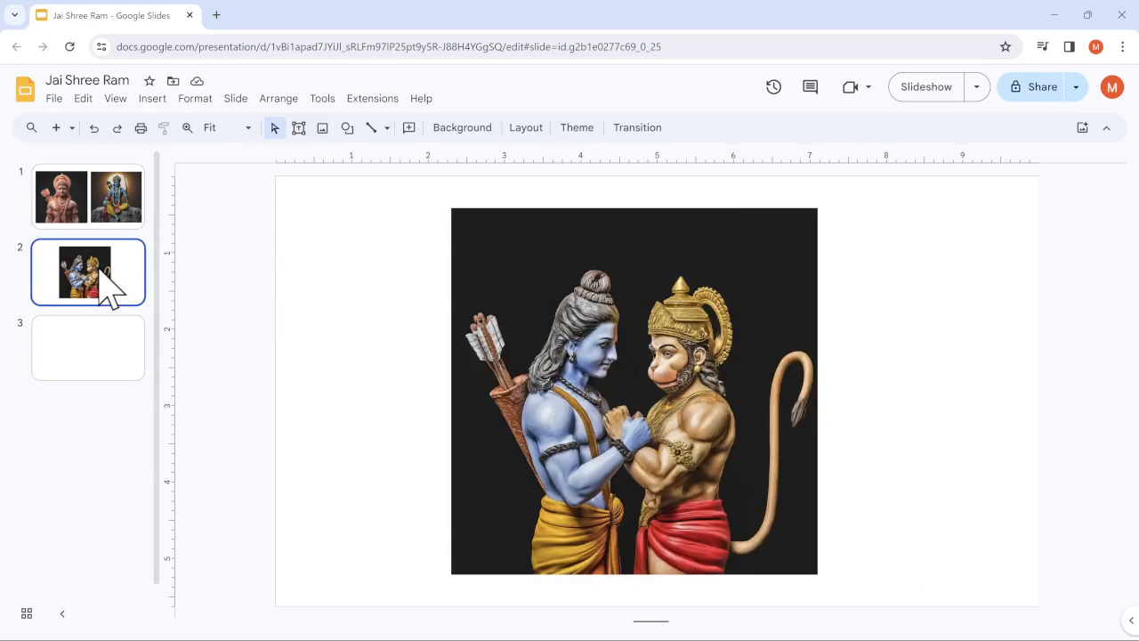
pyautogui.moveTo(568, 420)
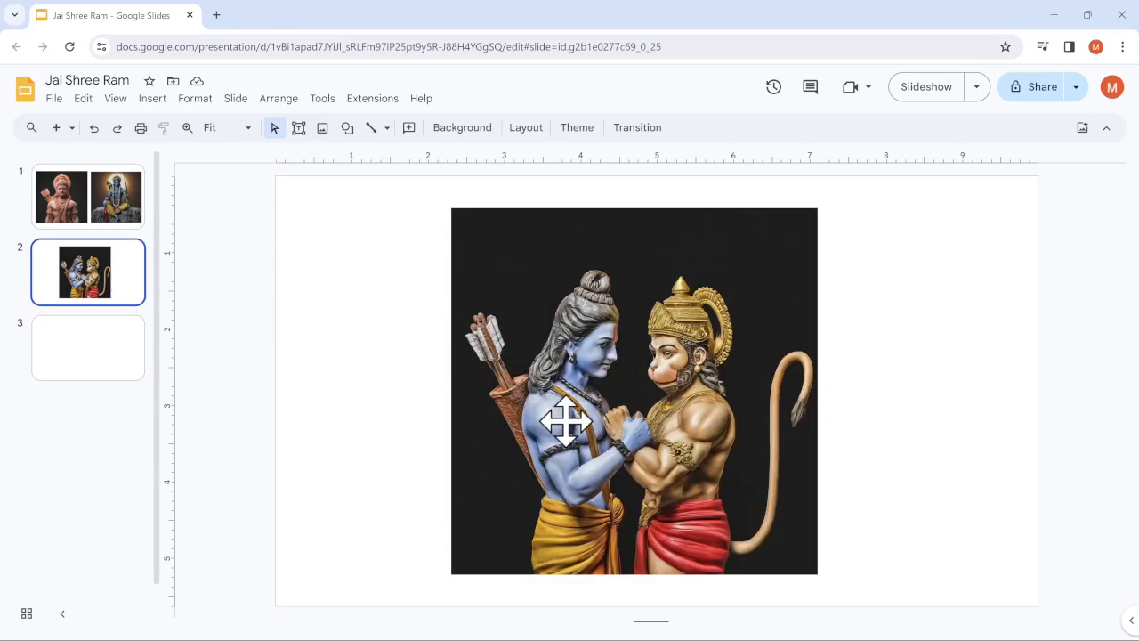
pyautogui.moveTo(650, 618)
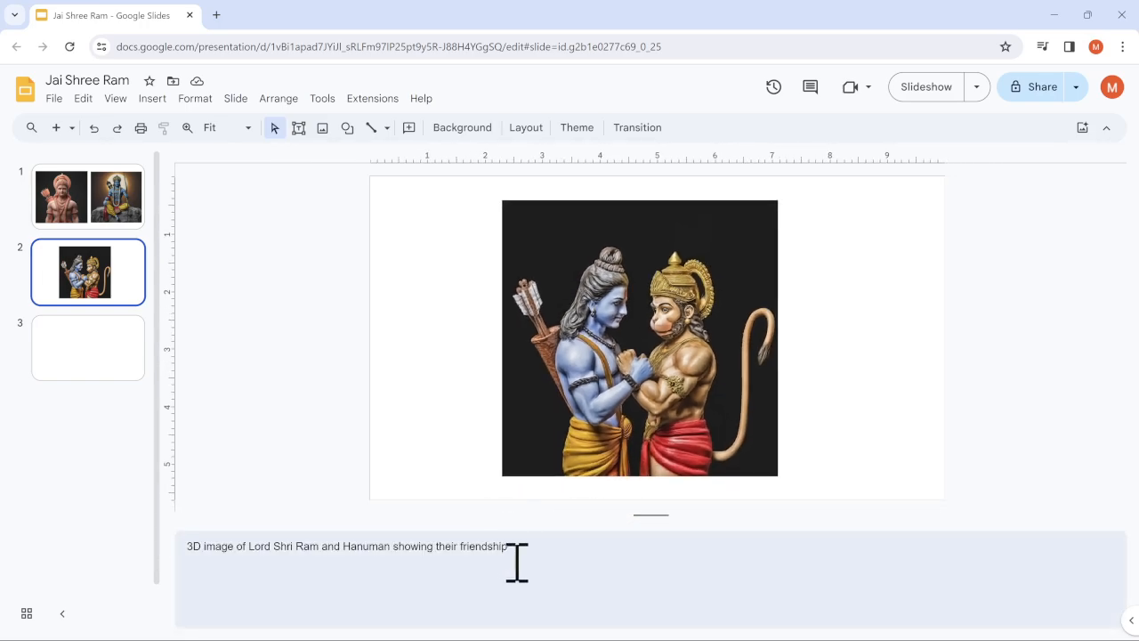
pyautogui.click(356, 545)
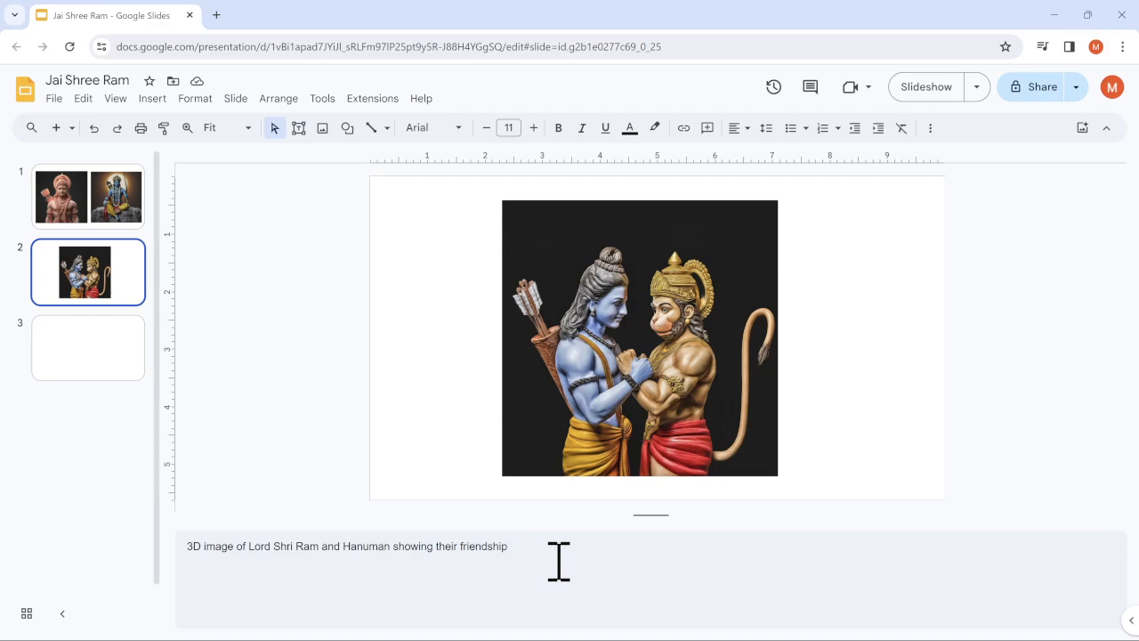
pyautogui.moveTo(636, 523)
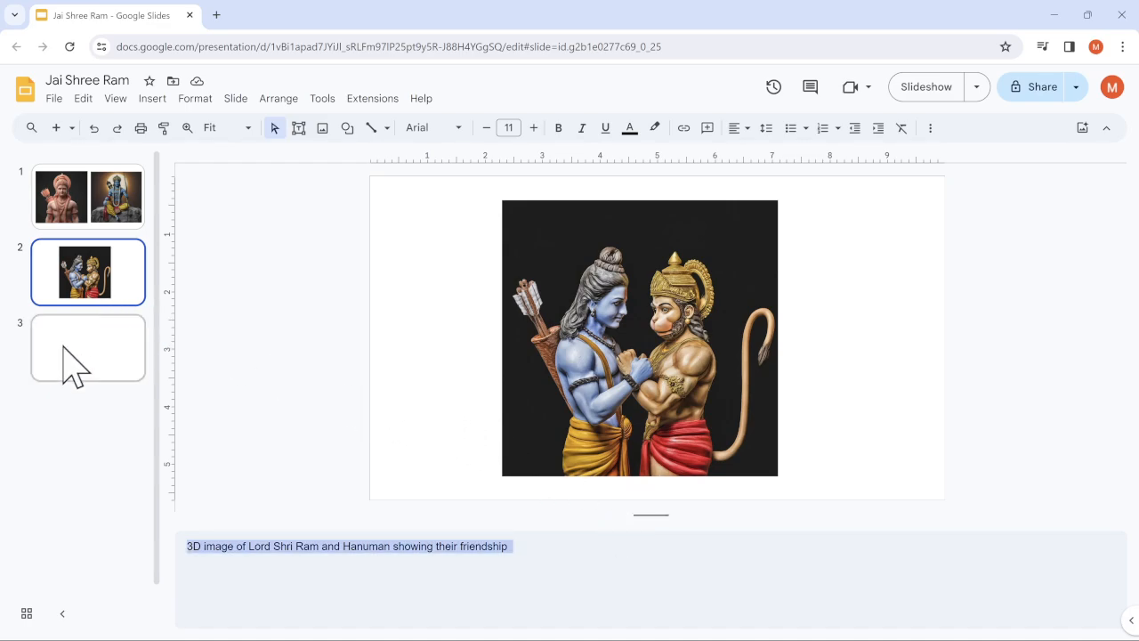
# On slide 3, generate a Duet AI image of 'Lord Shri Ram and Hanuman showing their friendship'
pyautogui.click(87, 347)
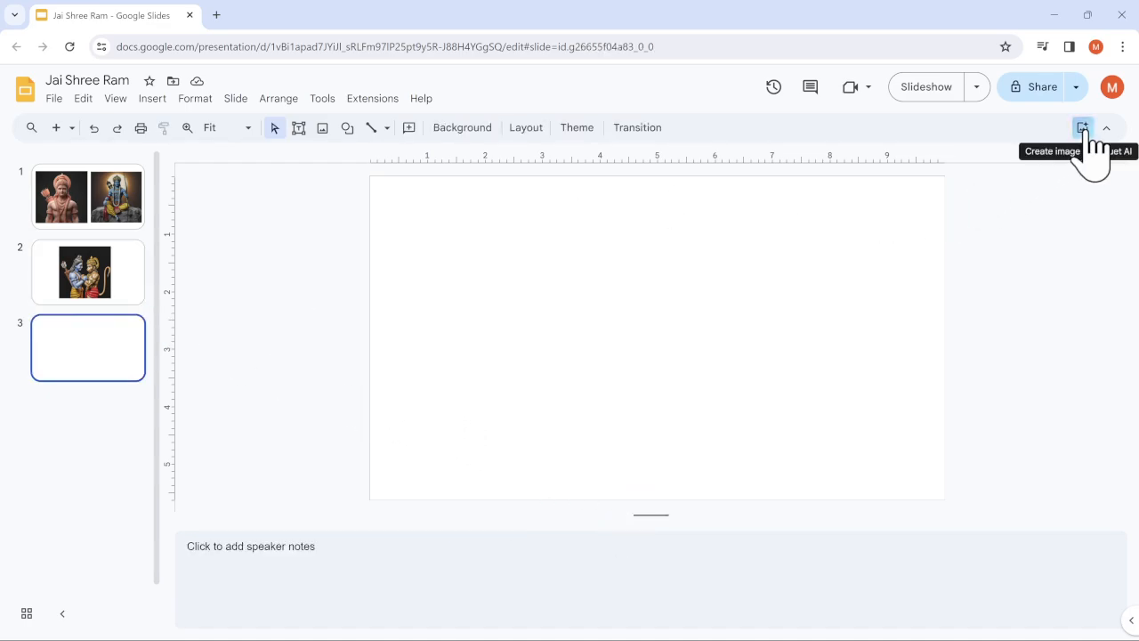
pyautogui.click(1083, 128)
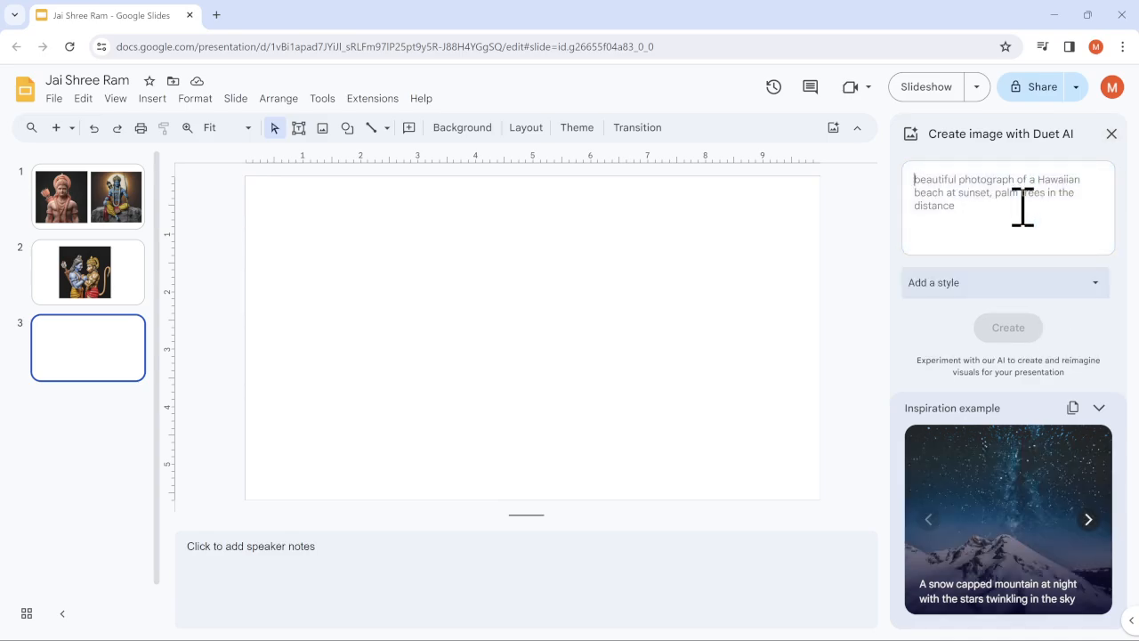
pyautogui.write('3D image of Lord Shri Ram and Hanuman showing their friendship')
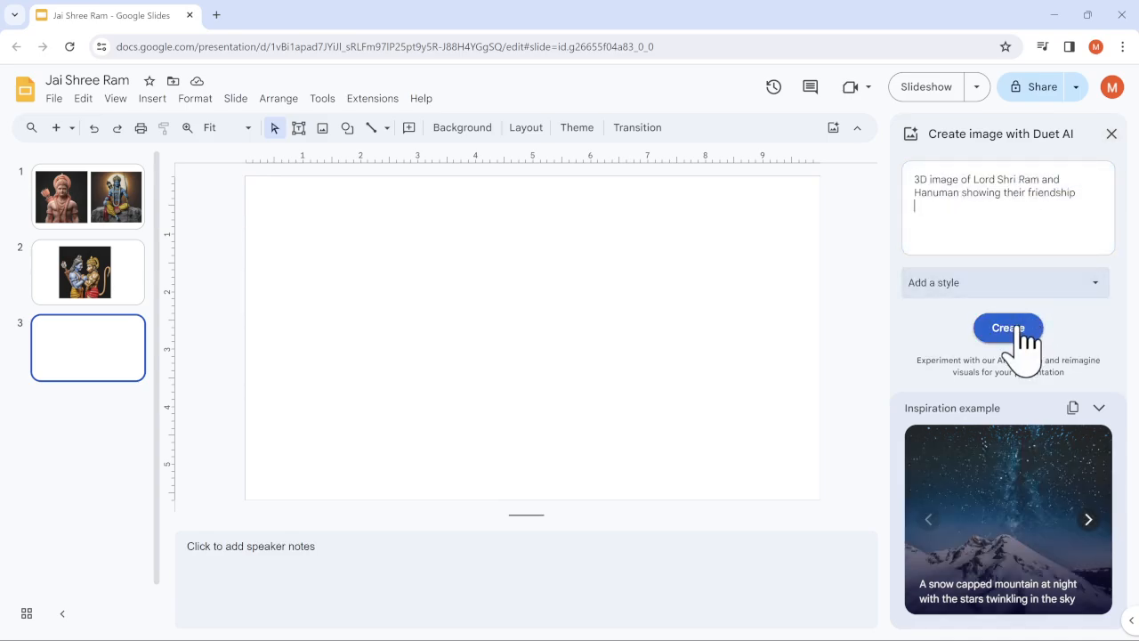
pyautogui.click(1007, 328)
pyautogui.write('ee')
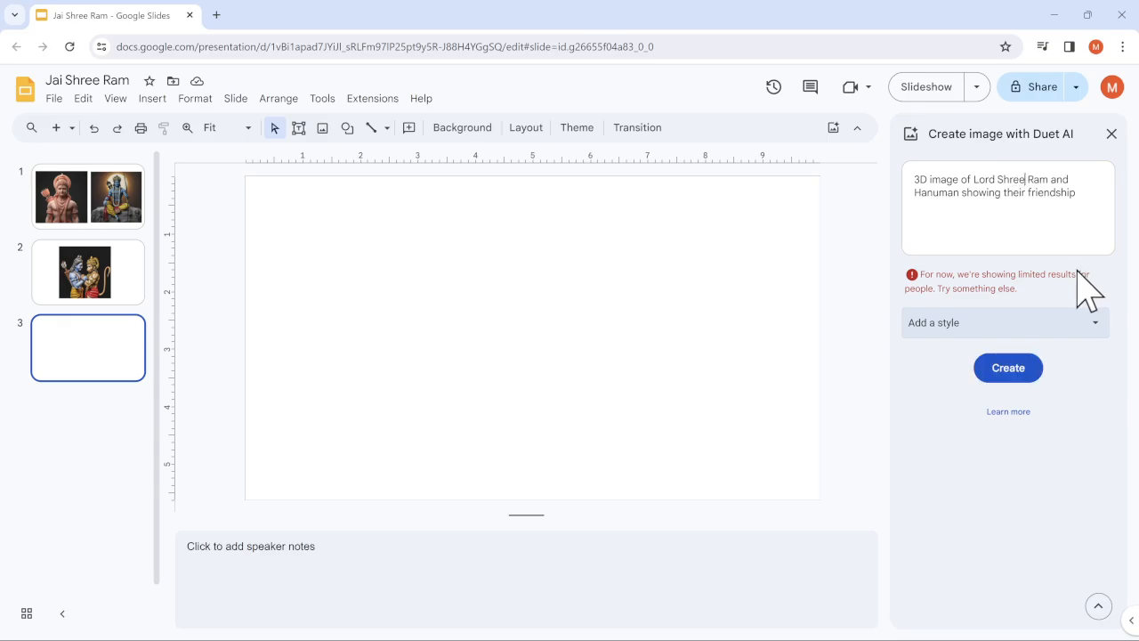
# Apply the Photography style, change the prompt to '3D illustration', and regenerate
pyautogui.click(1005, 322)
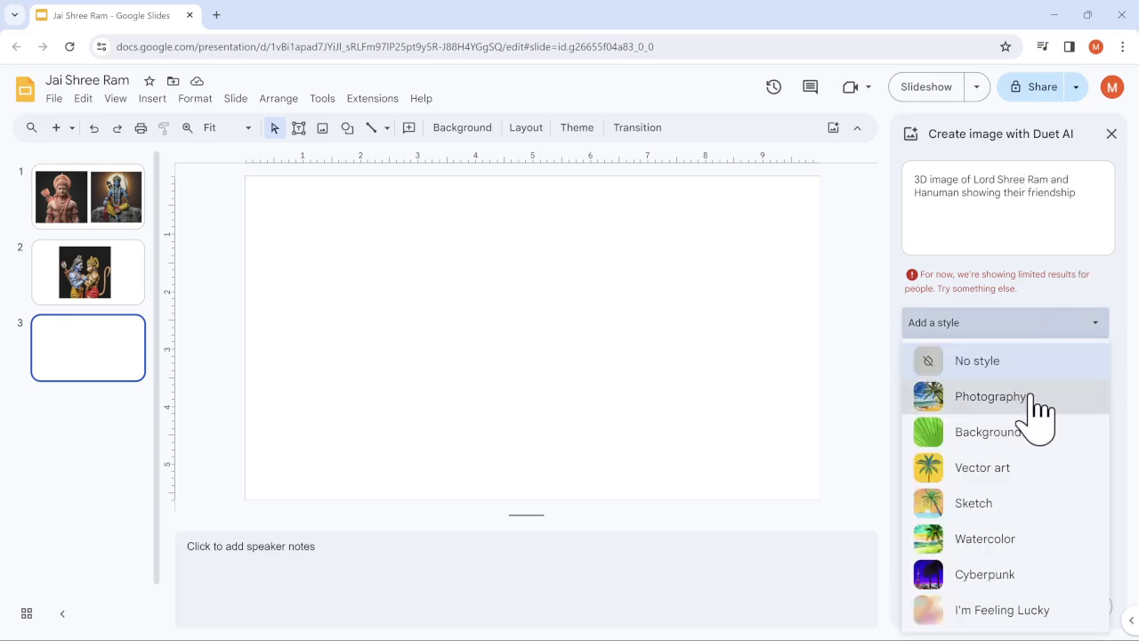
pyautogui.click(990, 396)
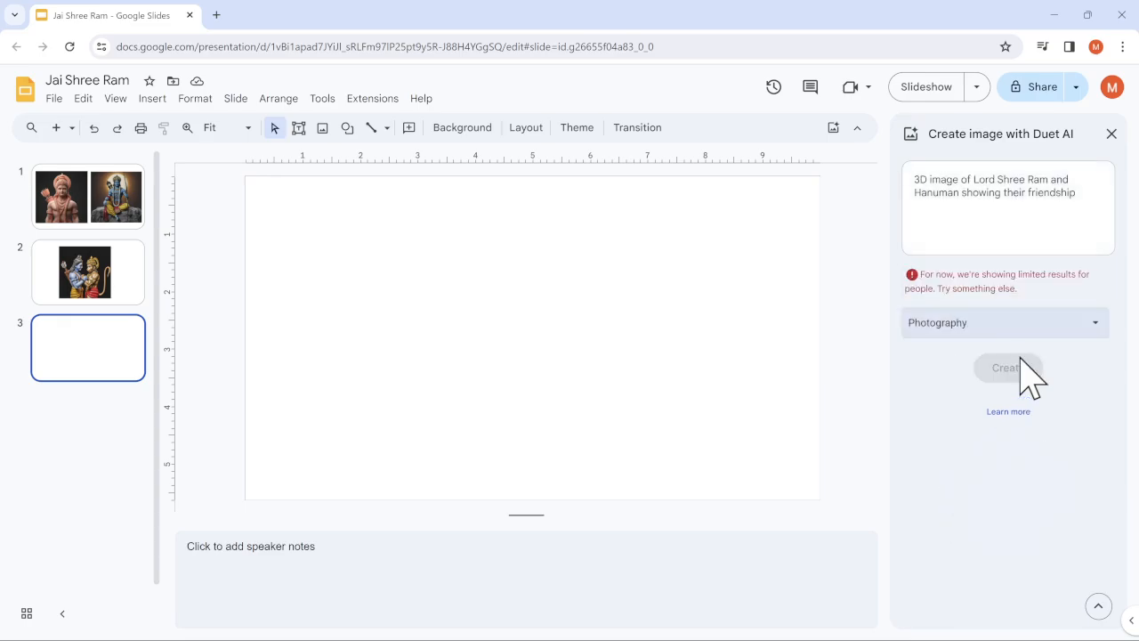
pyautogui.click(1004, 322)
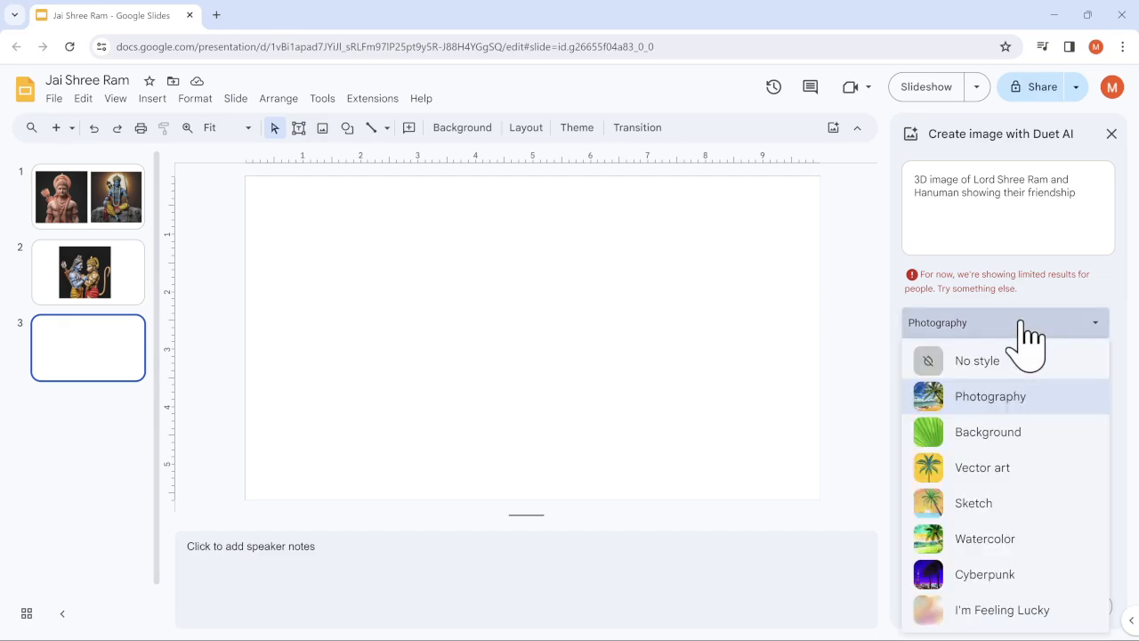
pyautogui.moveTo(997, 365)
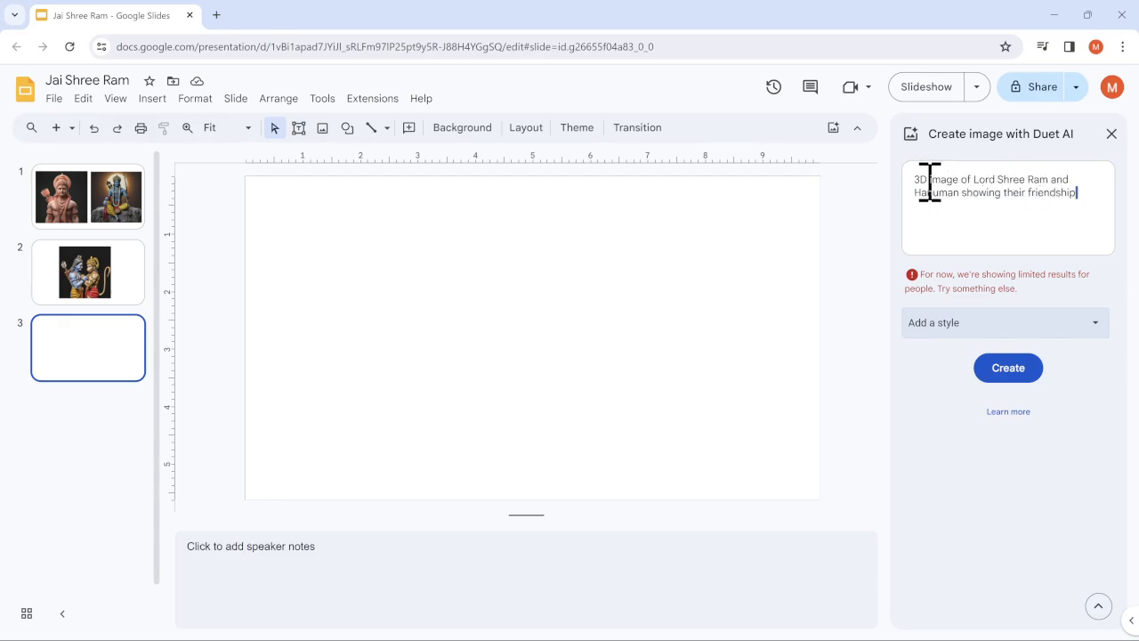
pyautogui.write('ill')
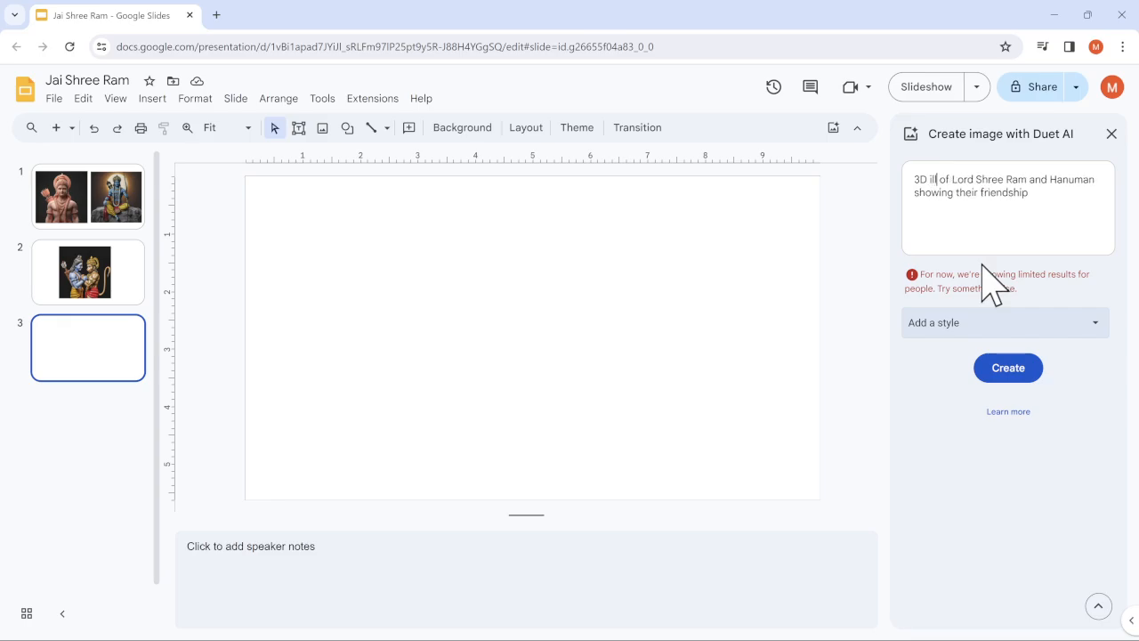
pyautogui.write('ust')
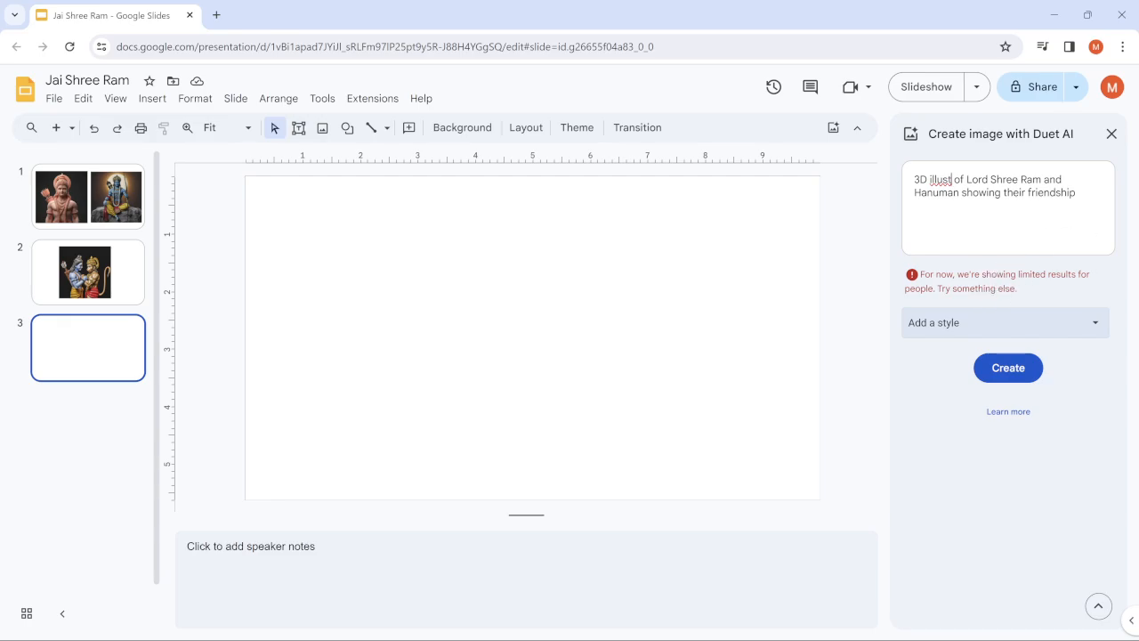
pyautogui.click(1008, 368)
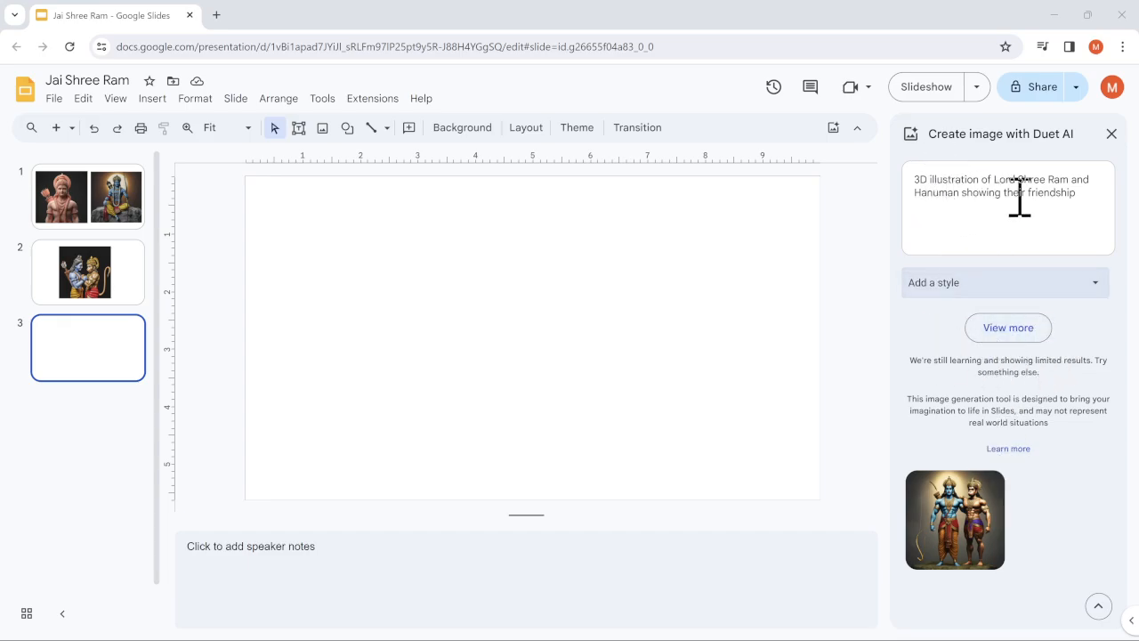
# Insert the Ram-Hanuman illustration on slide 3 and retry generation in Photography style
pyautogui.click(954, 520)
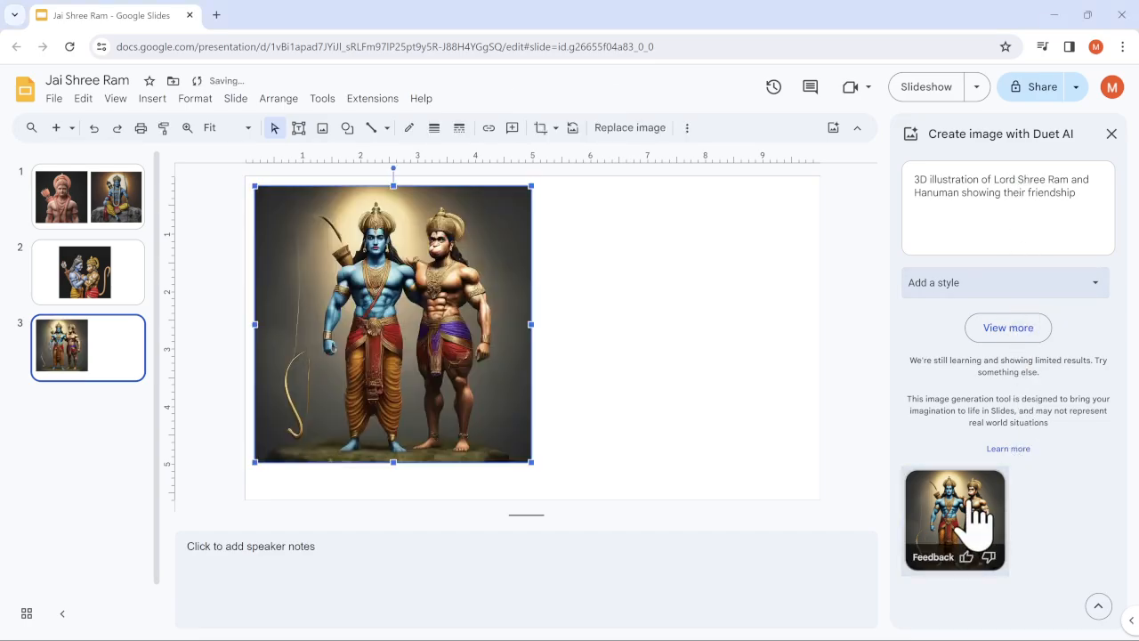
pyautogui.moveTo(768, 408)
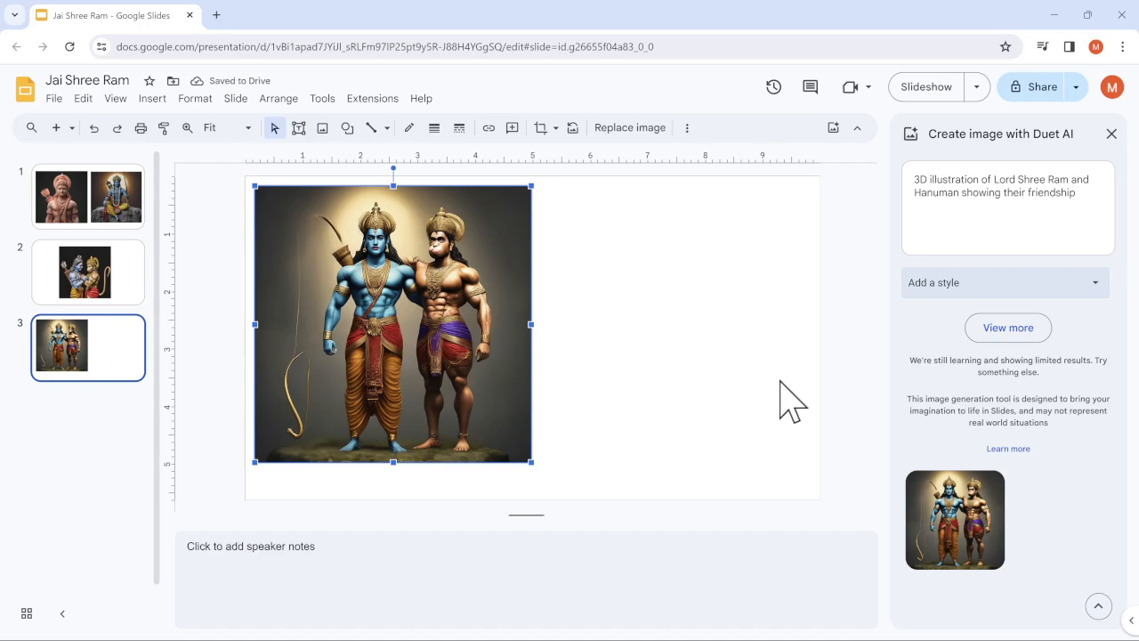
pyautogui.click(1004, 282)
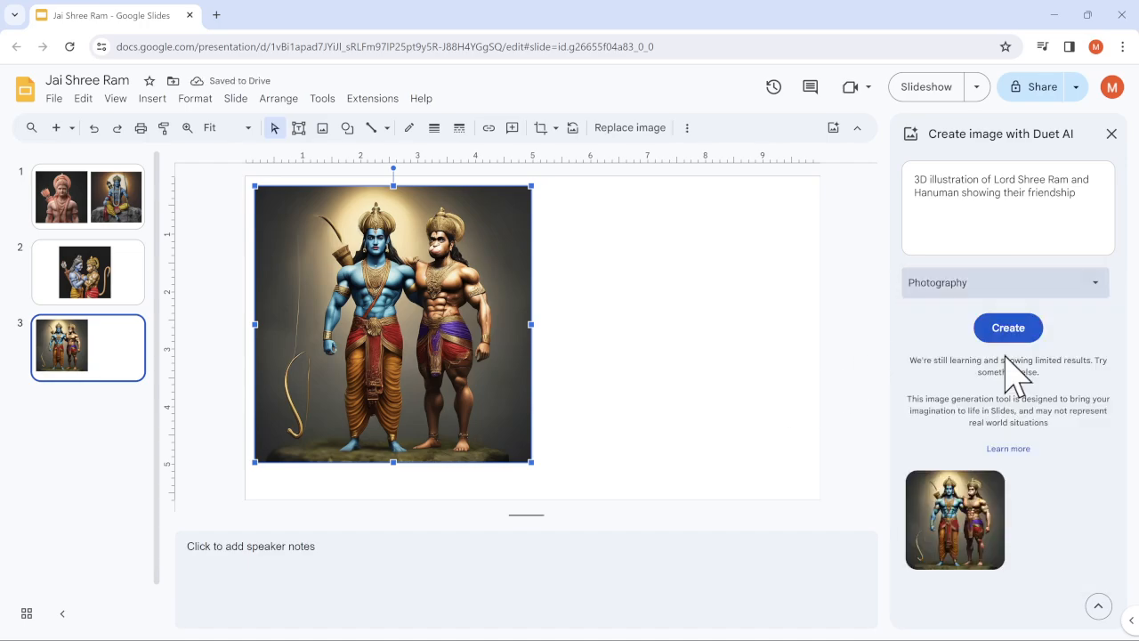
pyautogui.click(1007, 328)
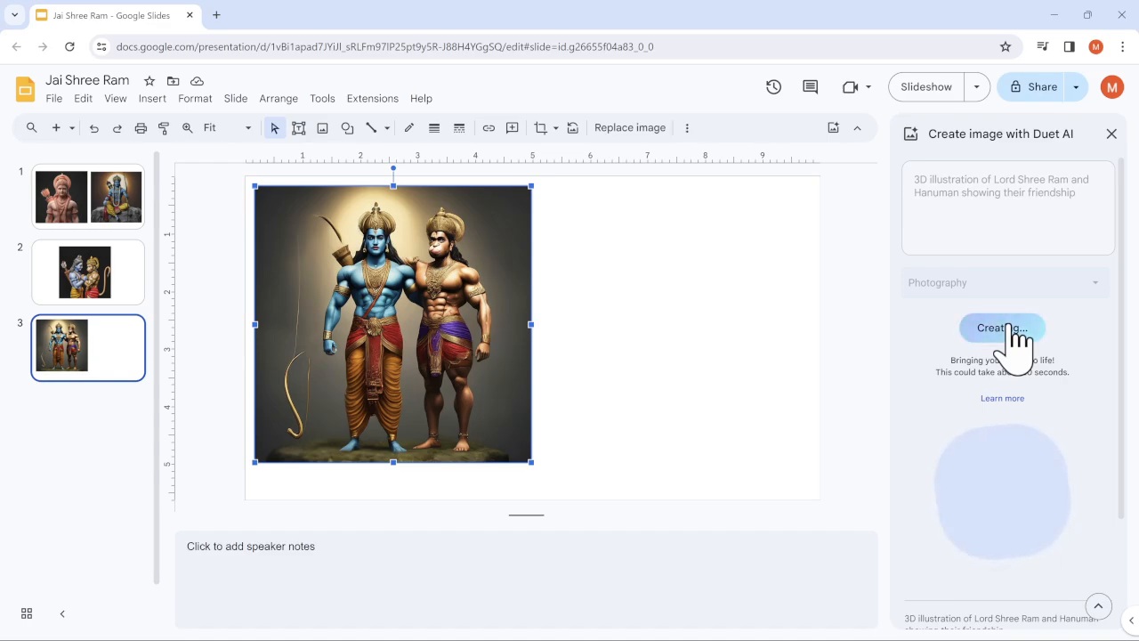
pyautogui.click(1001, 328)
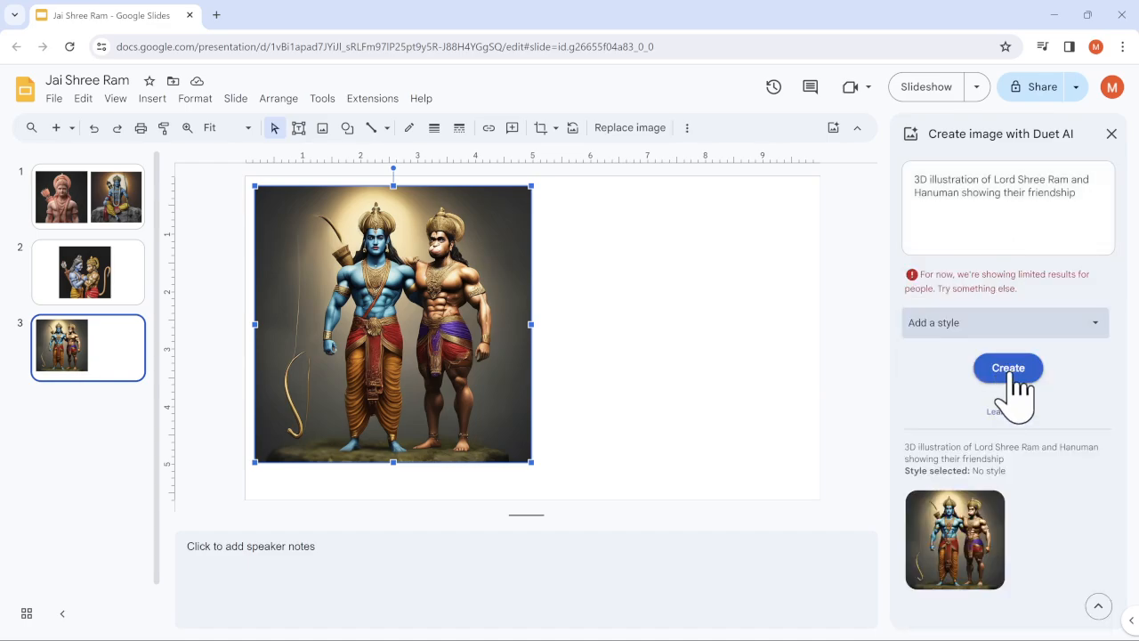
pyautogui.click(1007, 368)
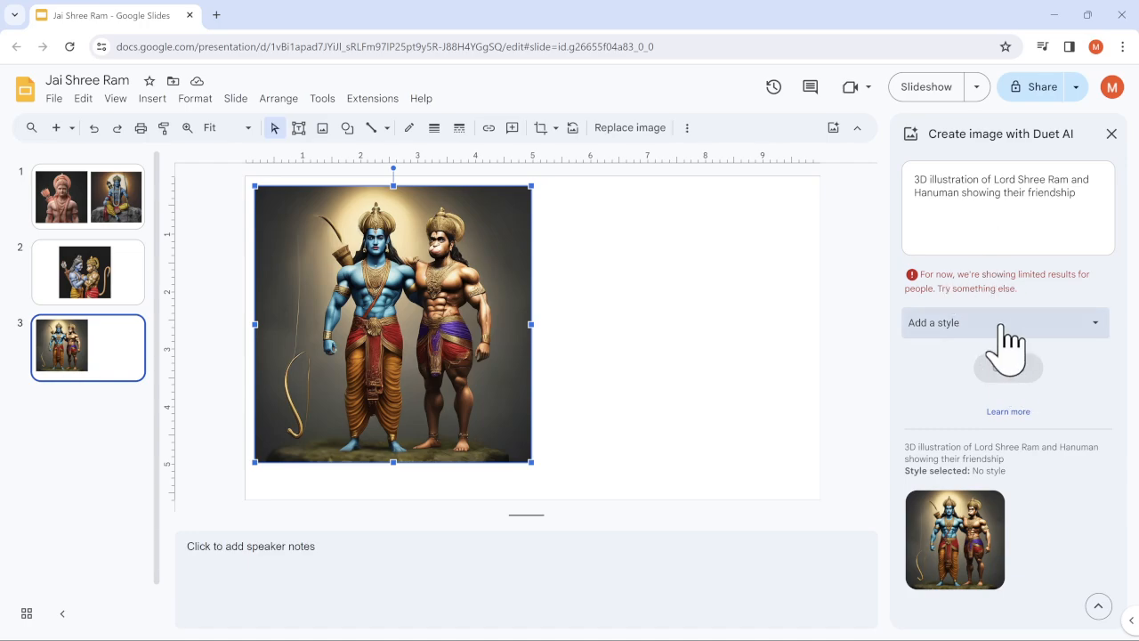
# Regenerate the Duet AI images using the Background style
pyautogui.click(1003, 323)
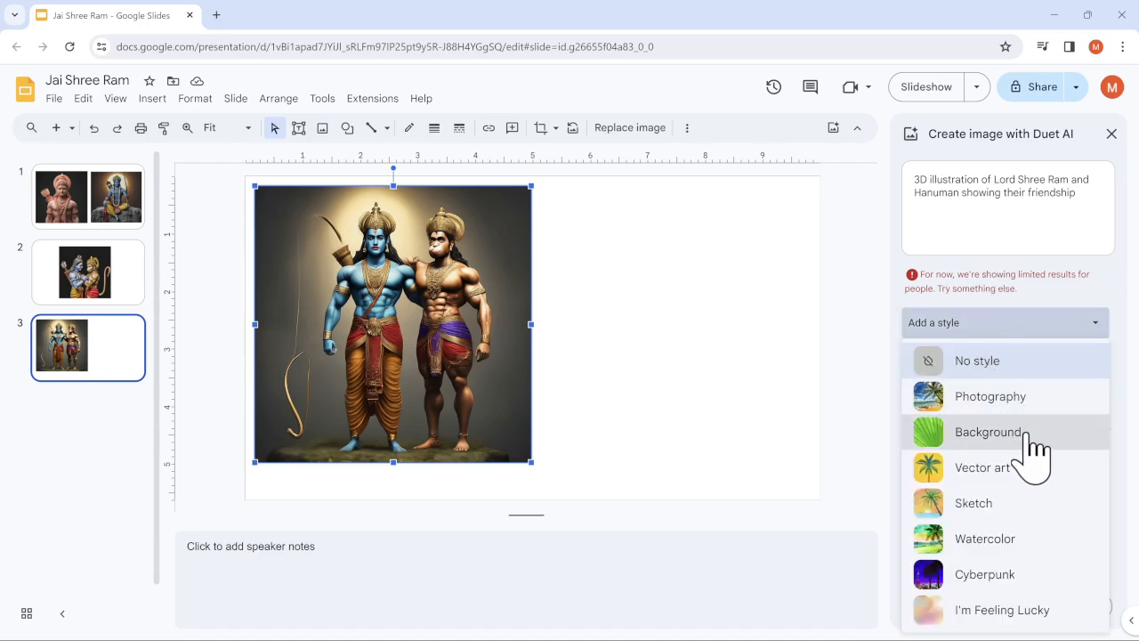
pyautogui.click(987, 432)
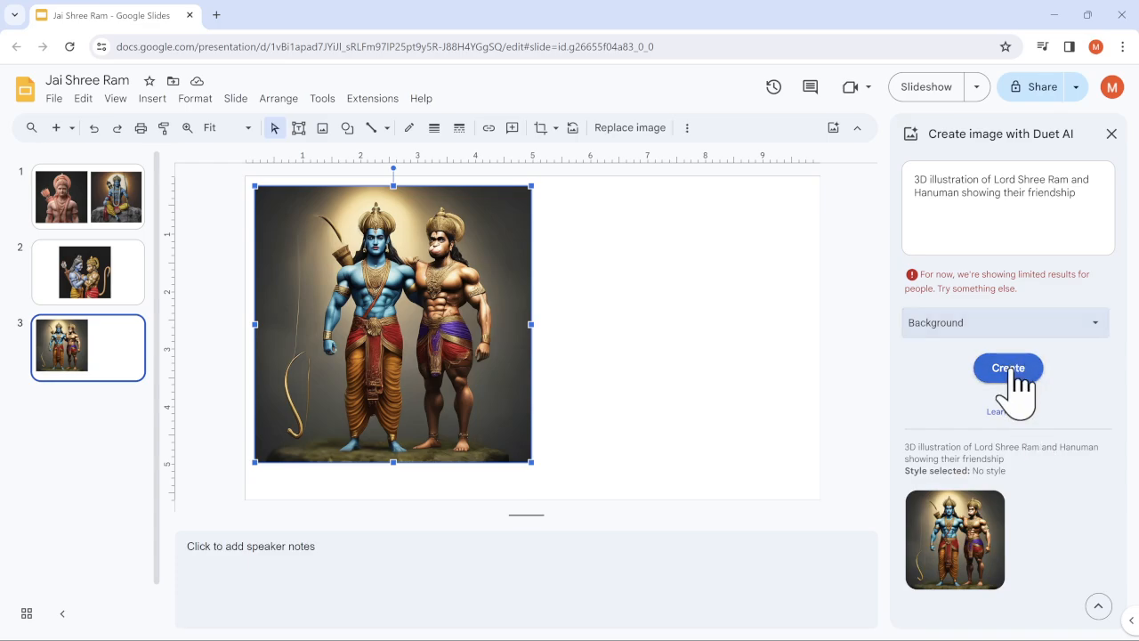
pyautogui.click(1008, 367)
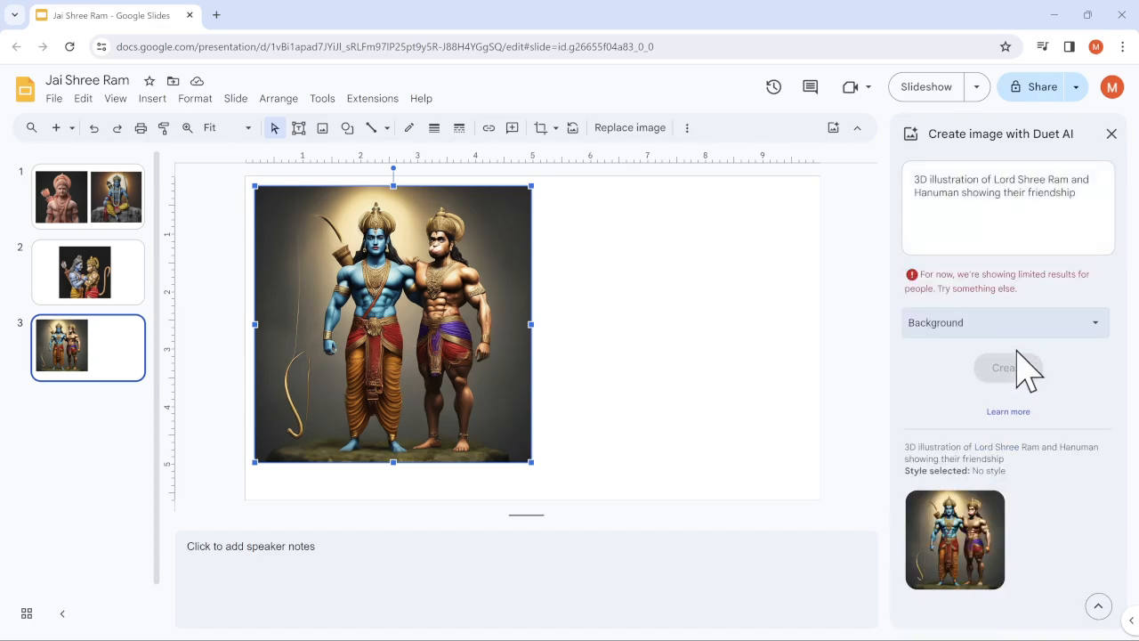
# Change the prompt back to '3D image' and insert the resulting Hanuman image on slide 3
pyautogui.doubleClick(955, 178)
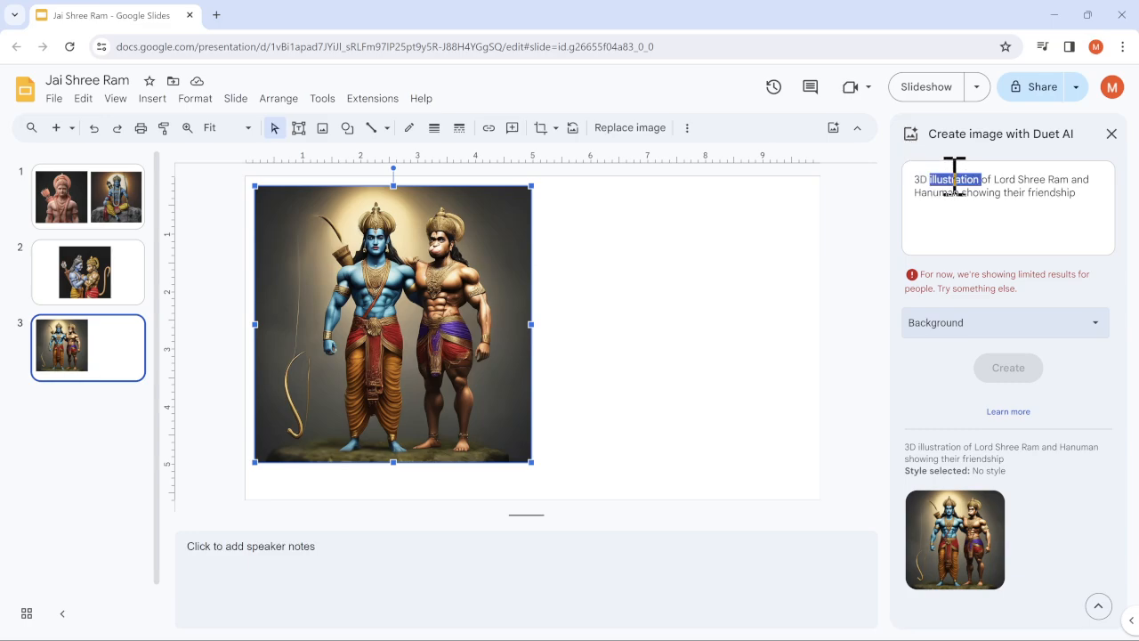
pyautogui.write('image')
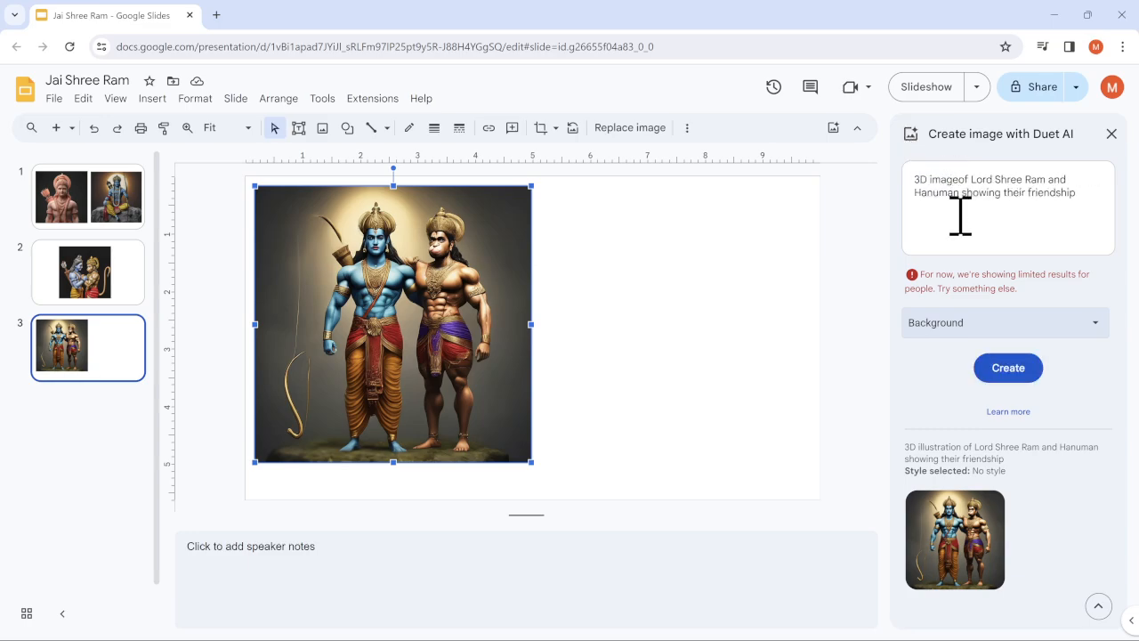
pyautogui.click(1007, 368)
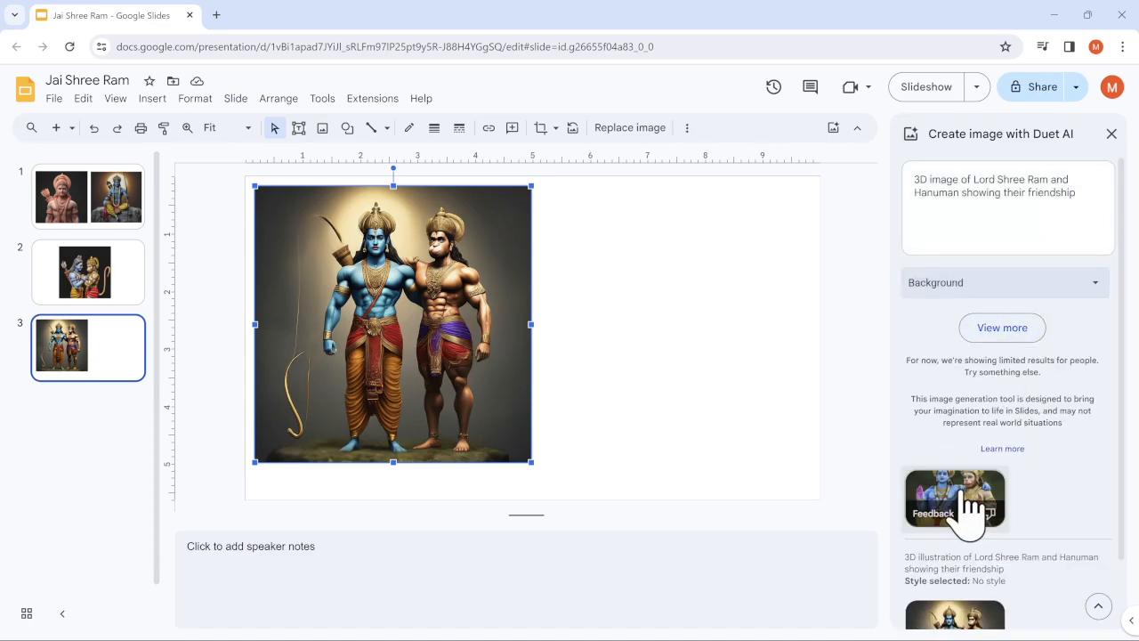
pyautogui.click(955, 496)
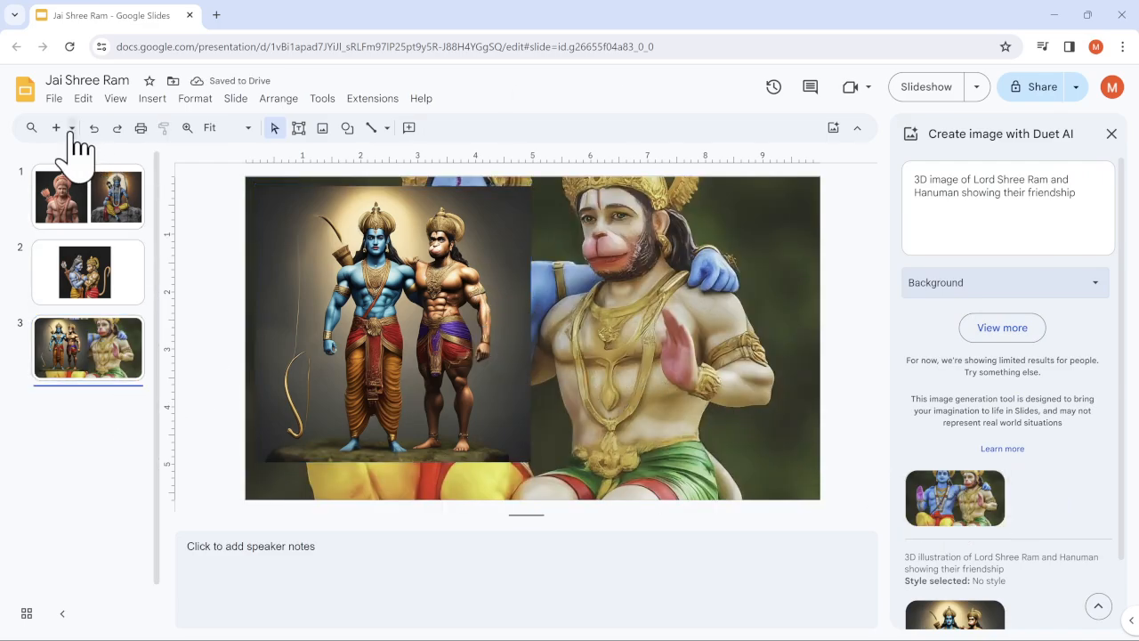
# Add a new blank slide 4 and place a generated image on it
pyautogui.click(56, 127)
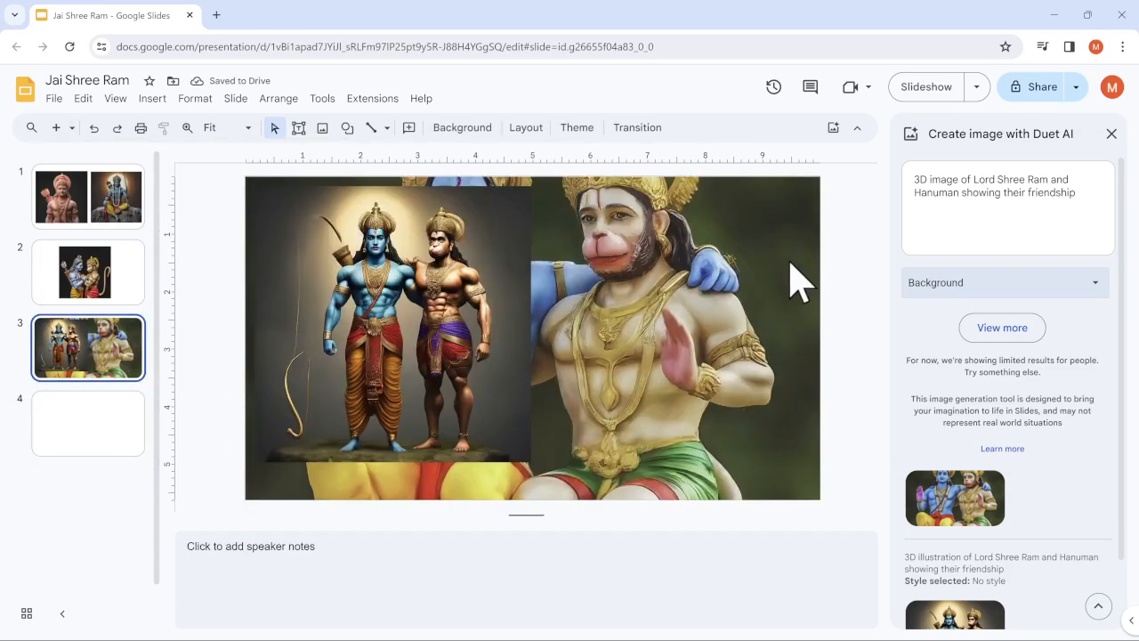
pyautogui.click(88, 424)
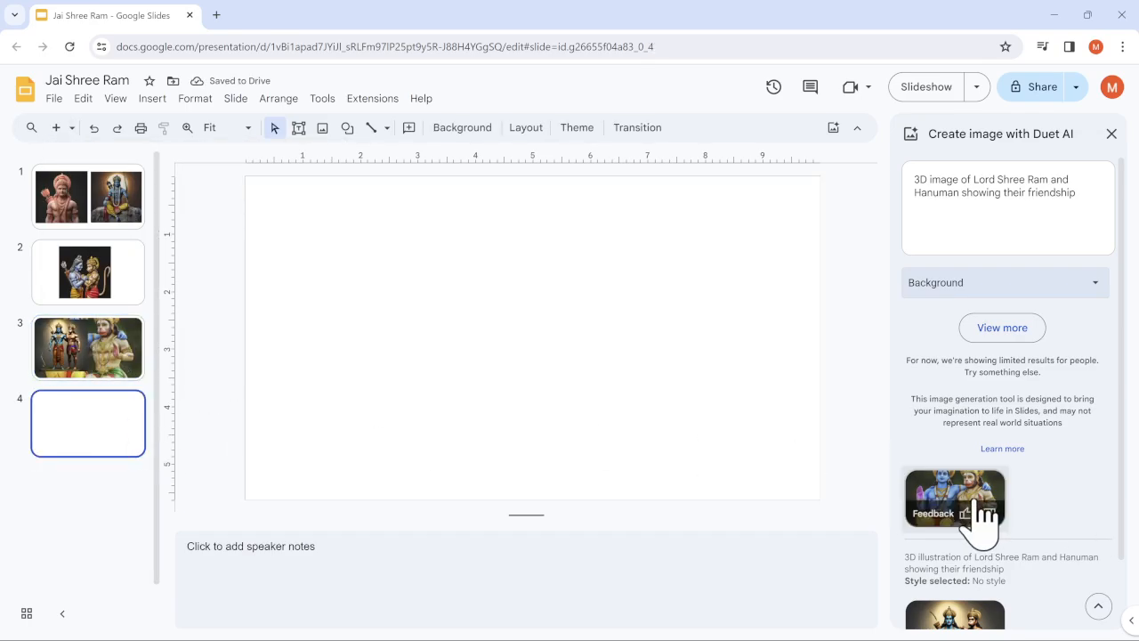
pyautogui.click(954, 498)
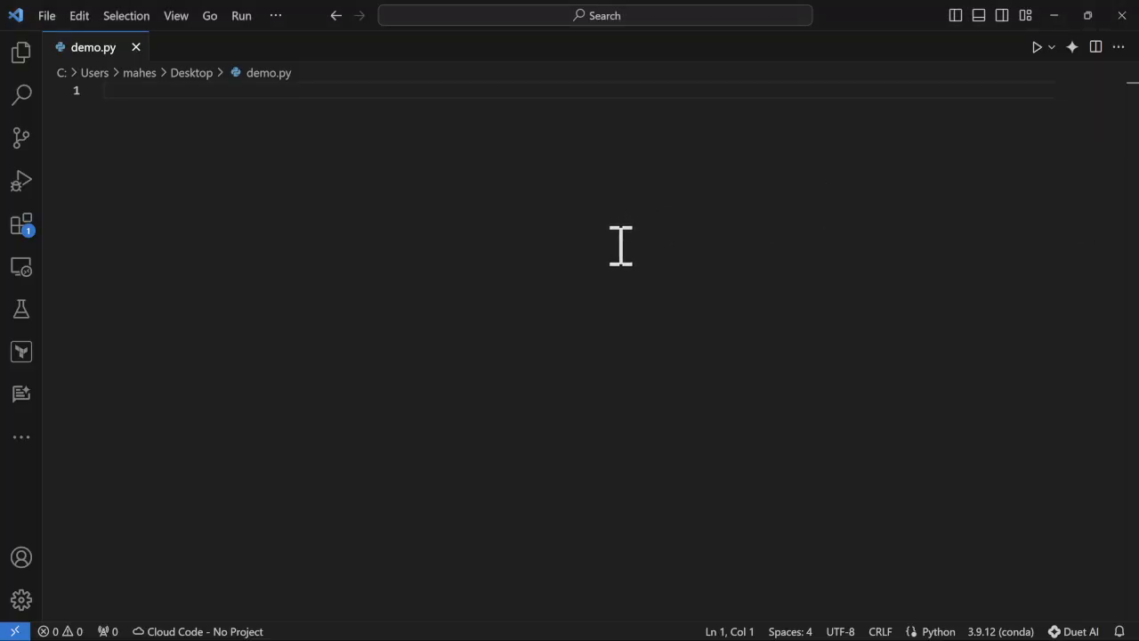
pyautogui.moveTo(1067, 619)
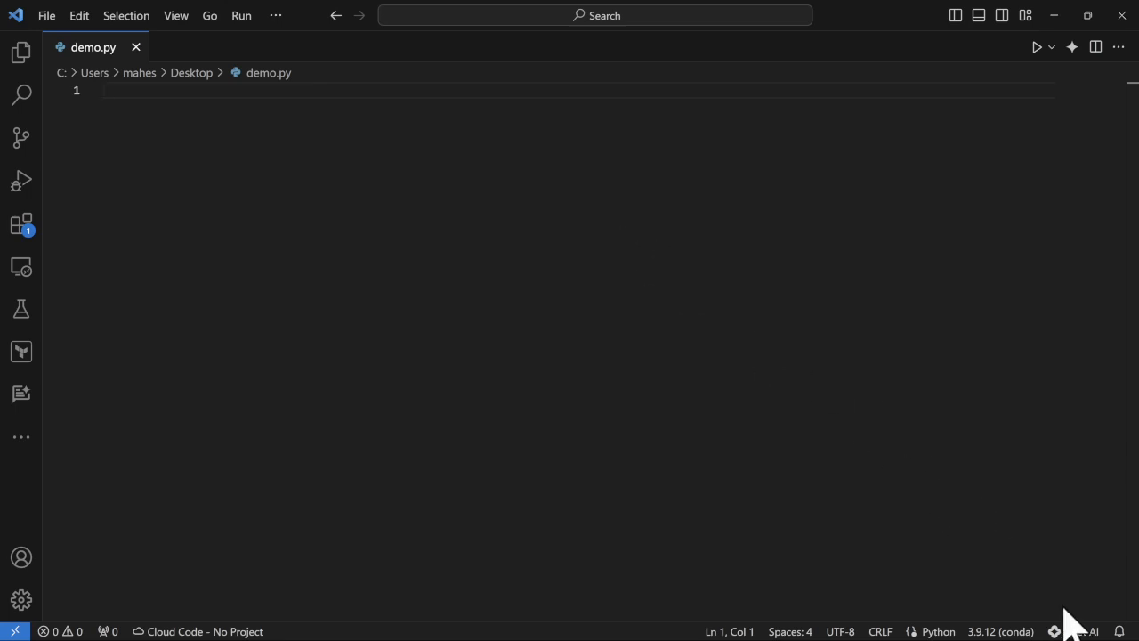
pyautogui.moveTo(1079, 631)
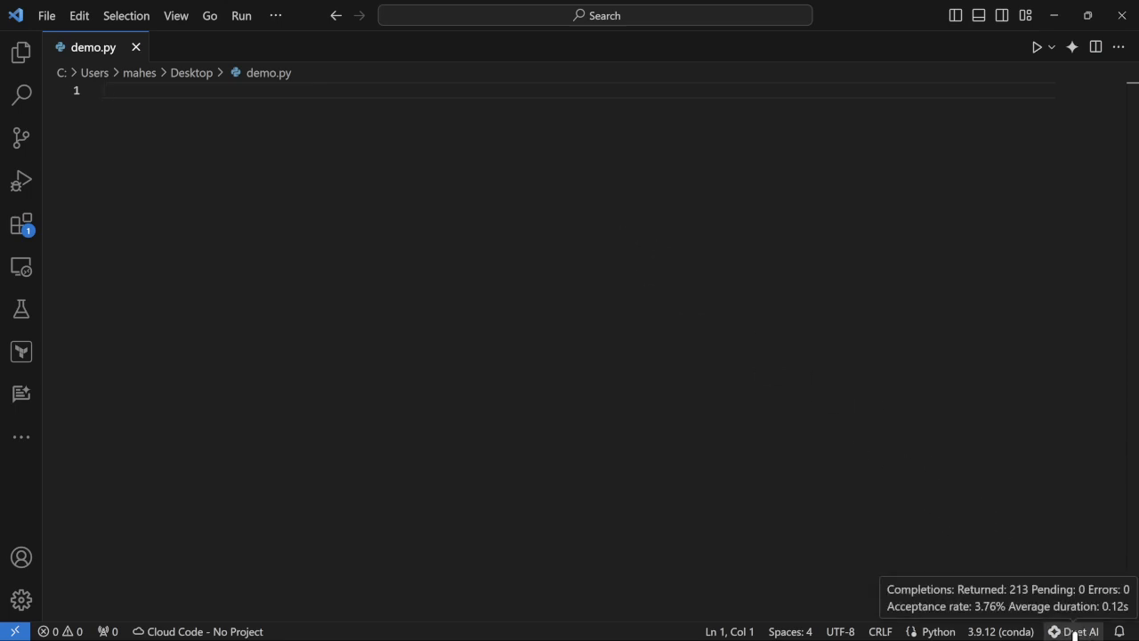
pyautogui.moveTo(784, 320)
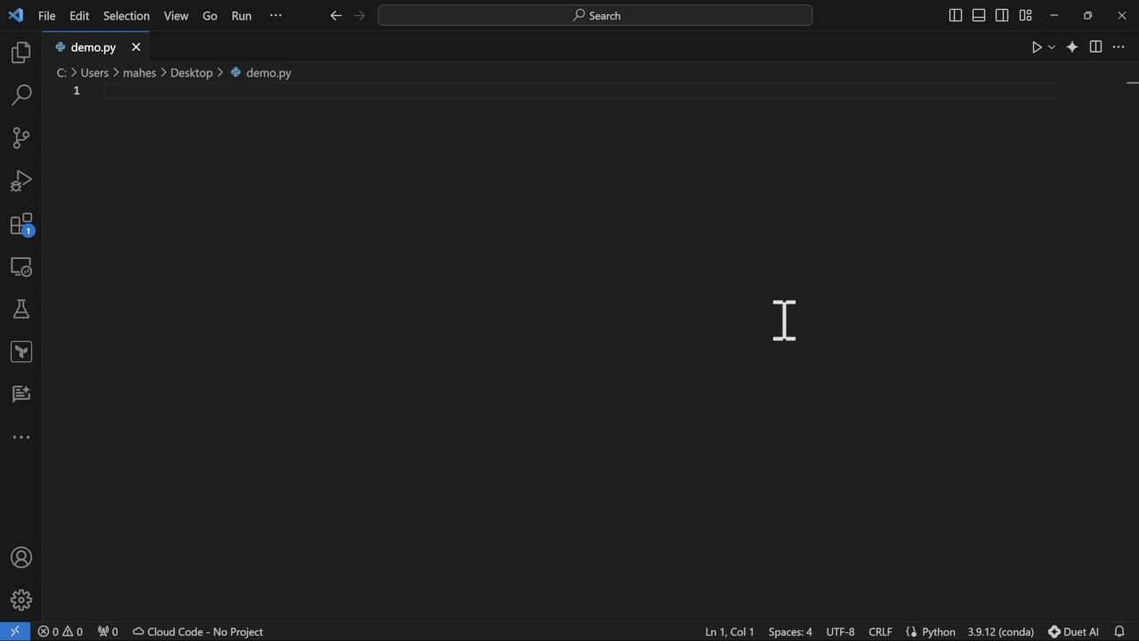
# Write the comment '# Print "Jai Shree Ram" 101 times with space in one line' in demo.py
pyautogui.write('# Print "Jai Shree Ram" 101 times with space in one line')
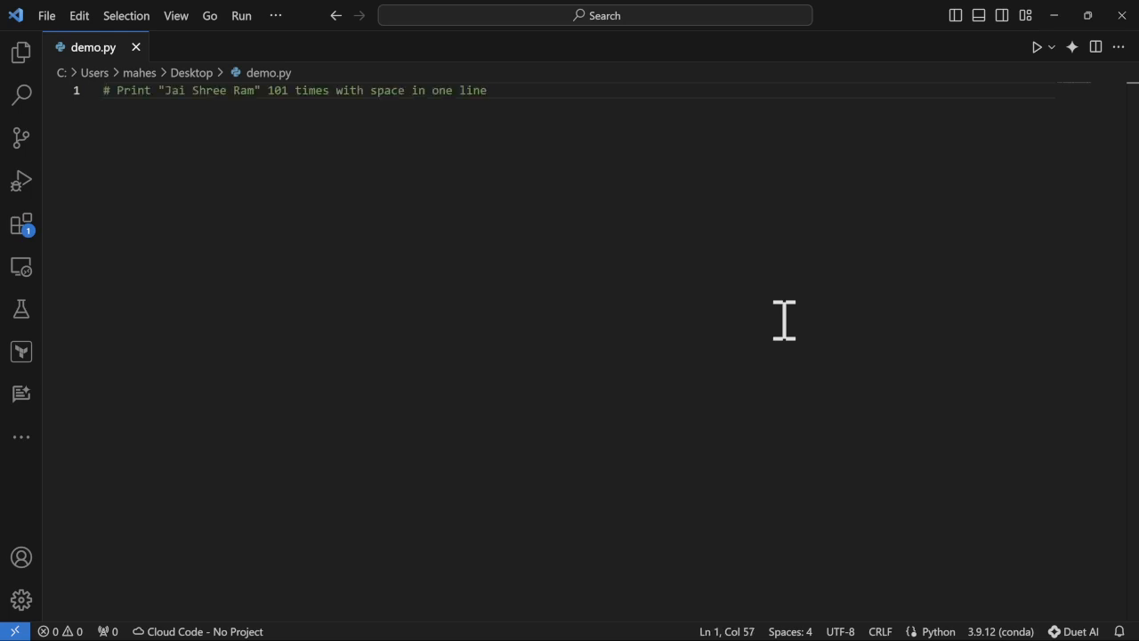
pyautogui.moveTo(286, 107)
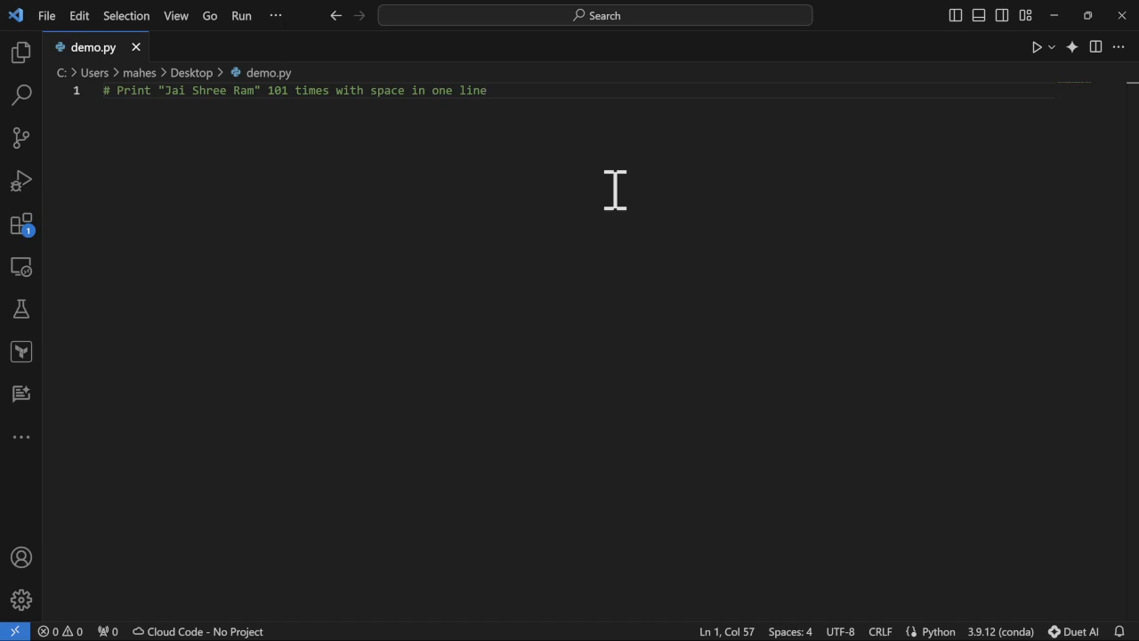
pyautogui.moveTo(1068, 98)
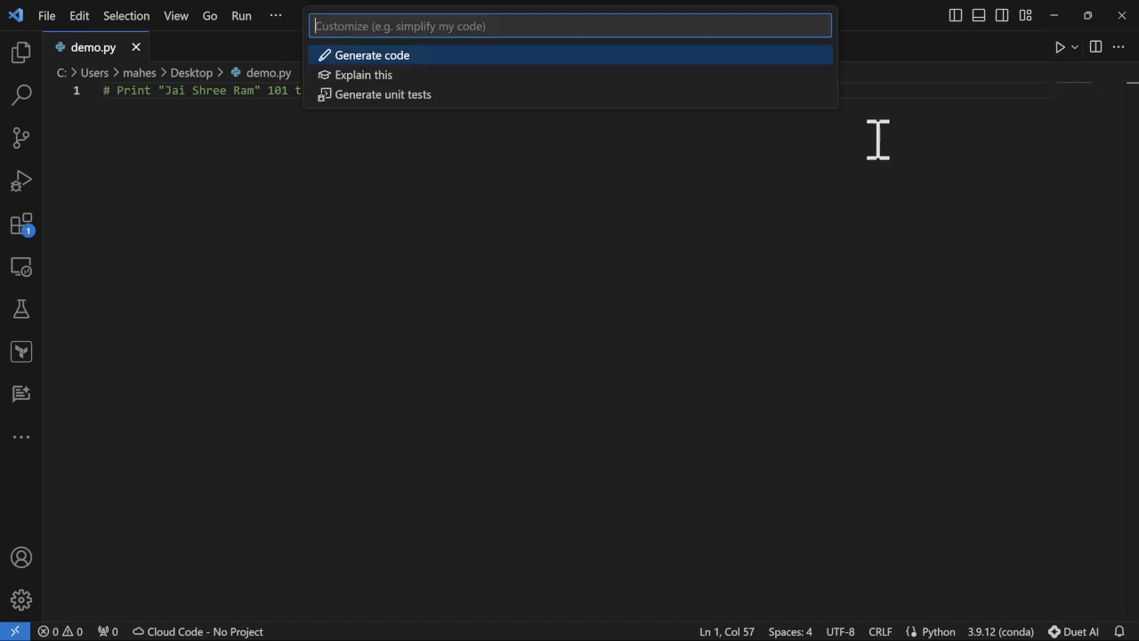
pyautogui.moveTo(392, 55)
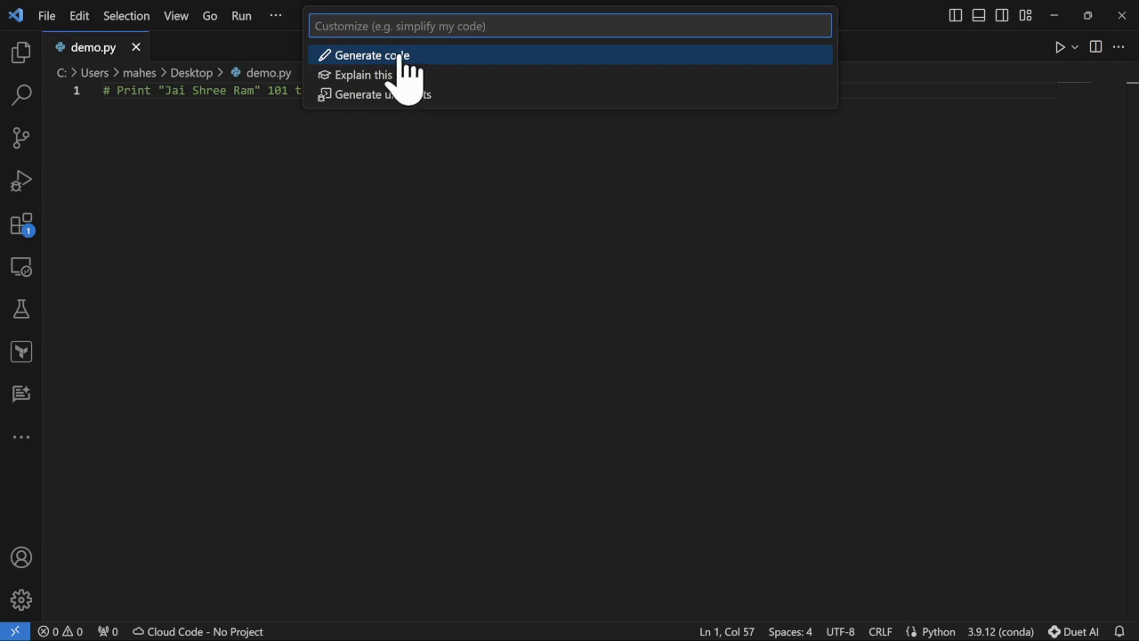
# Generate the Jai Shree Ram printing loop with Duet AI and run demo.py
pyautogui.click(371, 55)
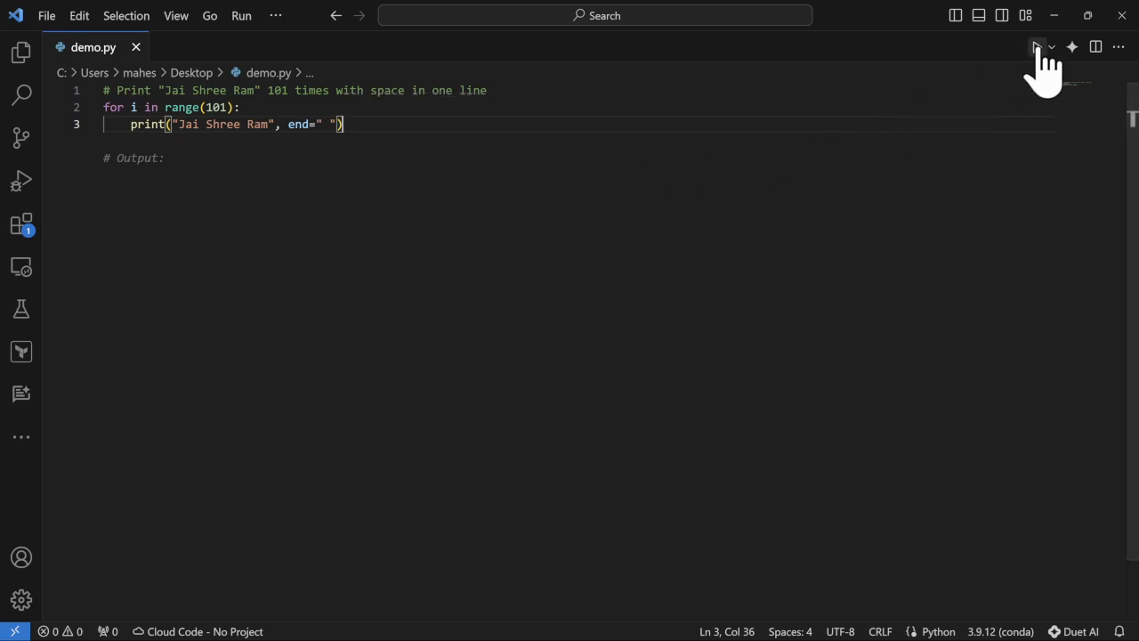
pyautogui.click(1036, 46)
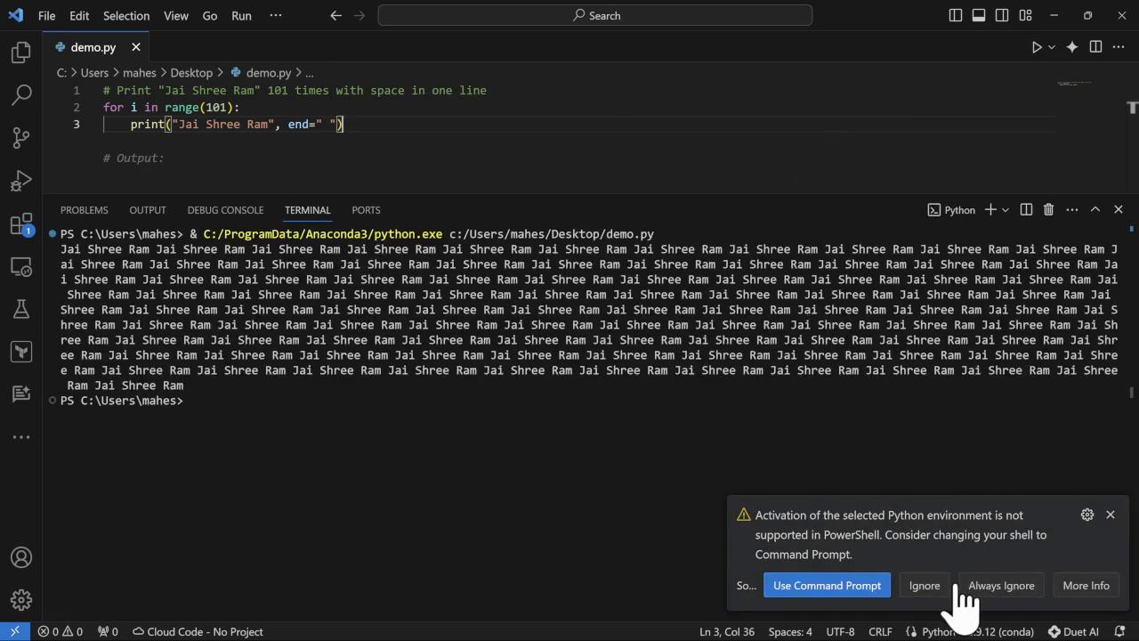